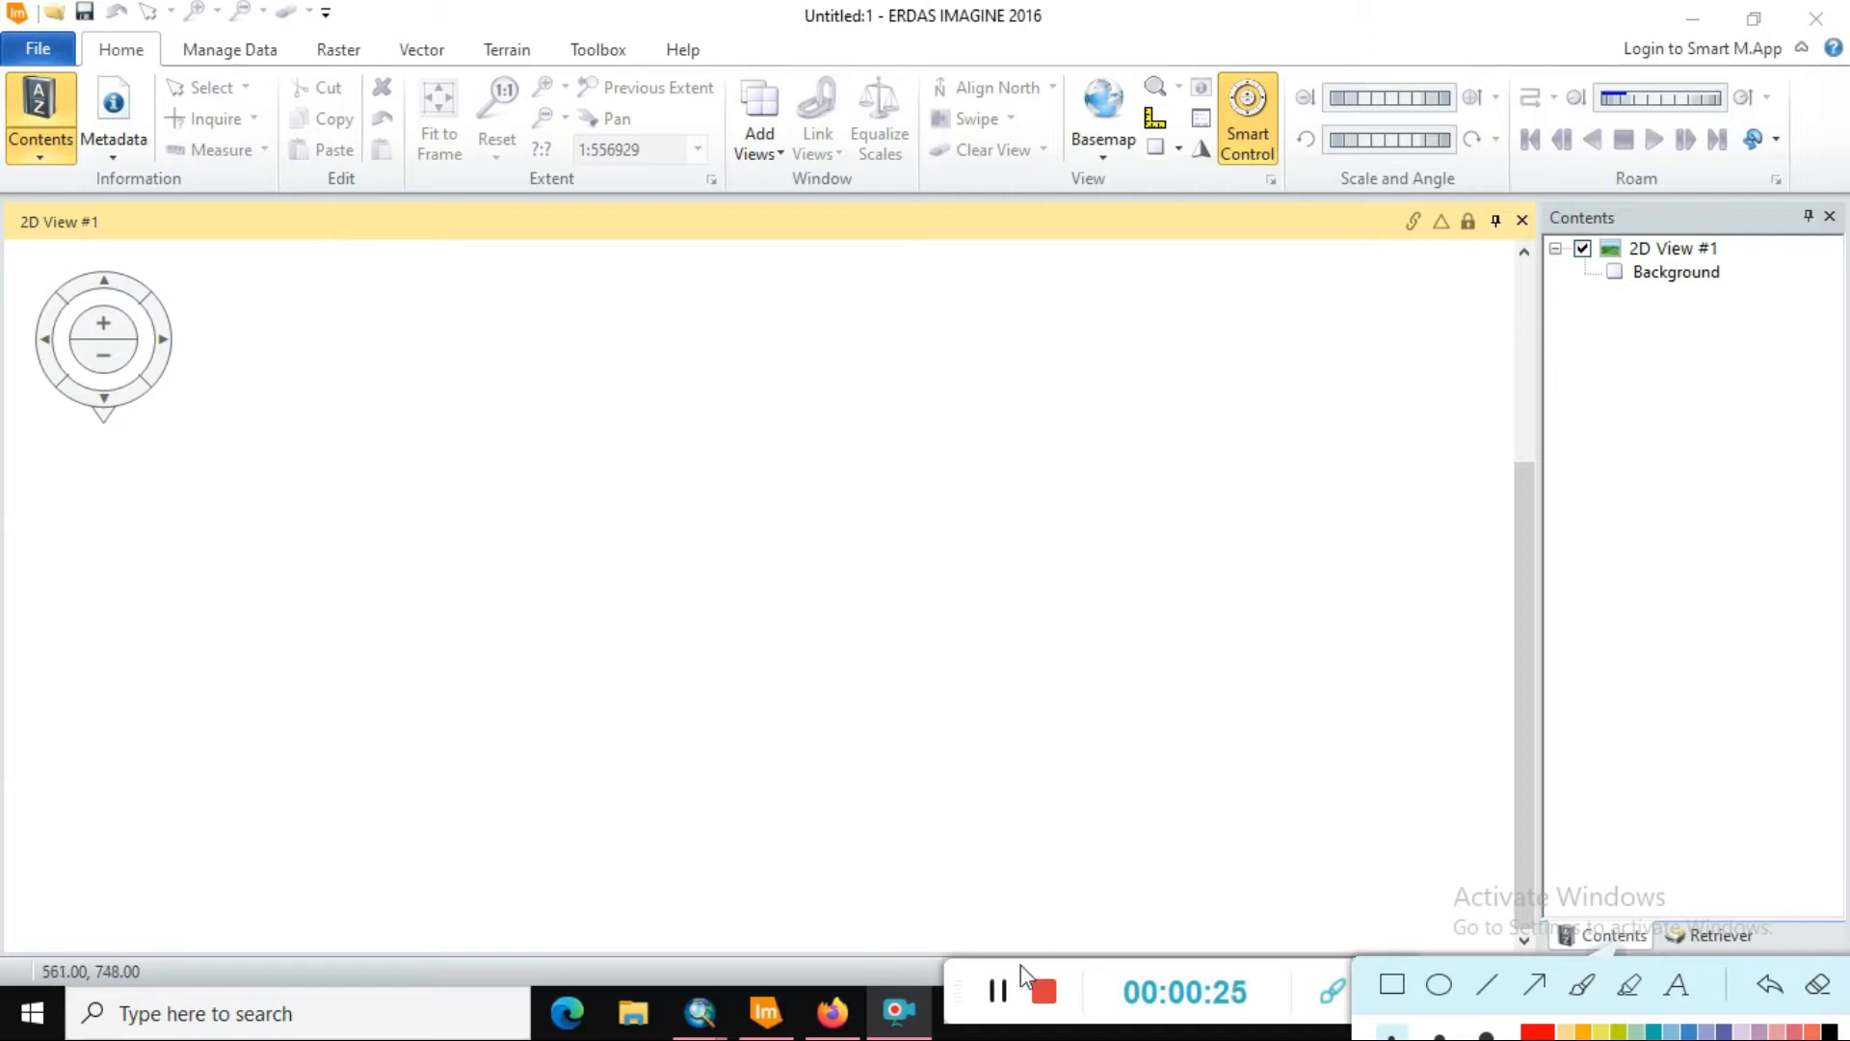
{"action": "mouse_move", "coordinate": [1270, 576]}
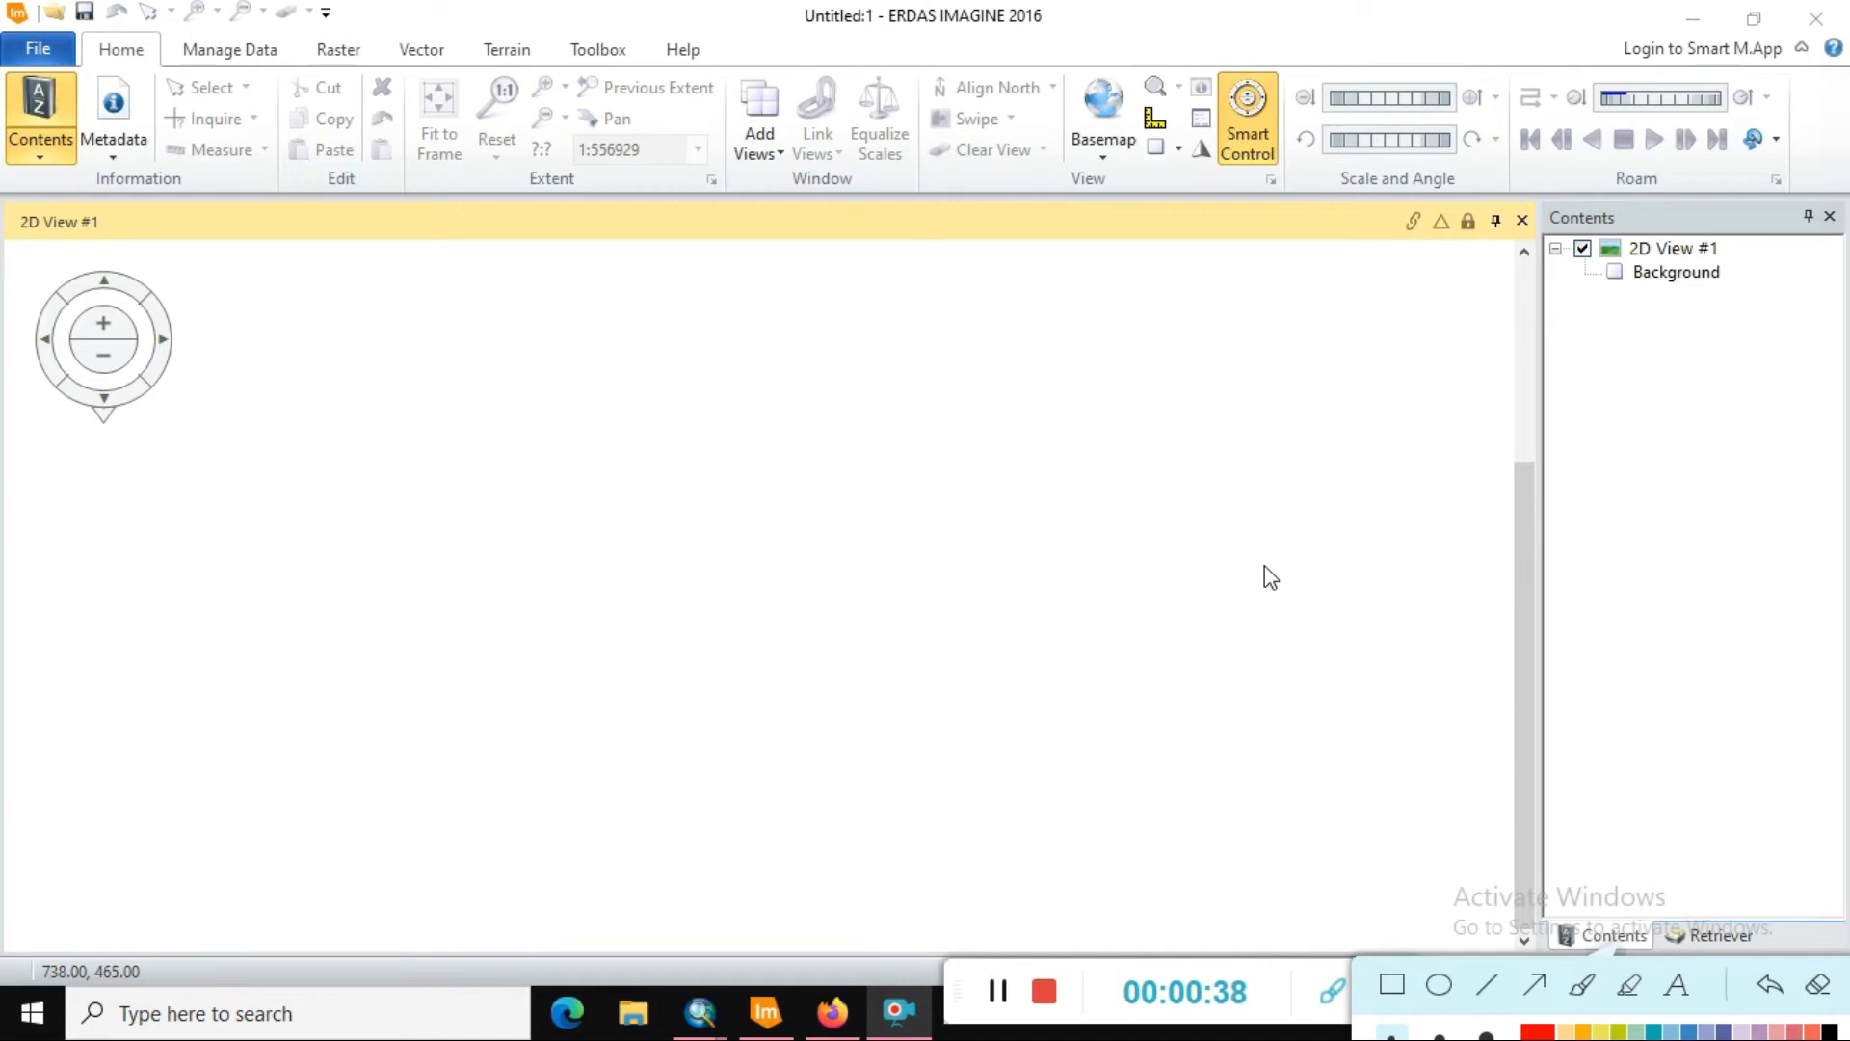
{"action": "mouse_move", "coordinate": [1661, 262]}
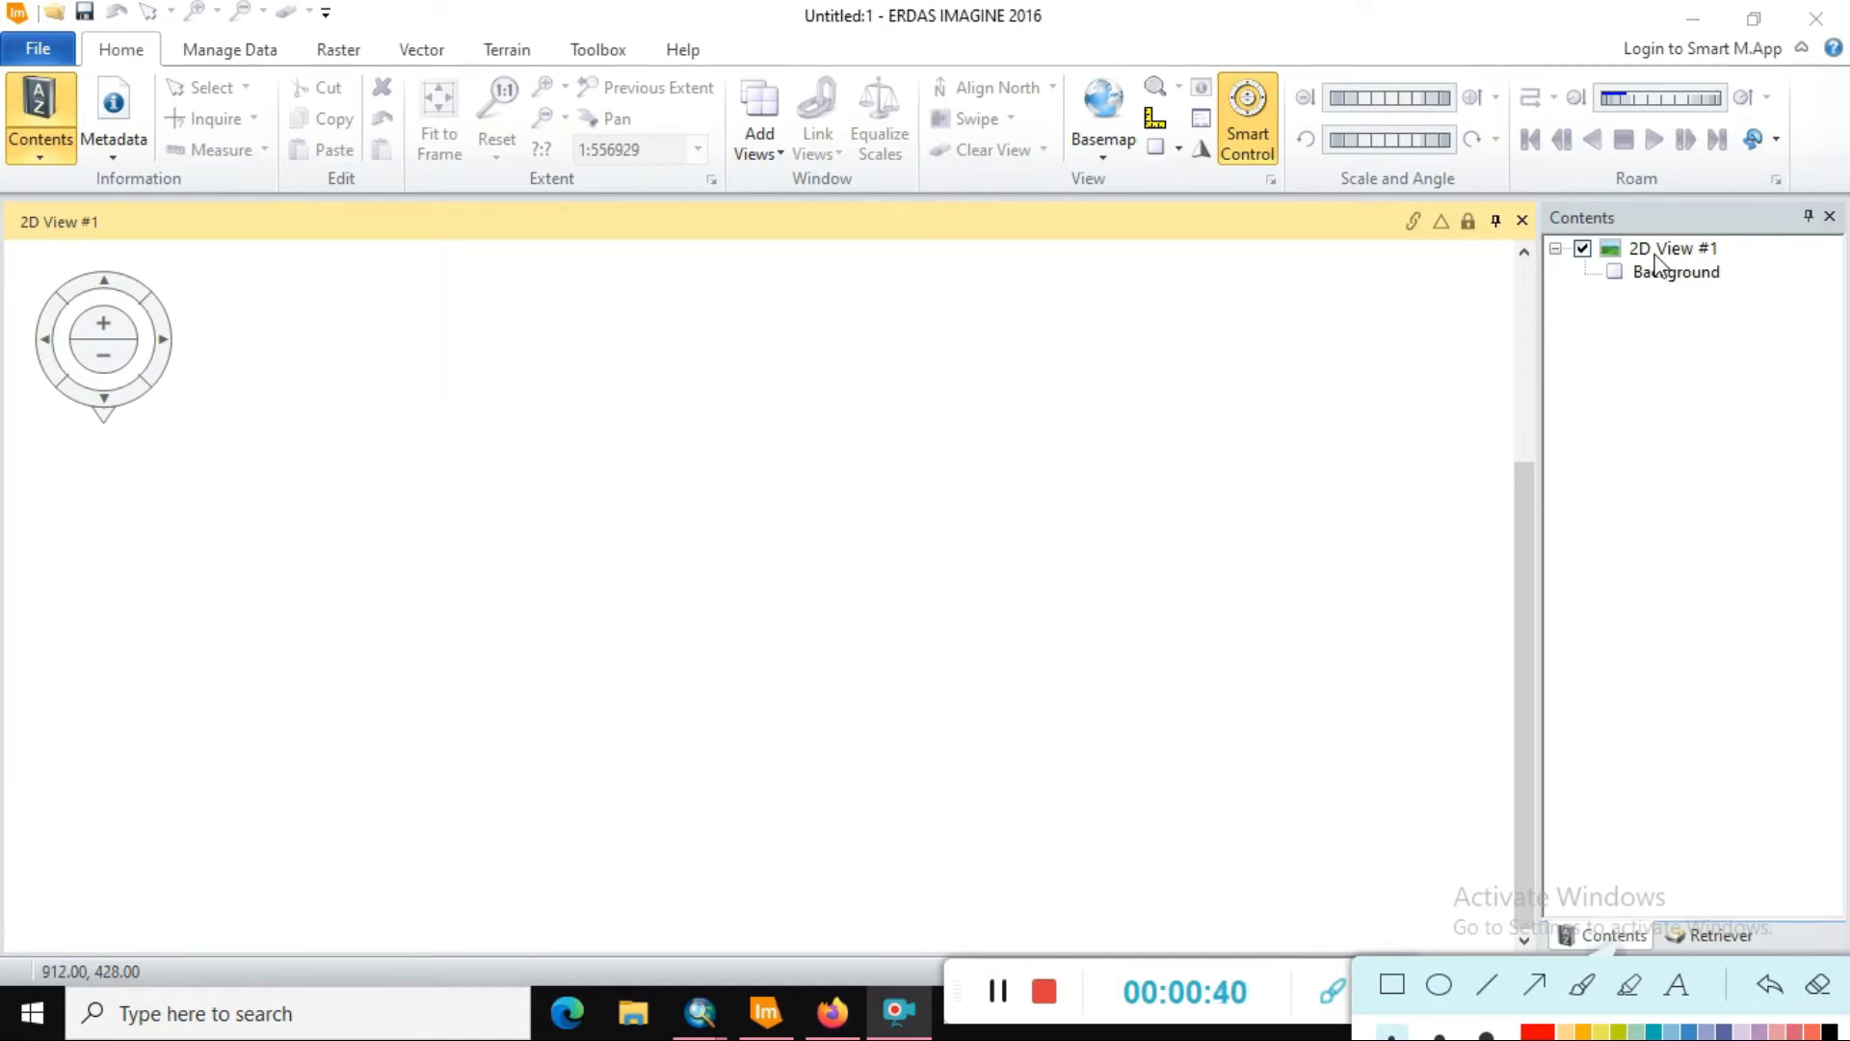
- Open Raster Layer on 2D View #1 and browse to work_Data > Raster Data > Clip 2021 L8 band TIFFs
{"action": "left_click", "coordinate": [1673, 249]}
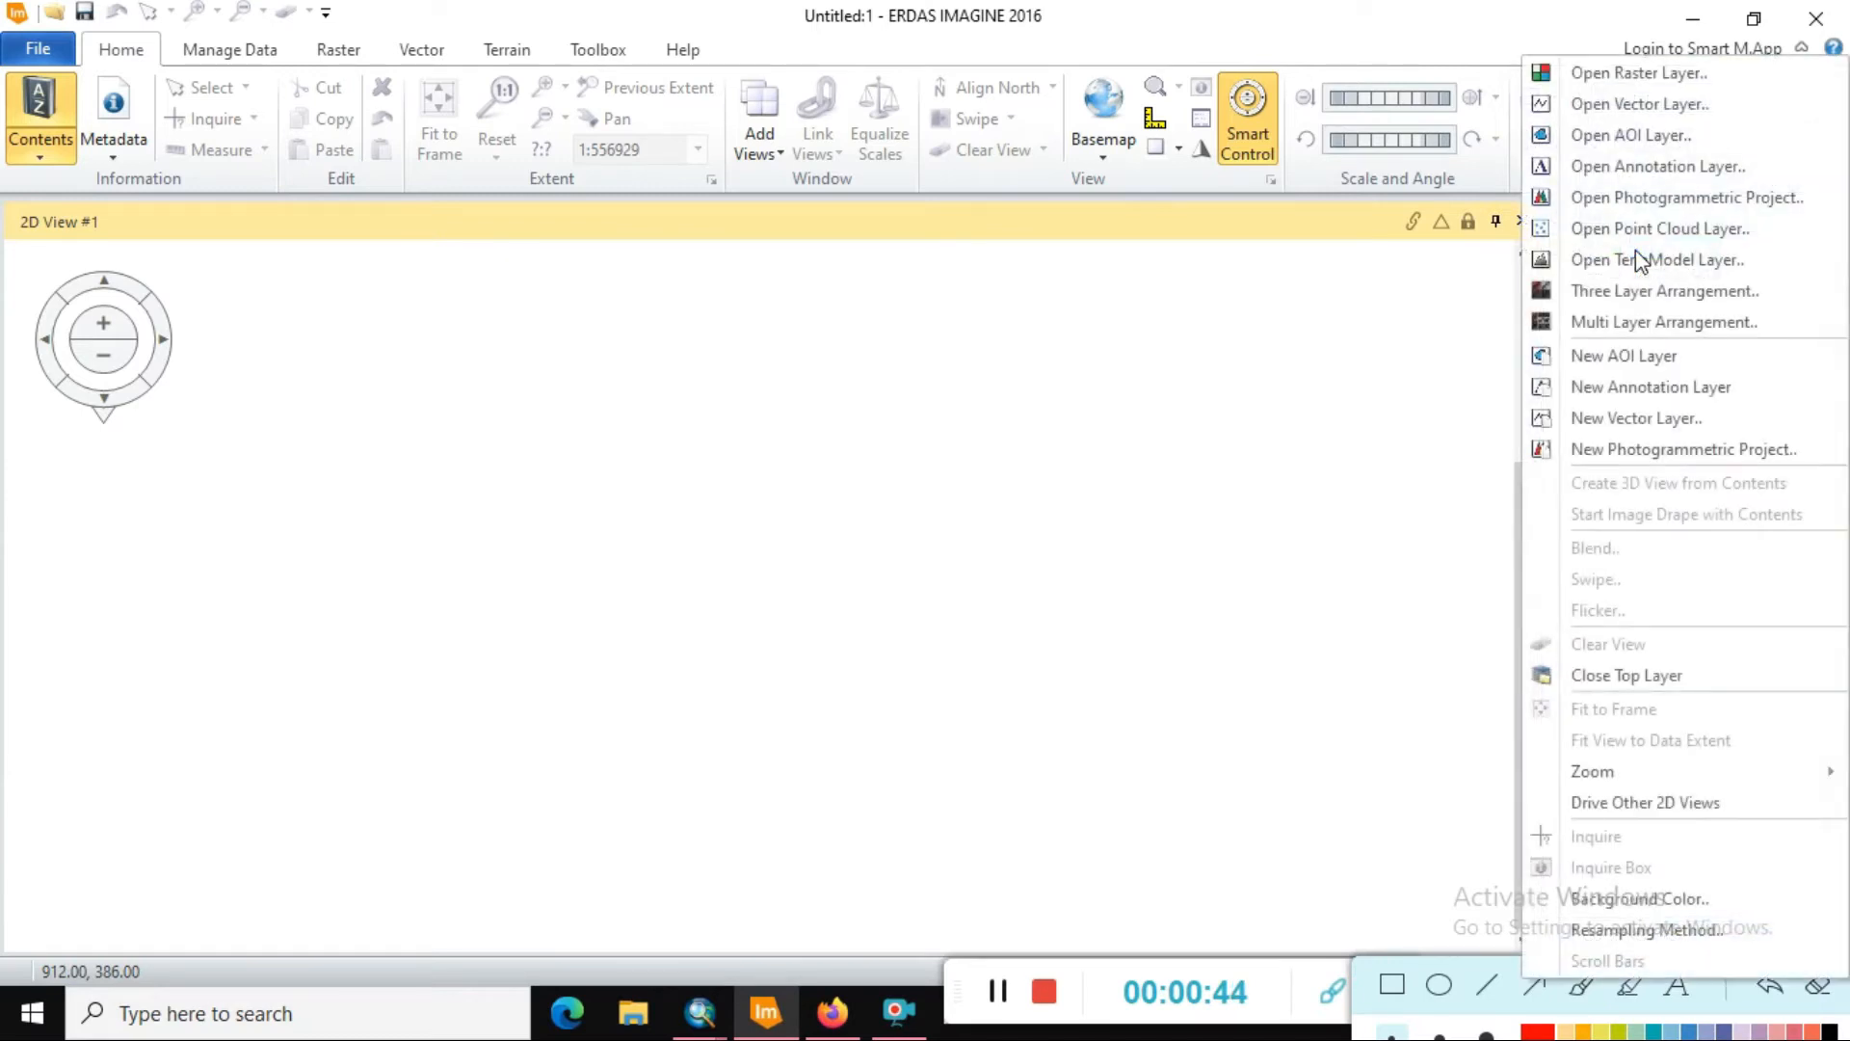
{"action": "left_click", "coordinate": [1641, 72]}
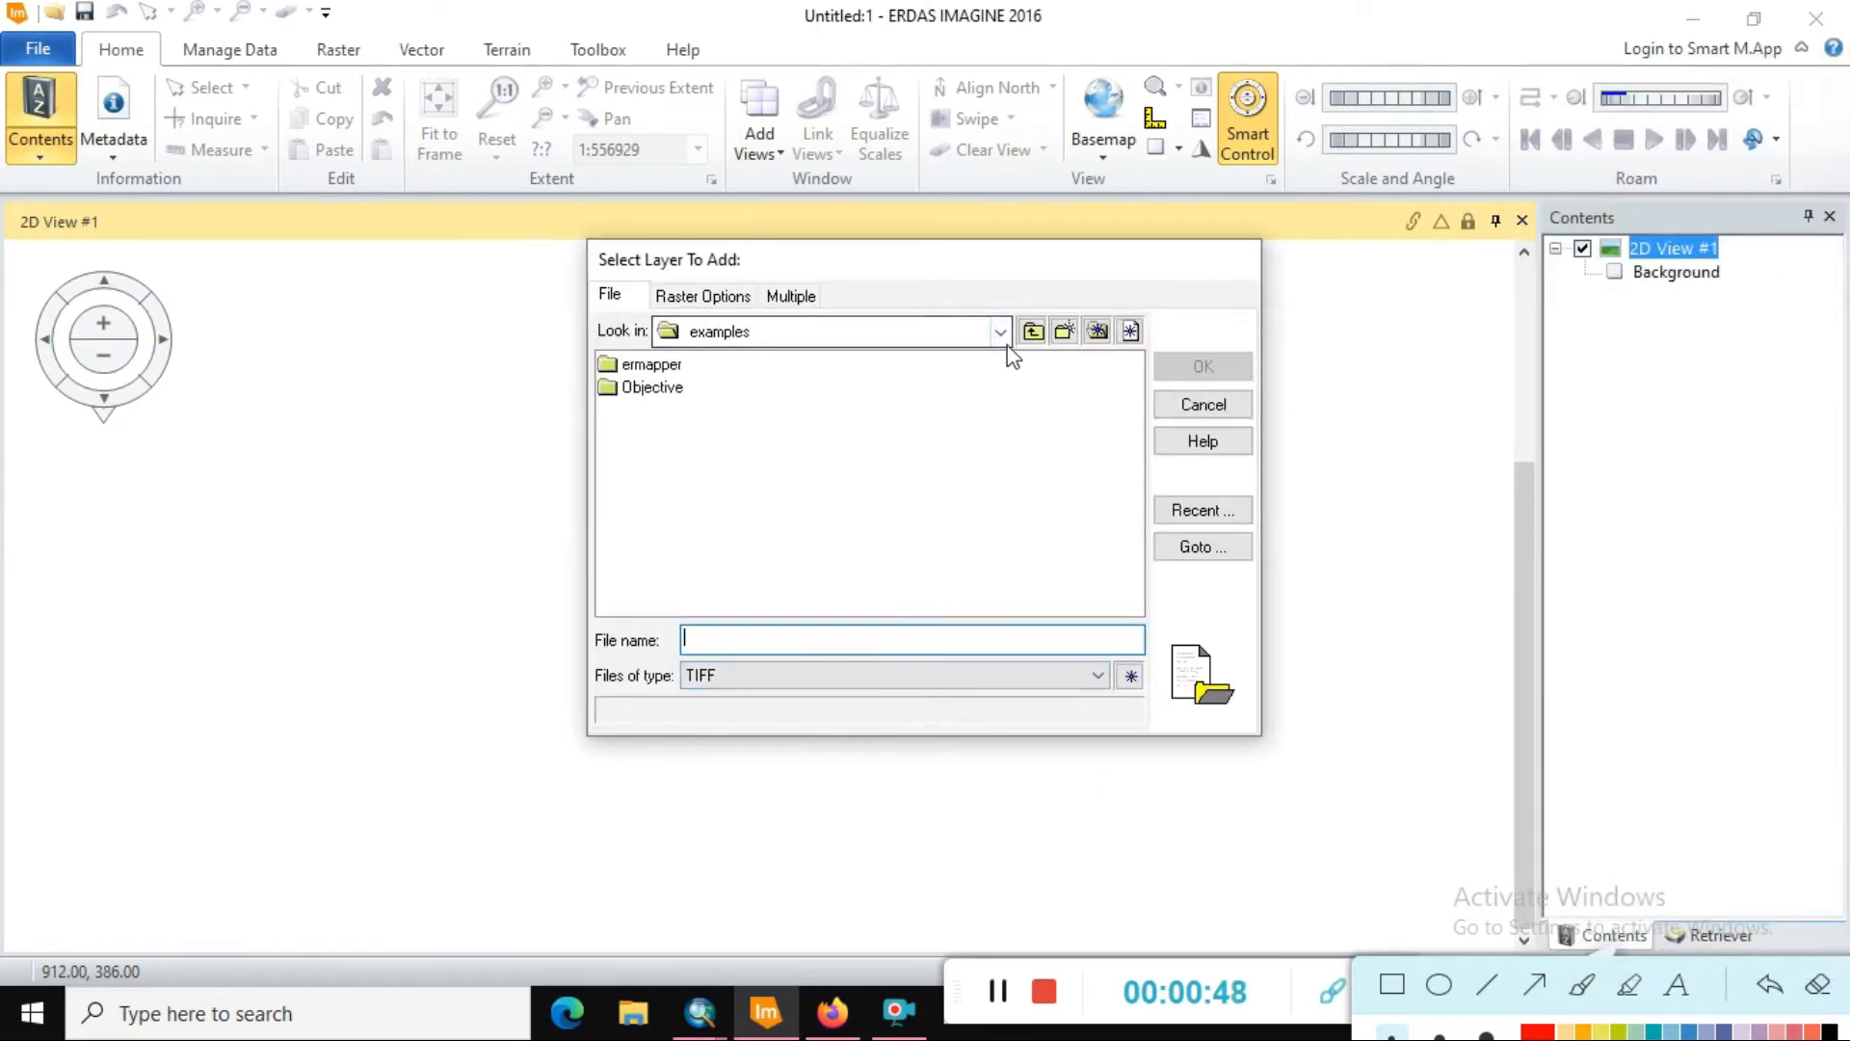
{"action": "left_click", "coordinate": [1000, 329]}
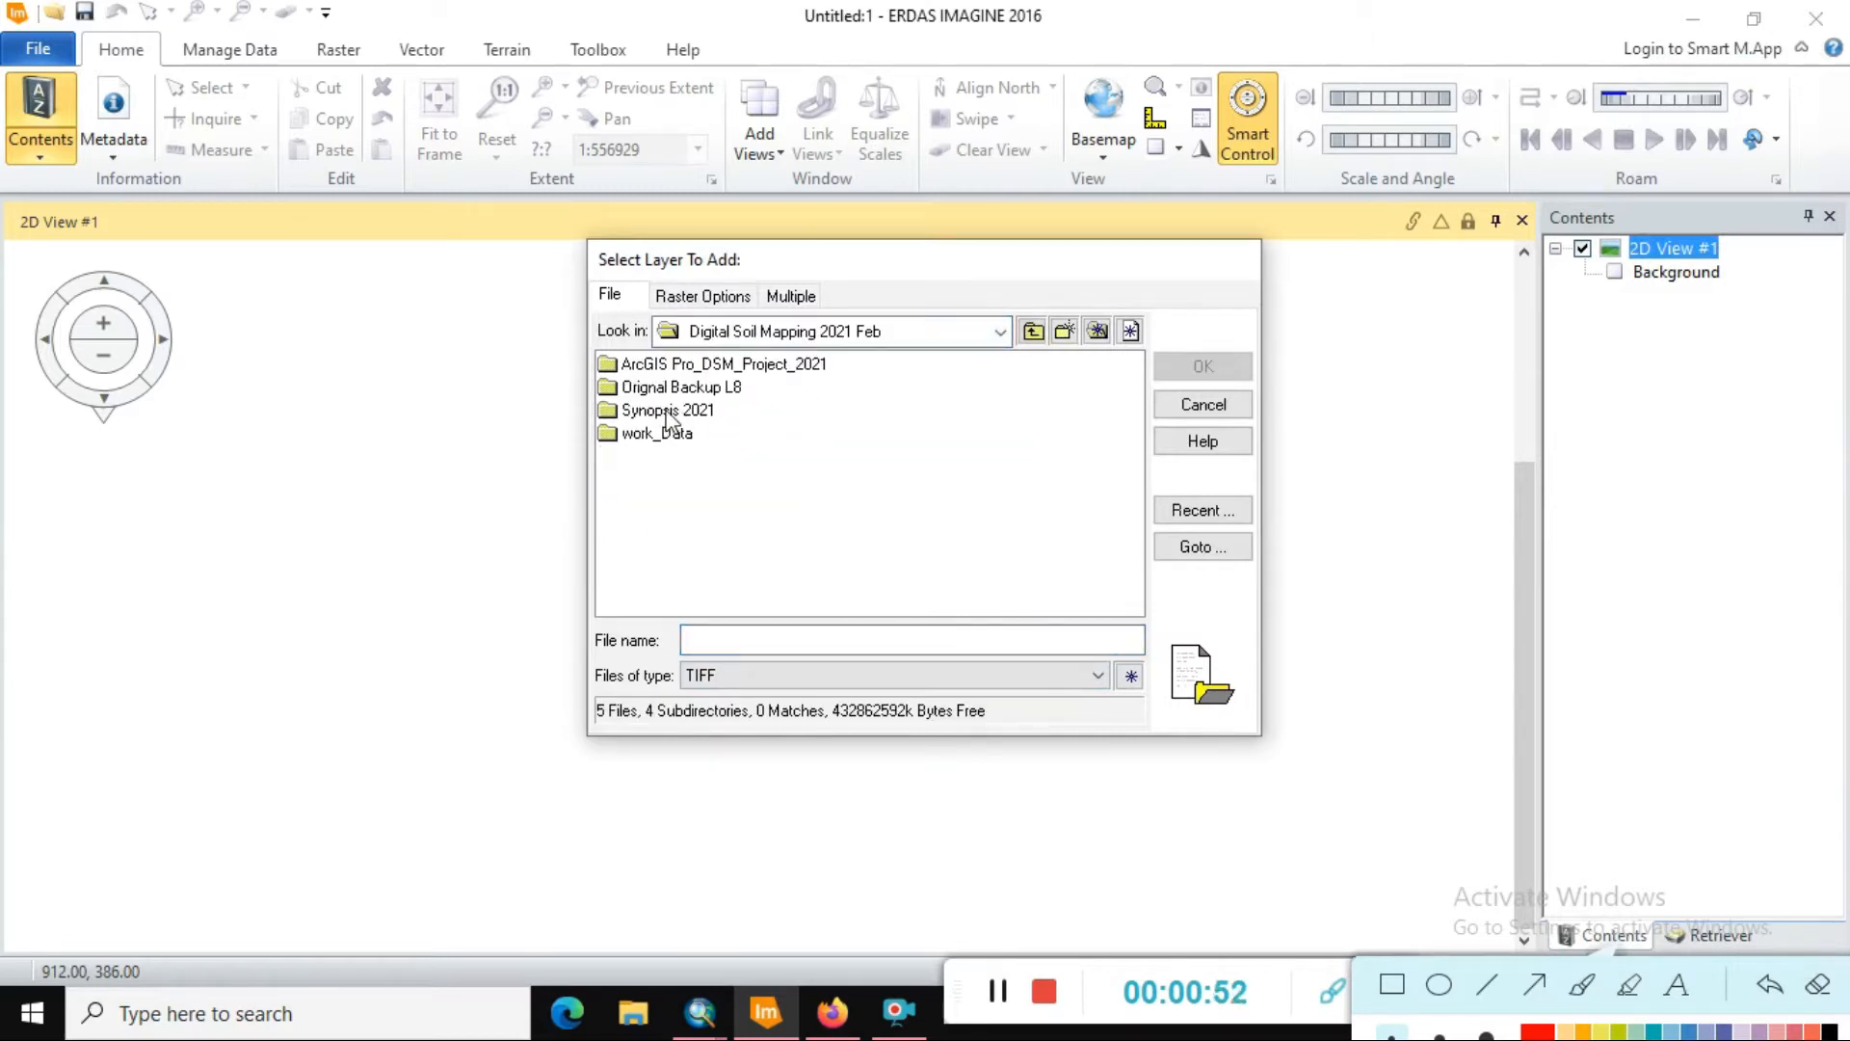
{"action": "double_click", "coordinate": [655, 433]}
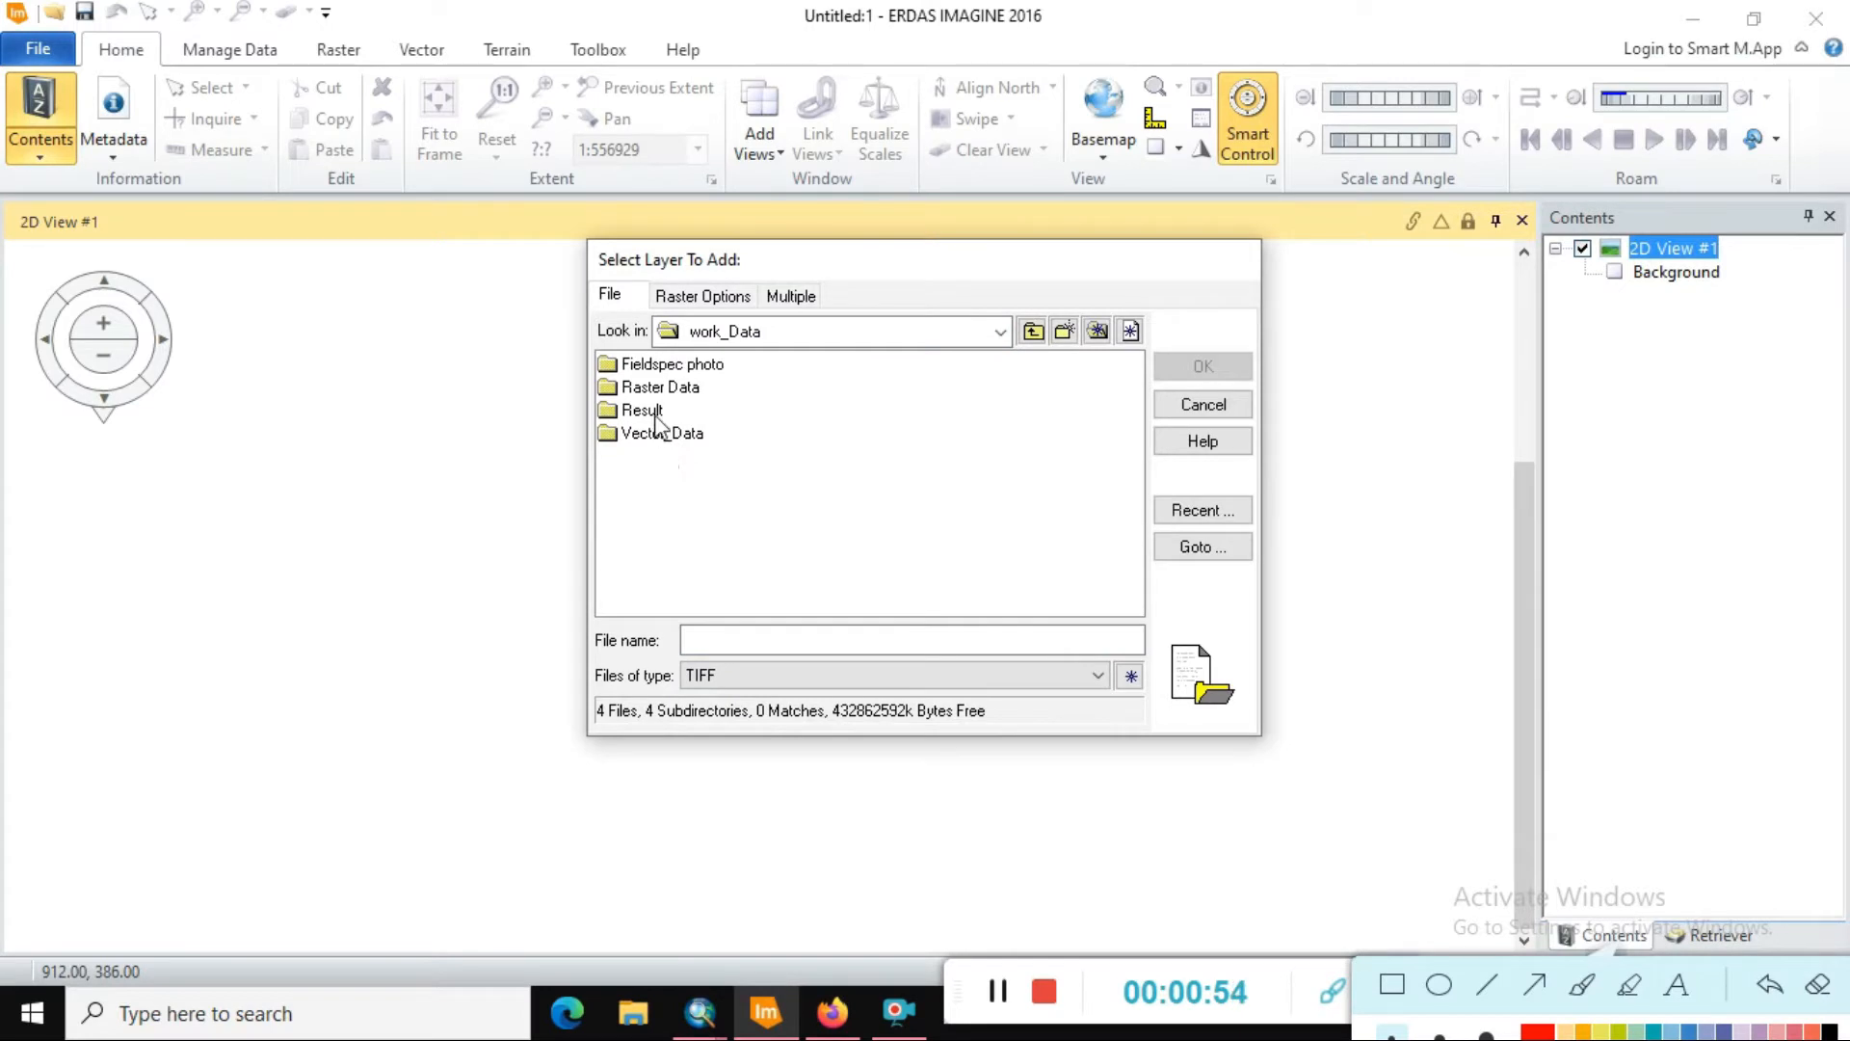
{"action": "double_click", "coordinate": [659, 387]}
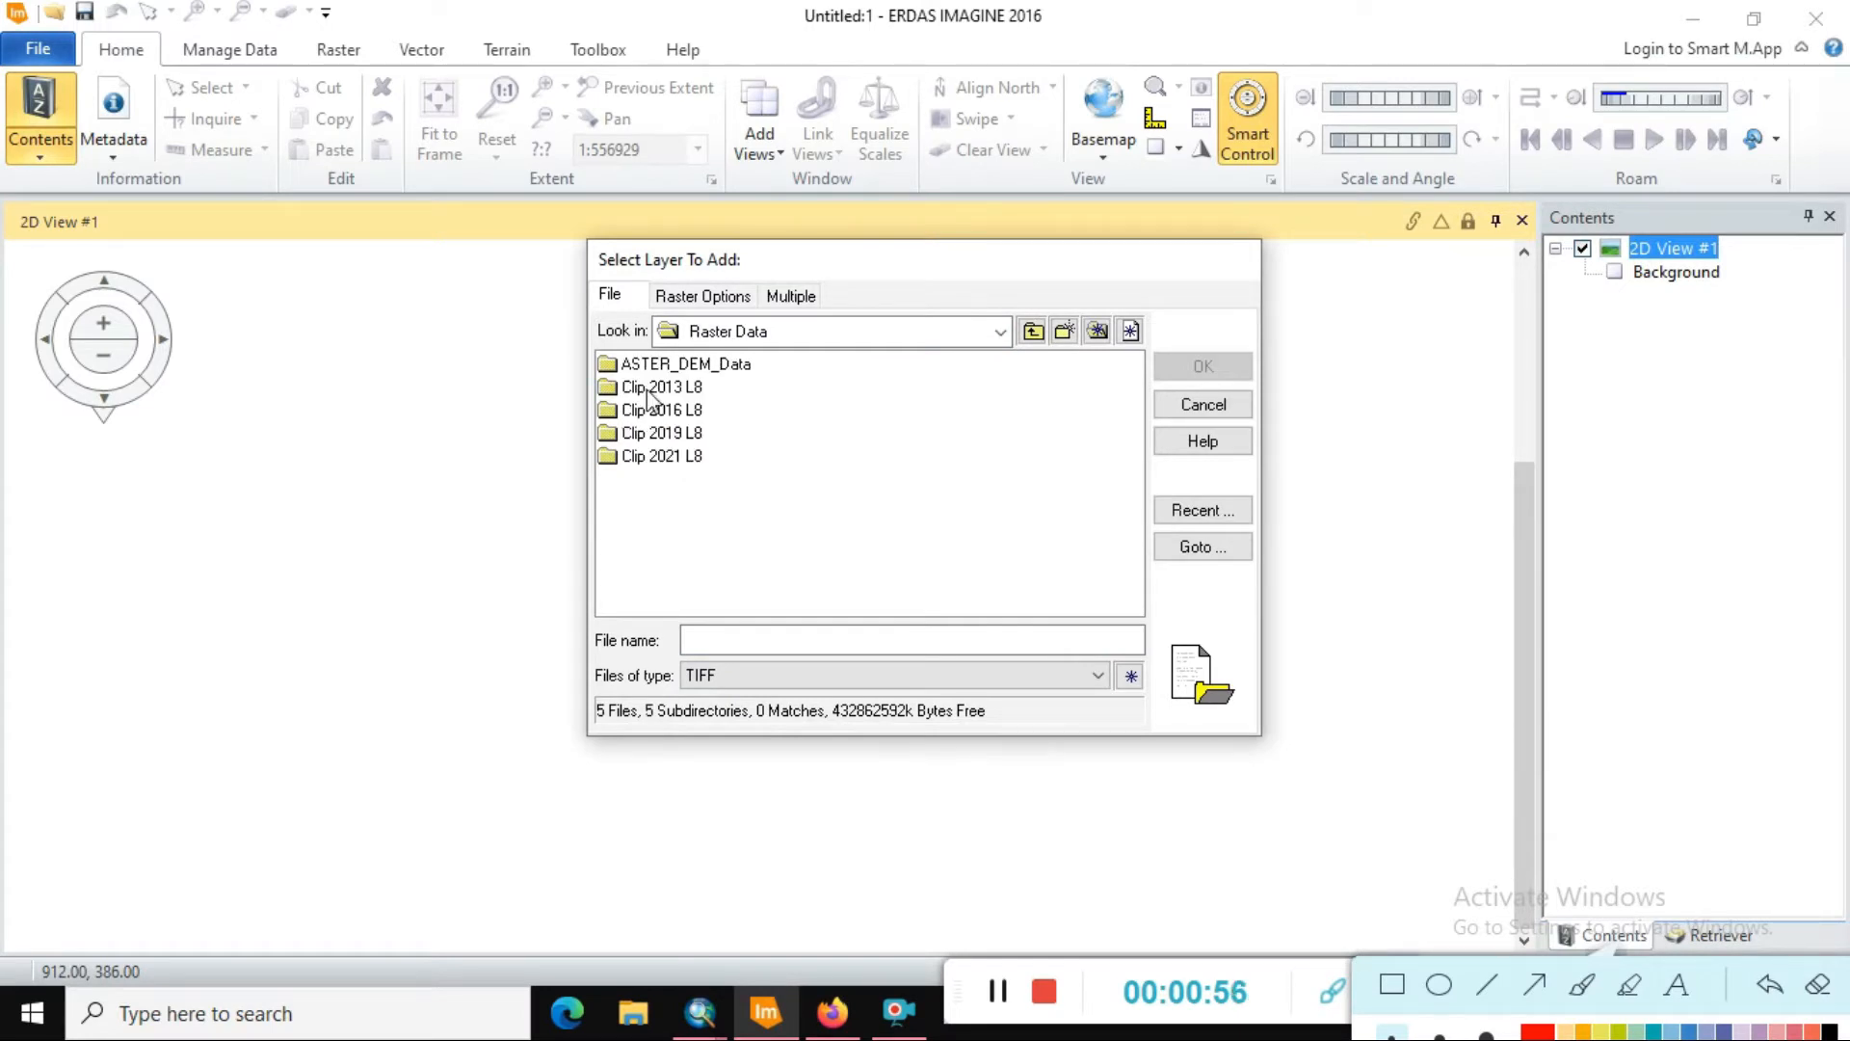
{"action": "double_click", "coordinate": [663, 455]}
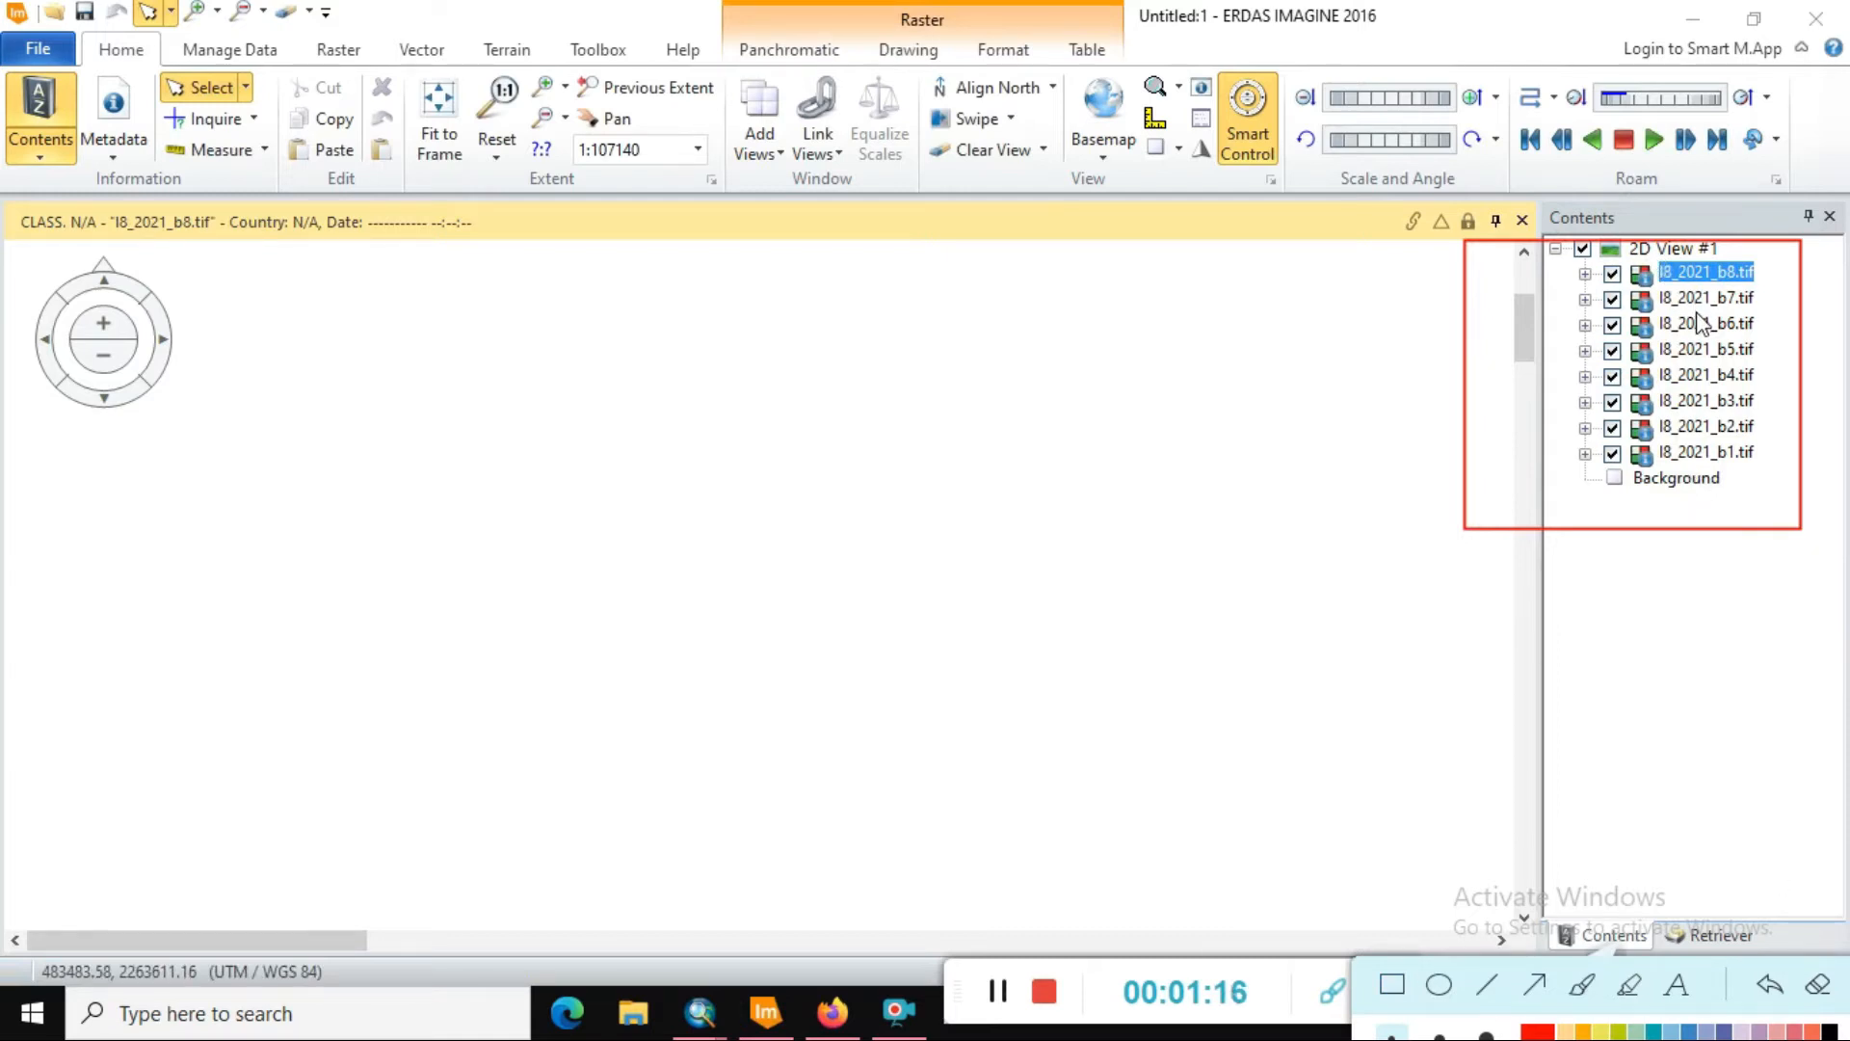
{"action": "mouse_move", "coordinate": [1779, 476]}
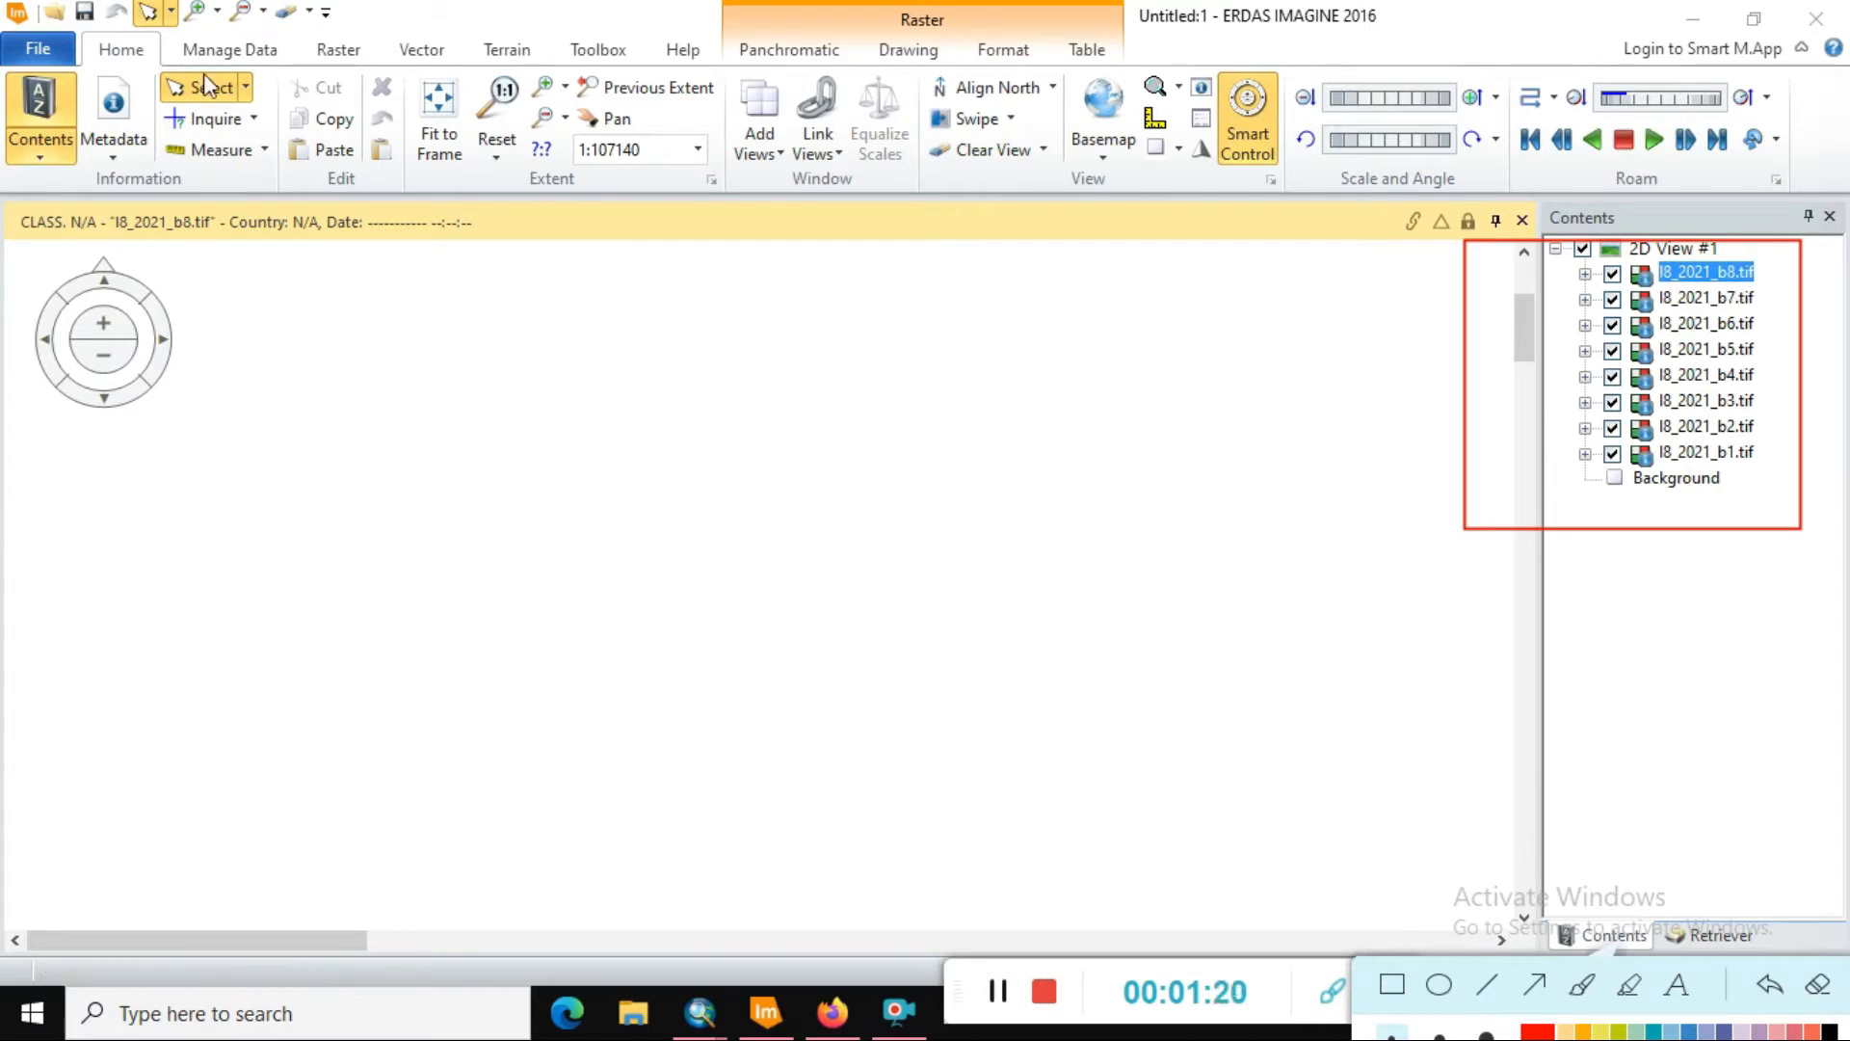
{"action": "mouse_move", "coordinate": [1164, 545]}
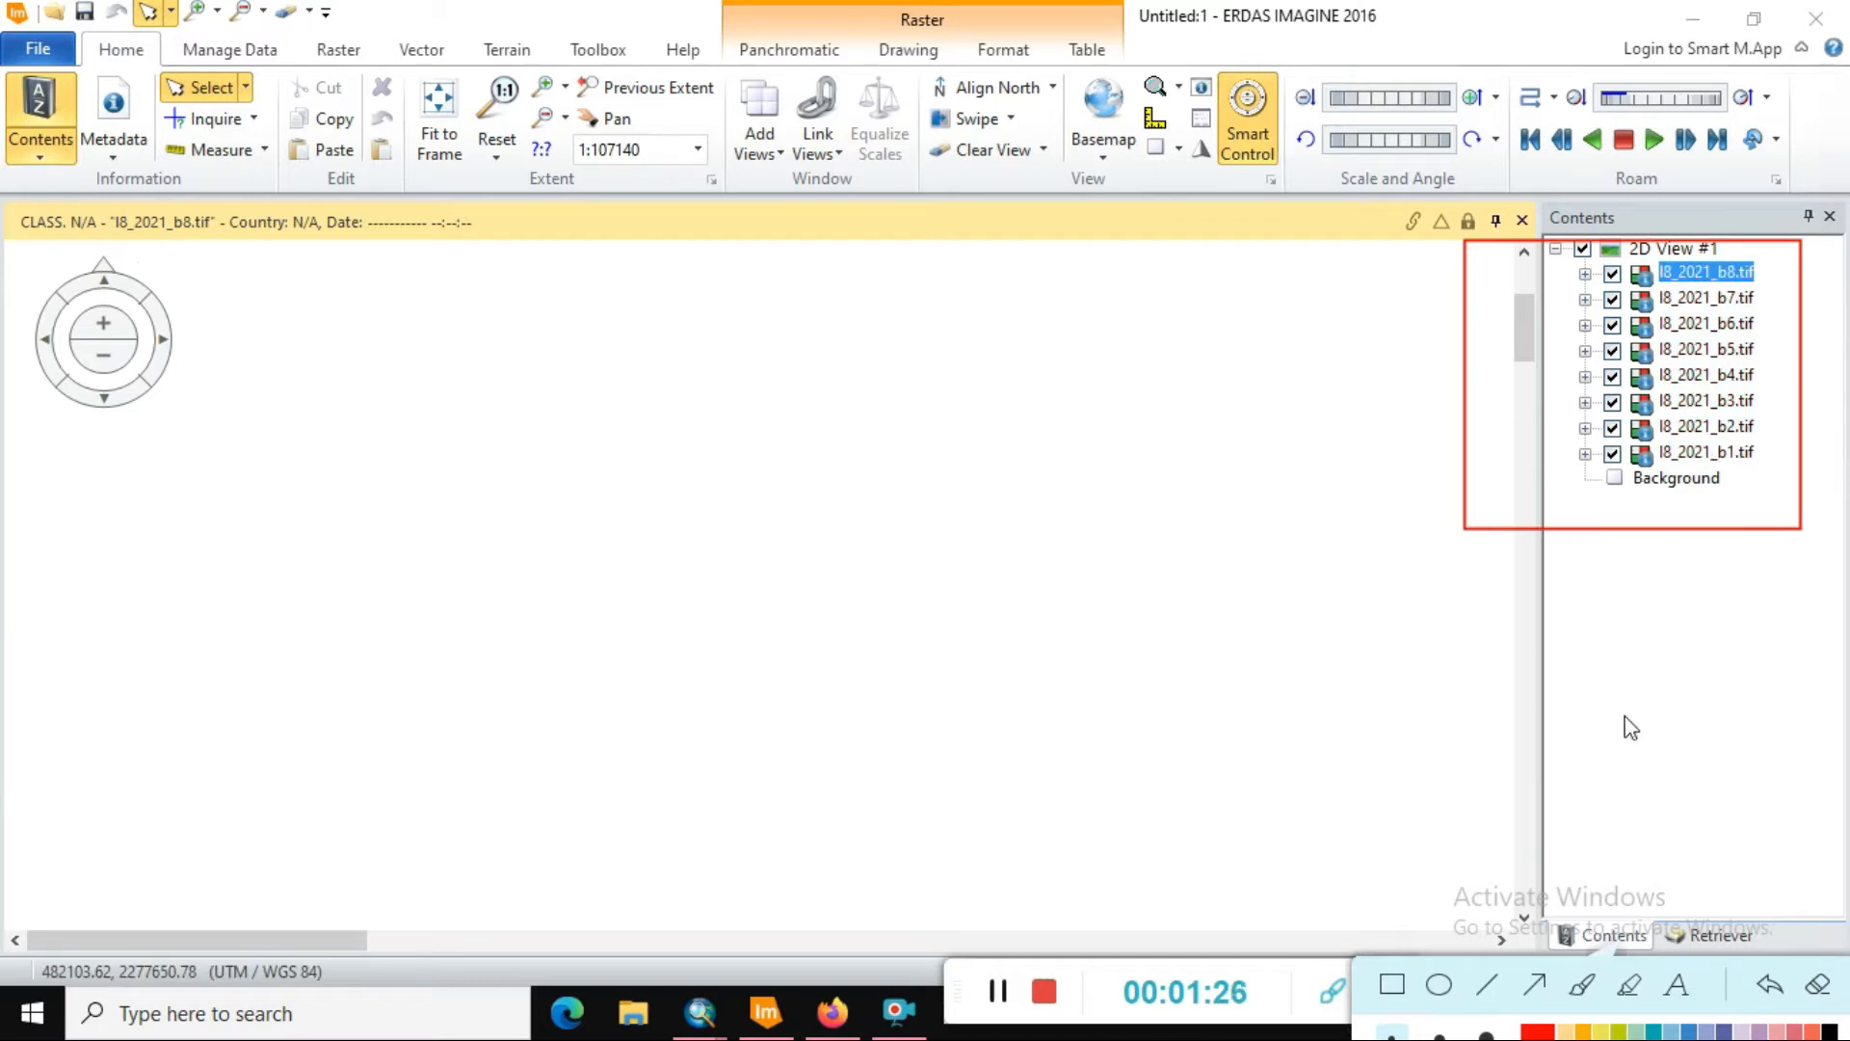
- Switch the ribbon to the Raster tools with the eight 2021 bands loaded
{"action": "left_click", "coordinate": [339, 50]}
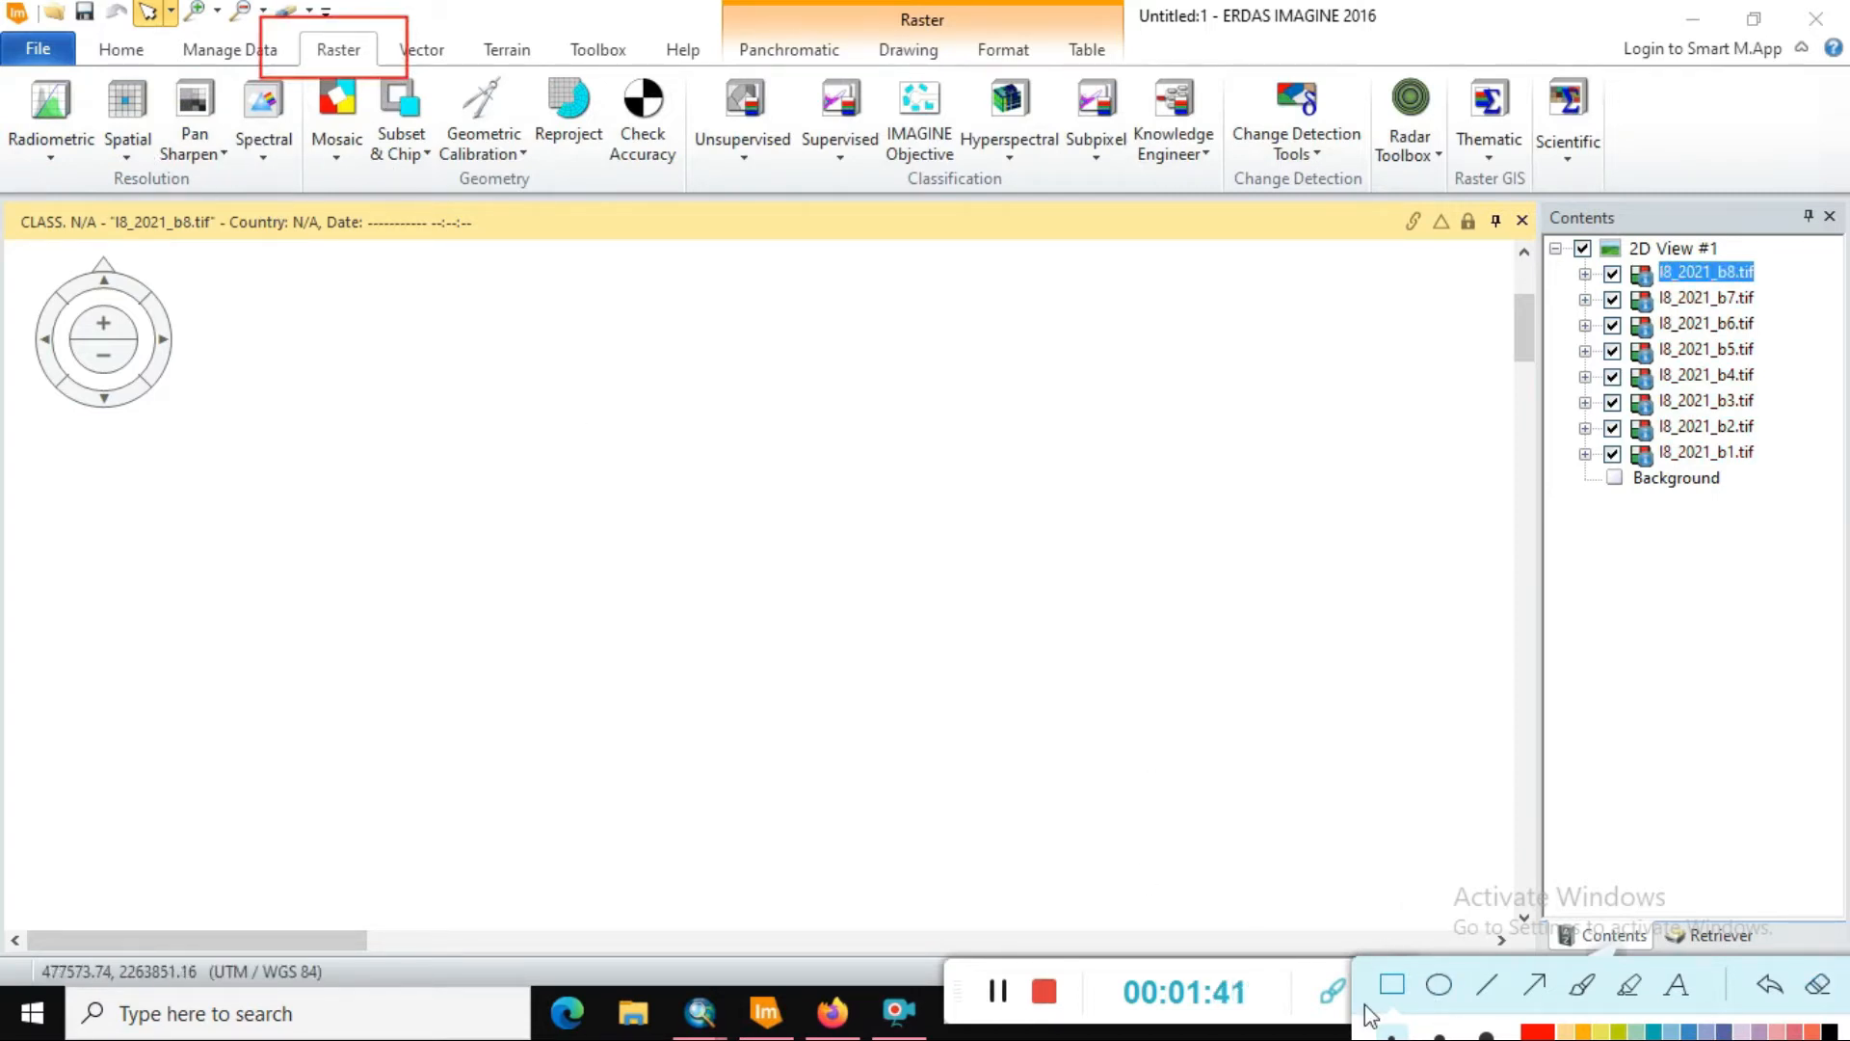
- Start Layer Stack from the Spectral tools, with band 8 as the input file
{"action": "left_click", "coordinate": [262, 117]}
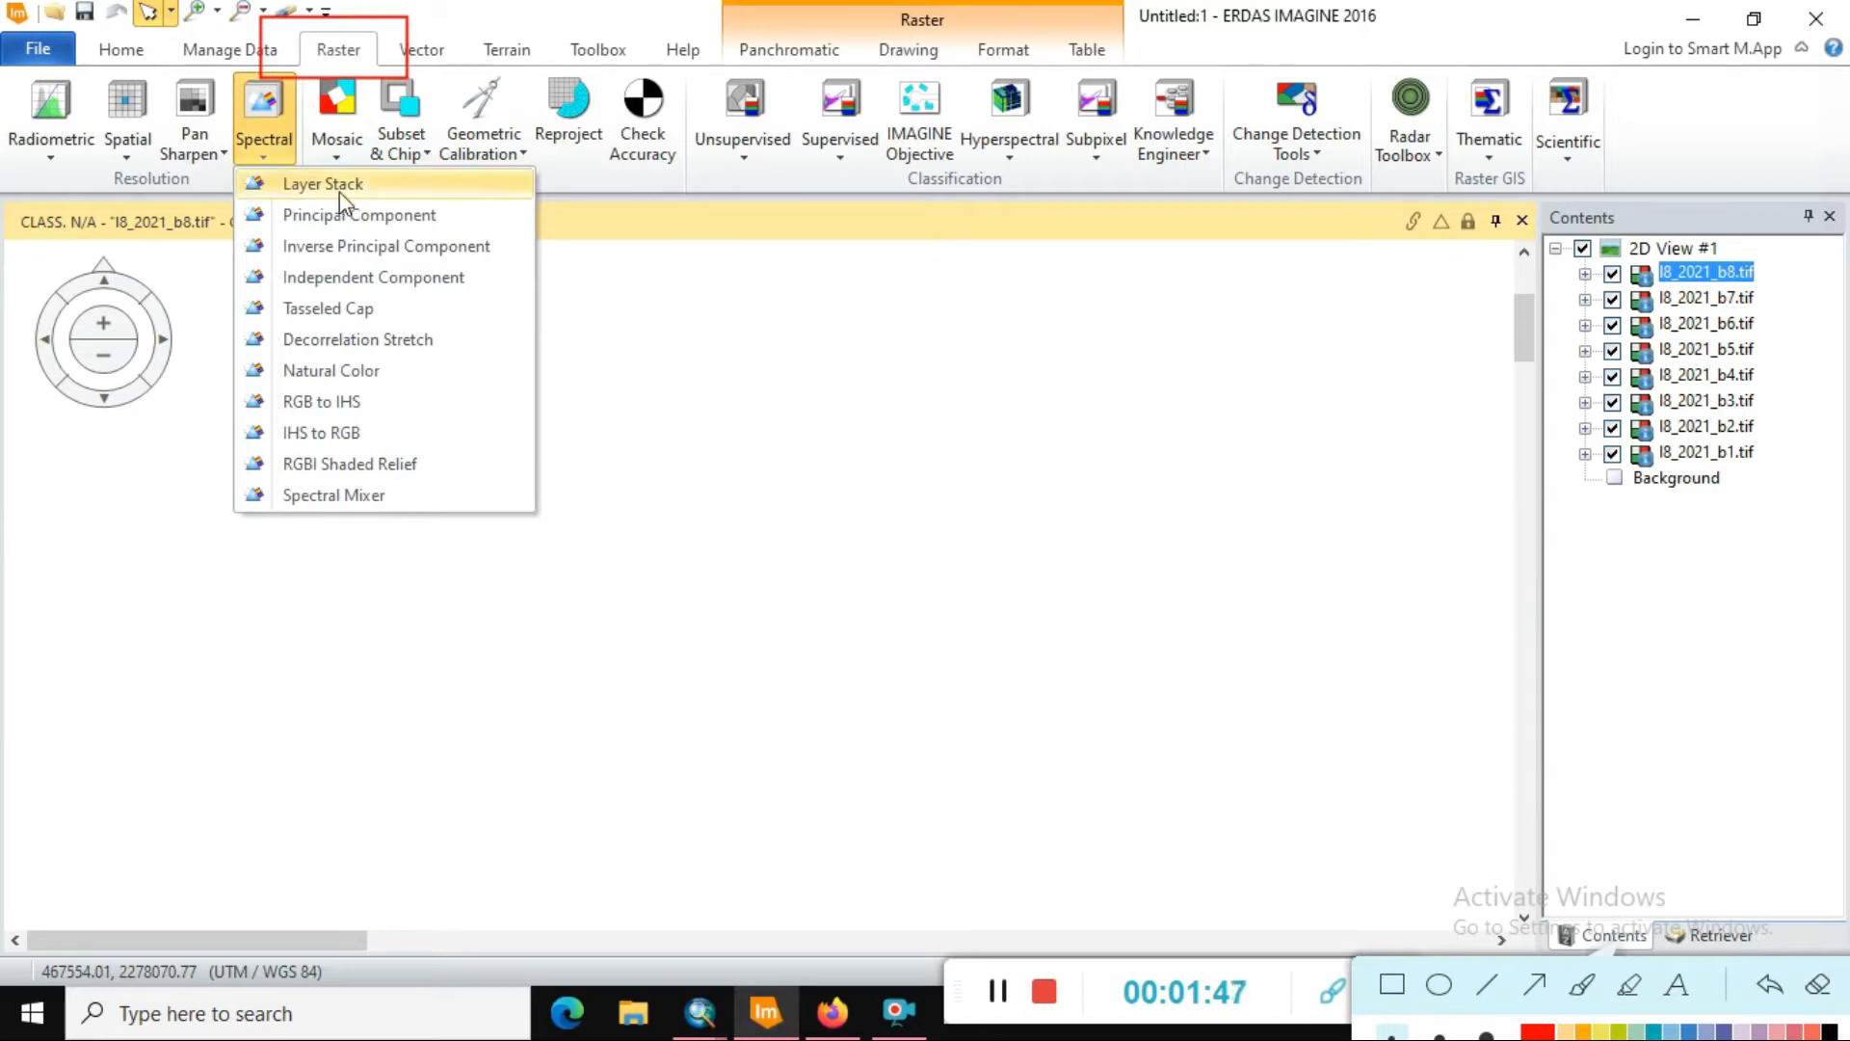
{"action": "mouse_move", "coordinate": [322, 183]}
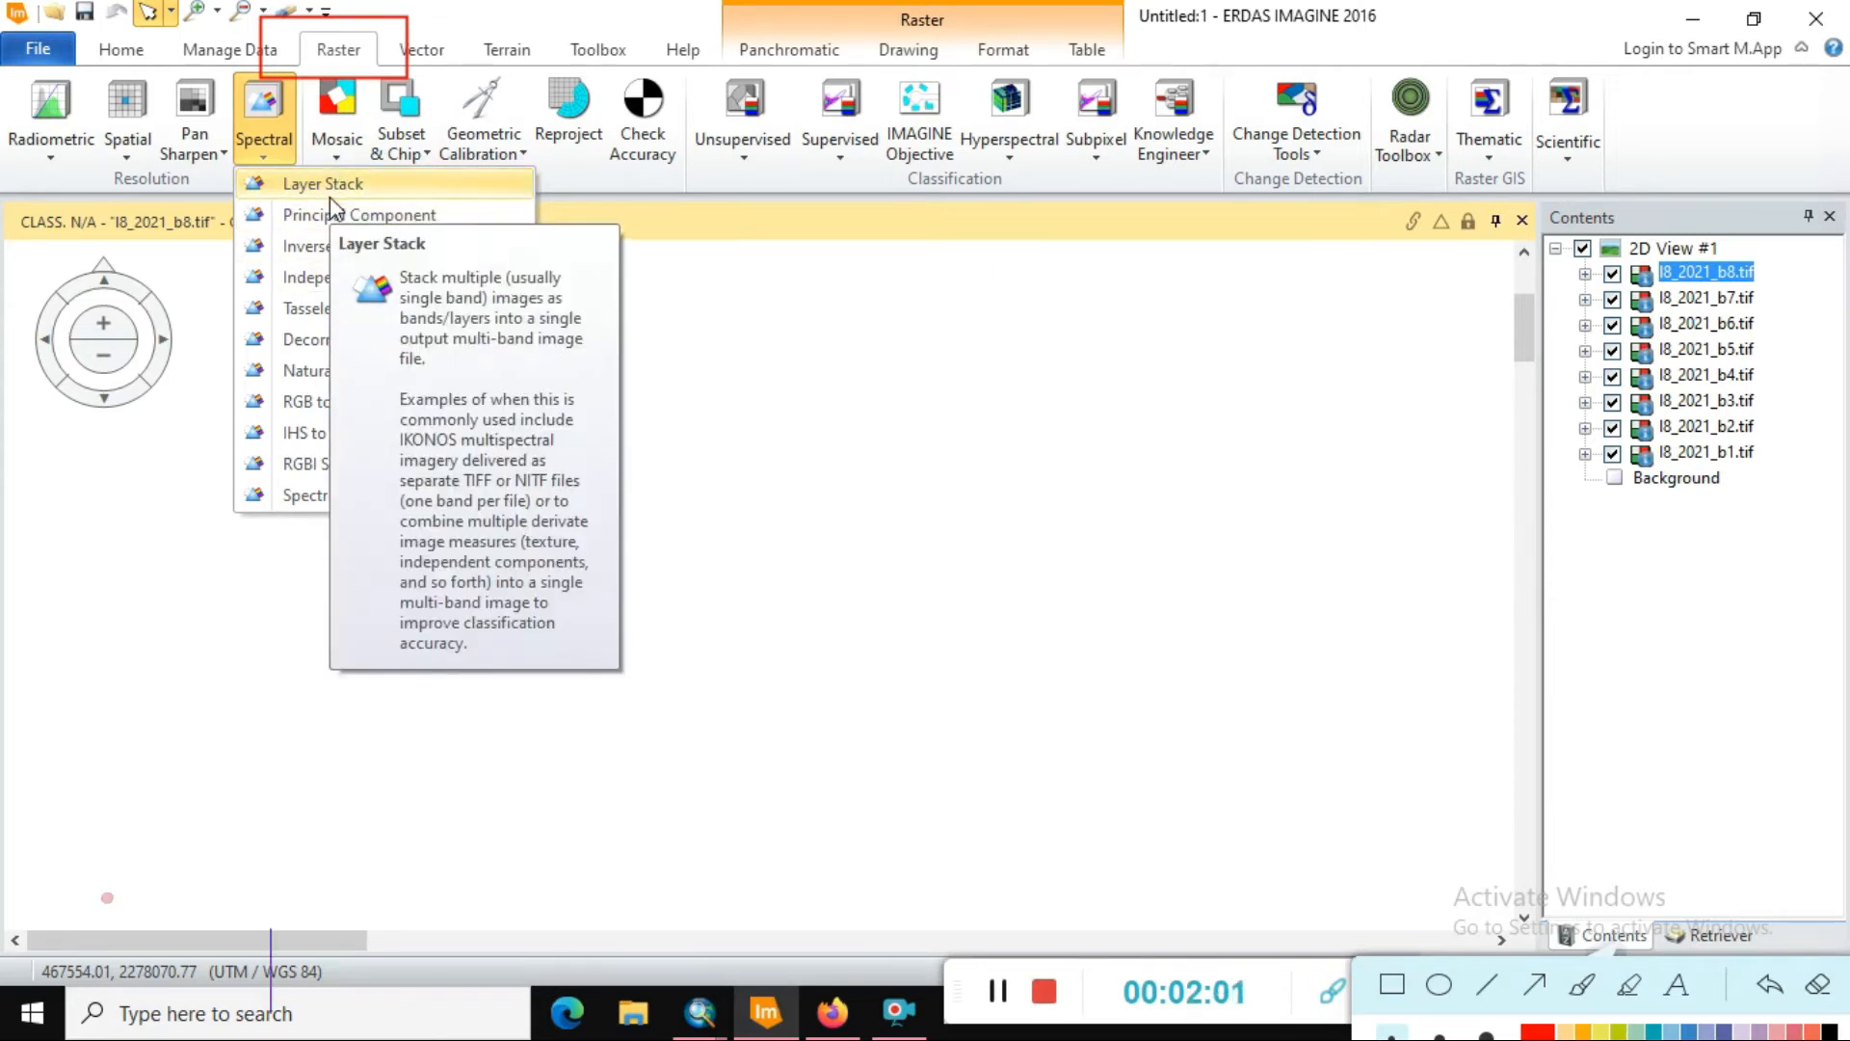
{"action": "left_click", "coordinate": [322, 183]}
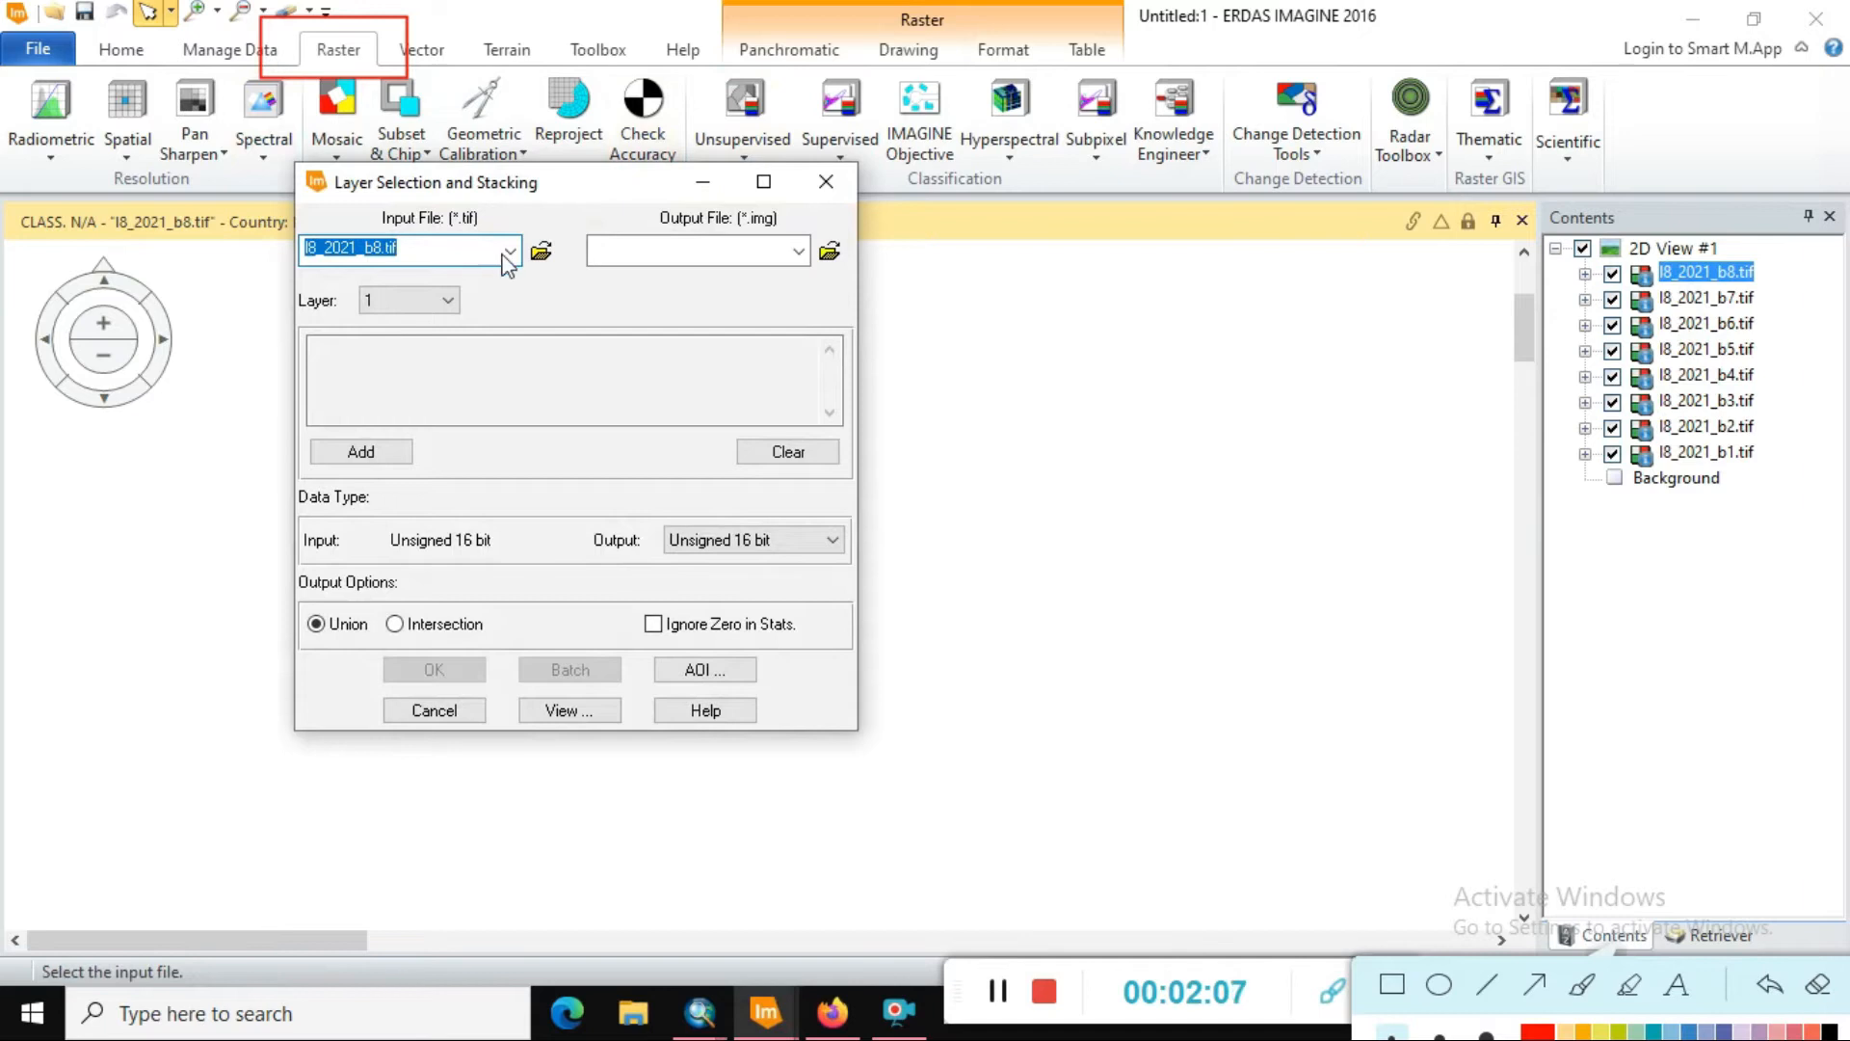
- Add the 2021 Landsat bands b1 through b7 in order to the stacking list
{"action": "left_click", "coordinate": [509, 251]}
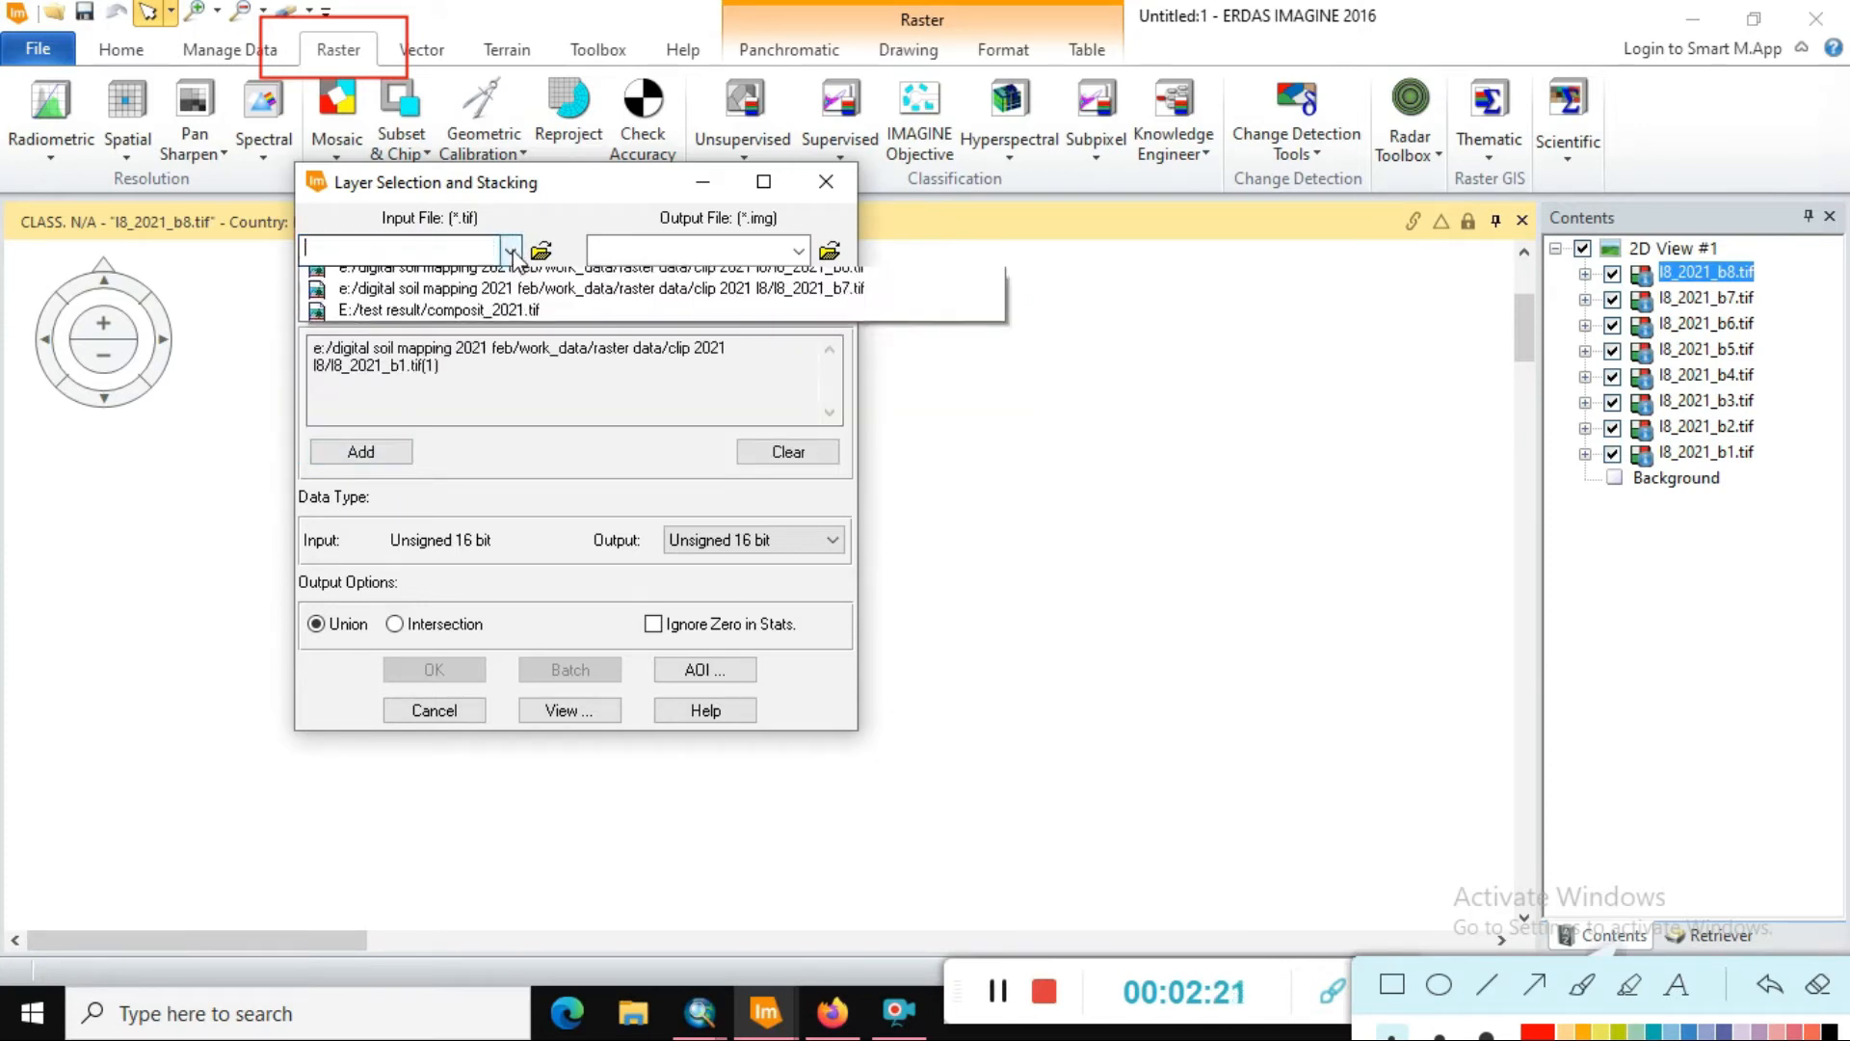
{"action": "left_click", "coordinate": [360, 451]}
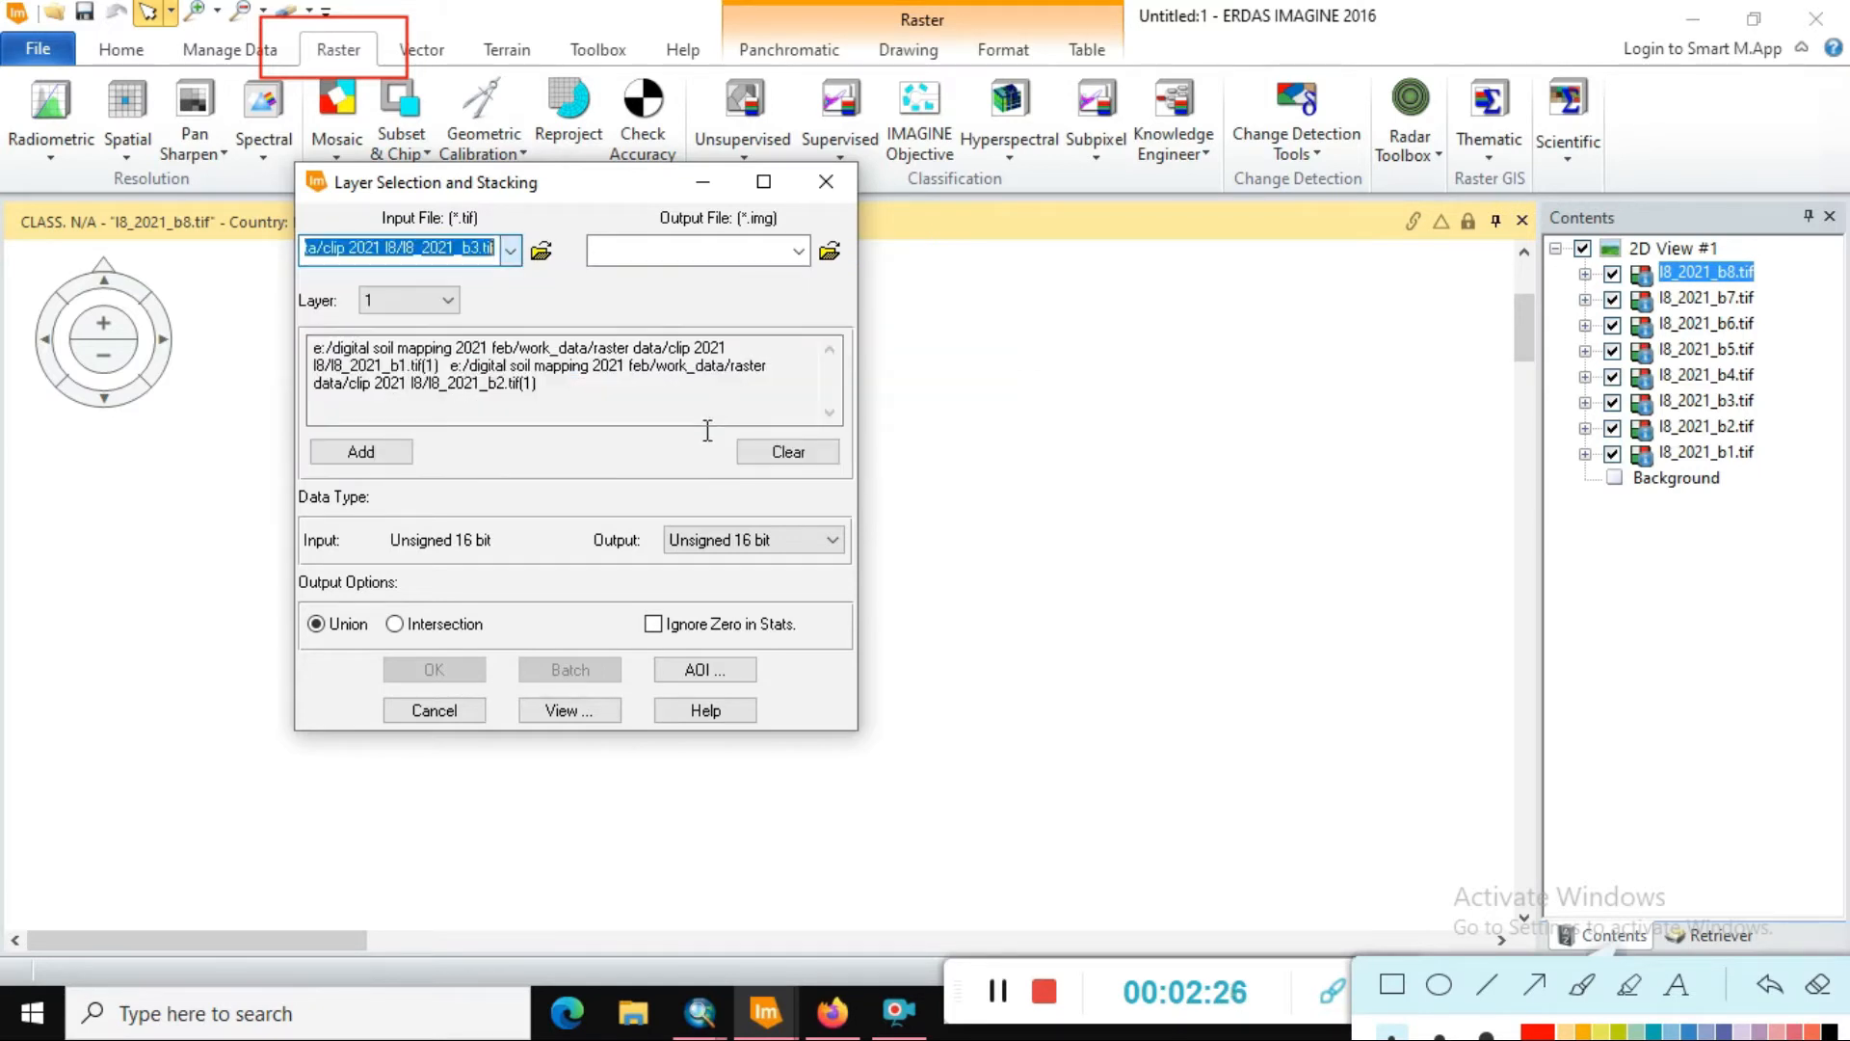
{"action": "left_click", "coordinate": [509, 249]}
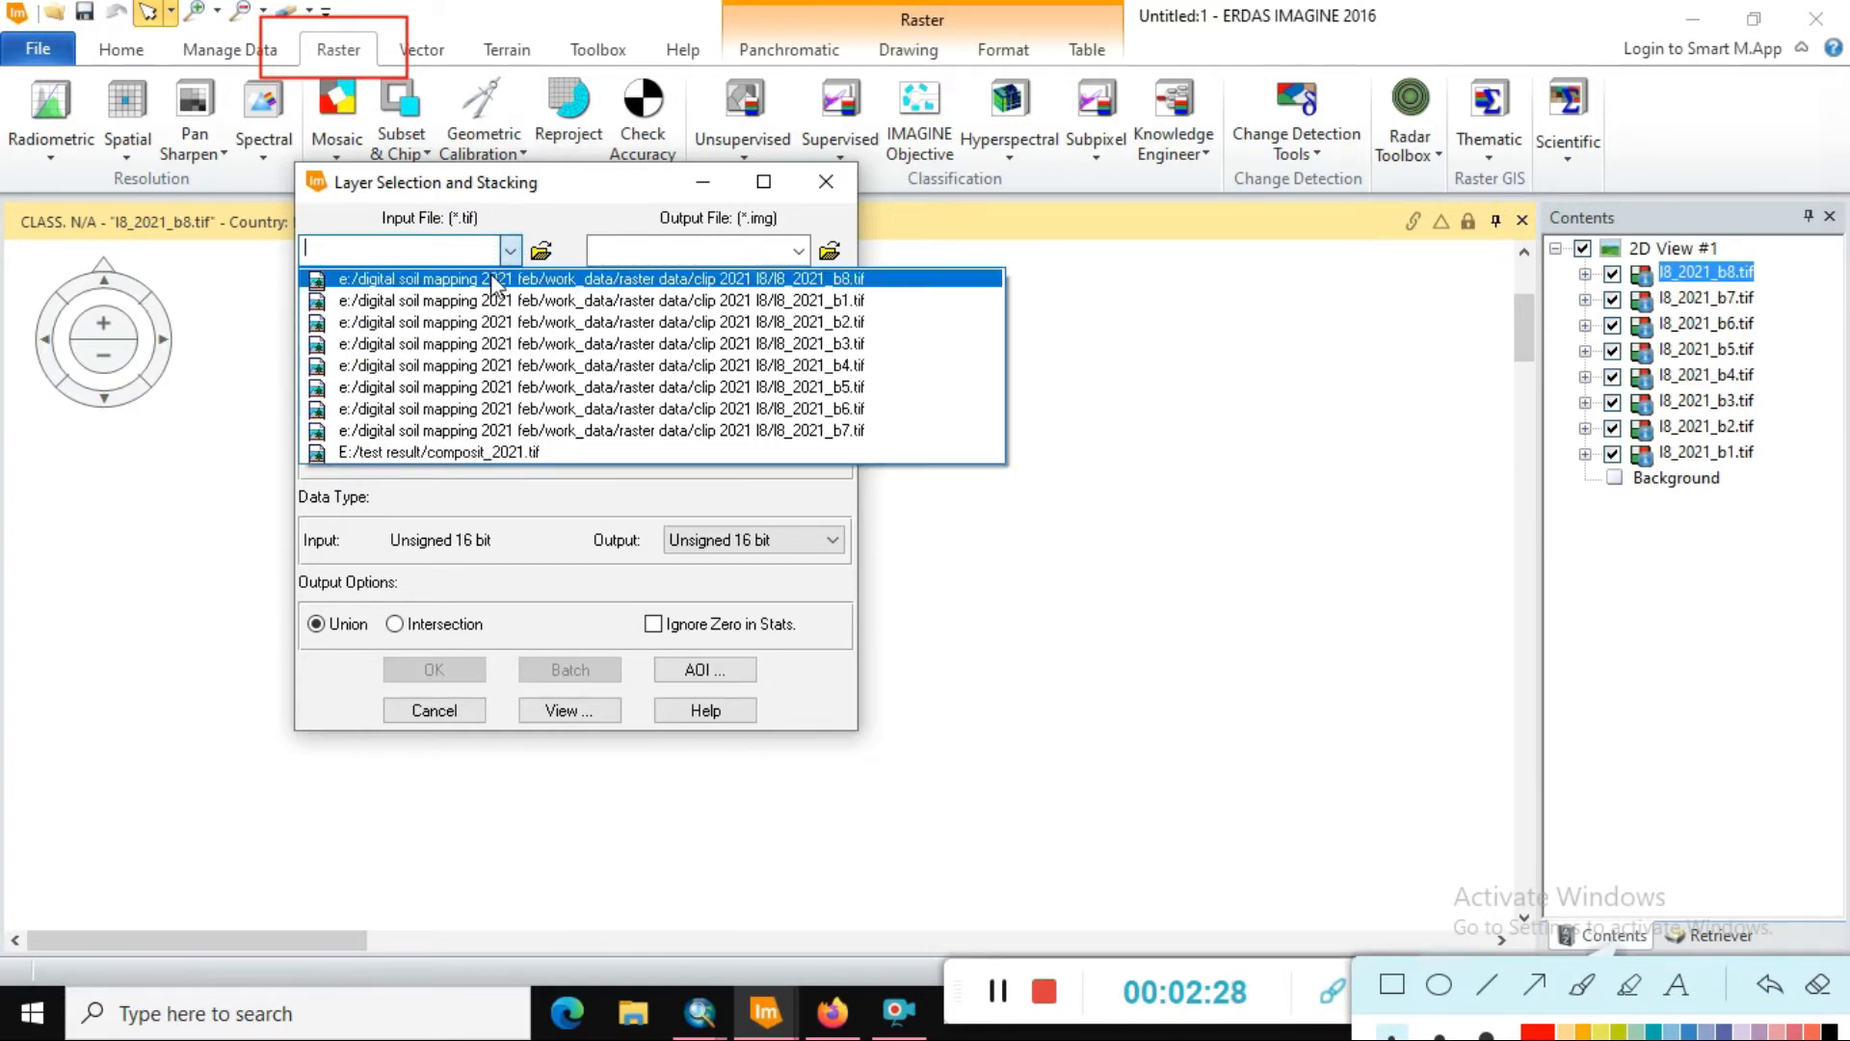
{"action": "left_click", "coordinate": [607, 364]}
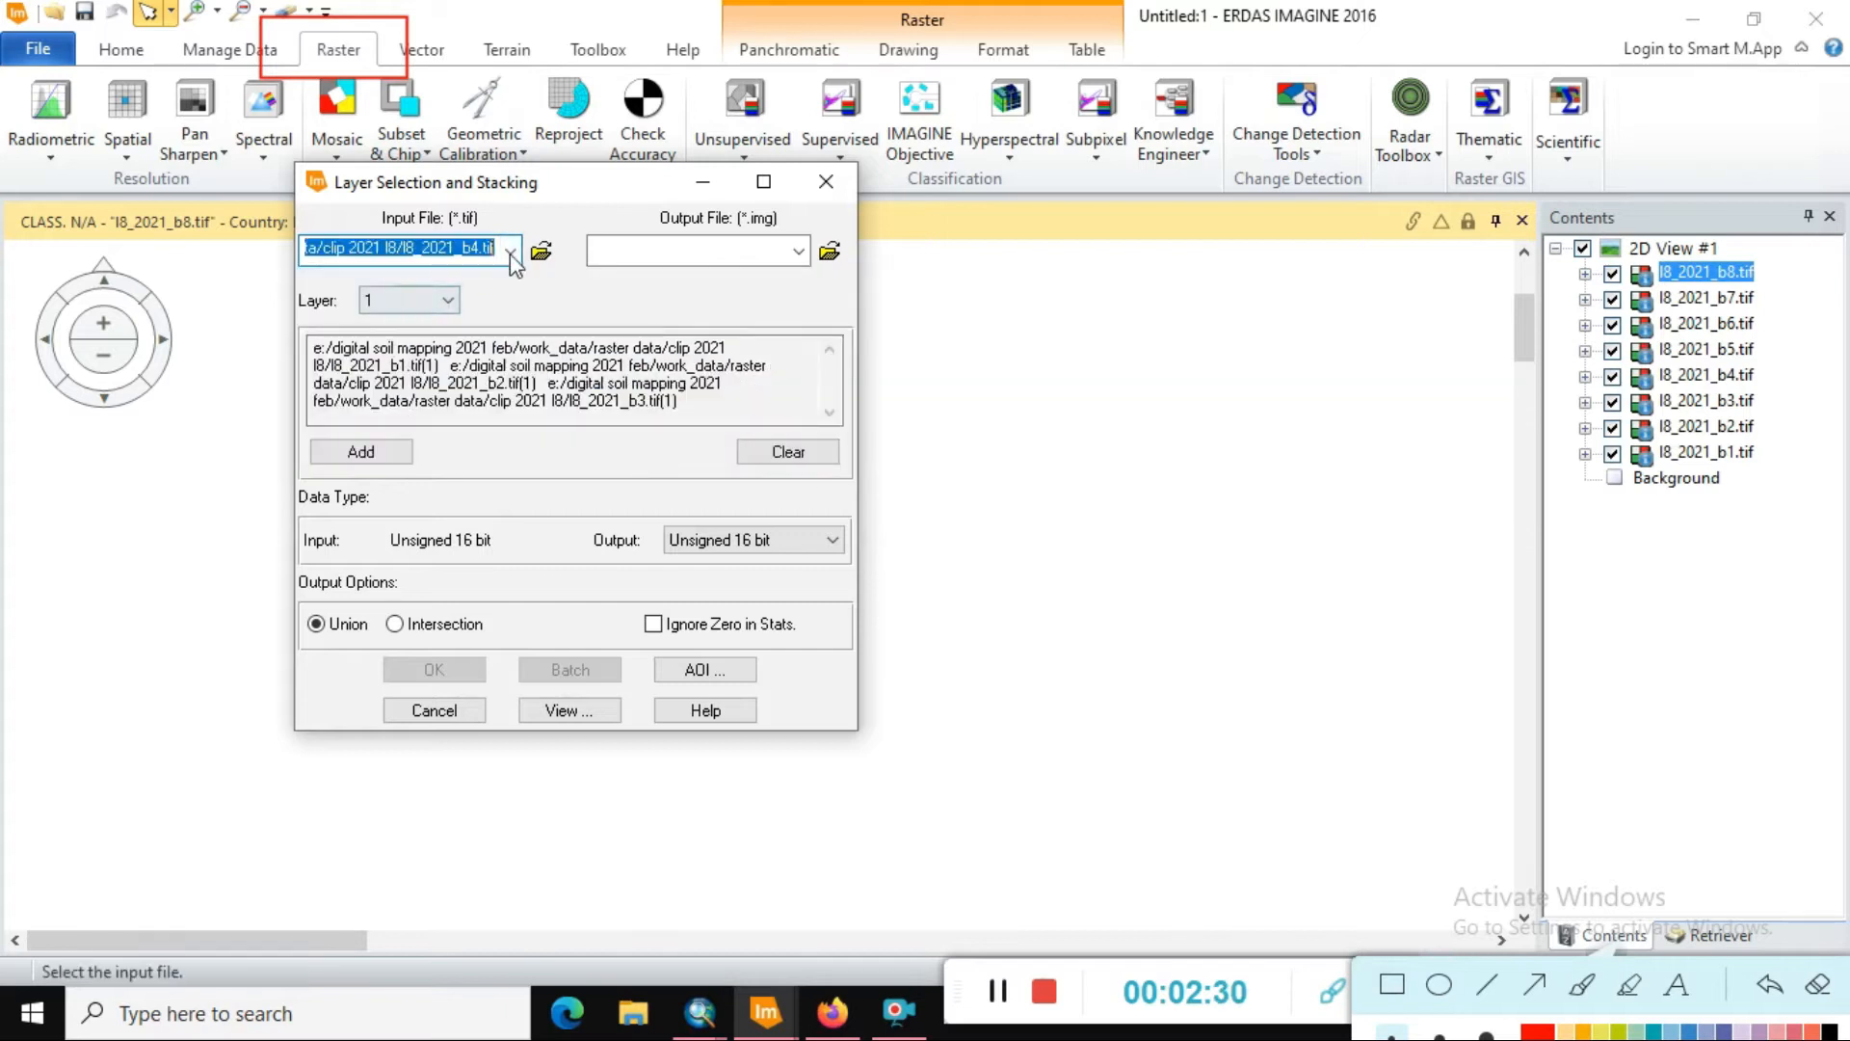
{"action": "left_click", "coordinate": [509, 249]}
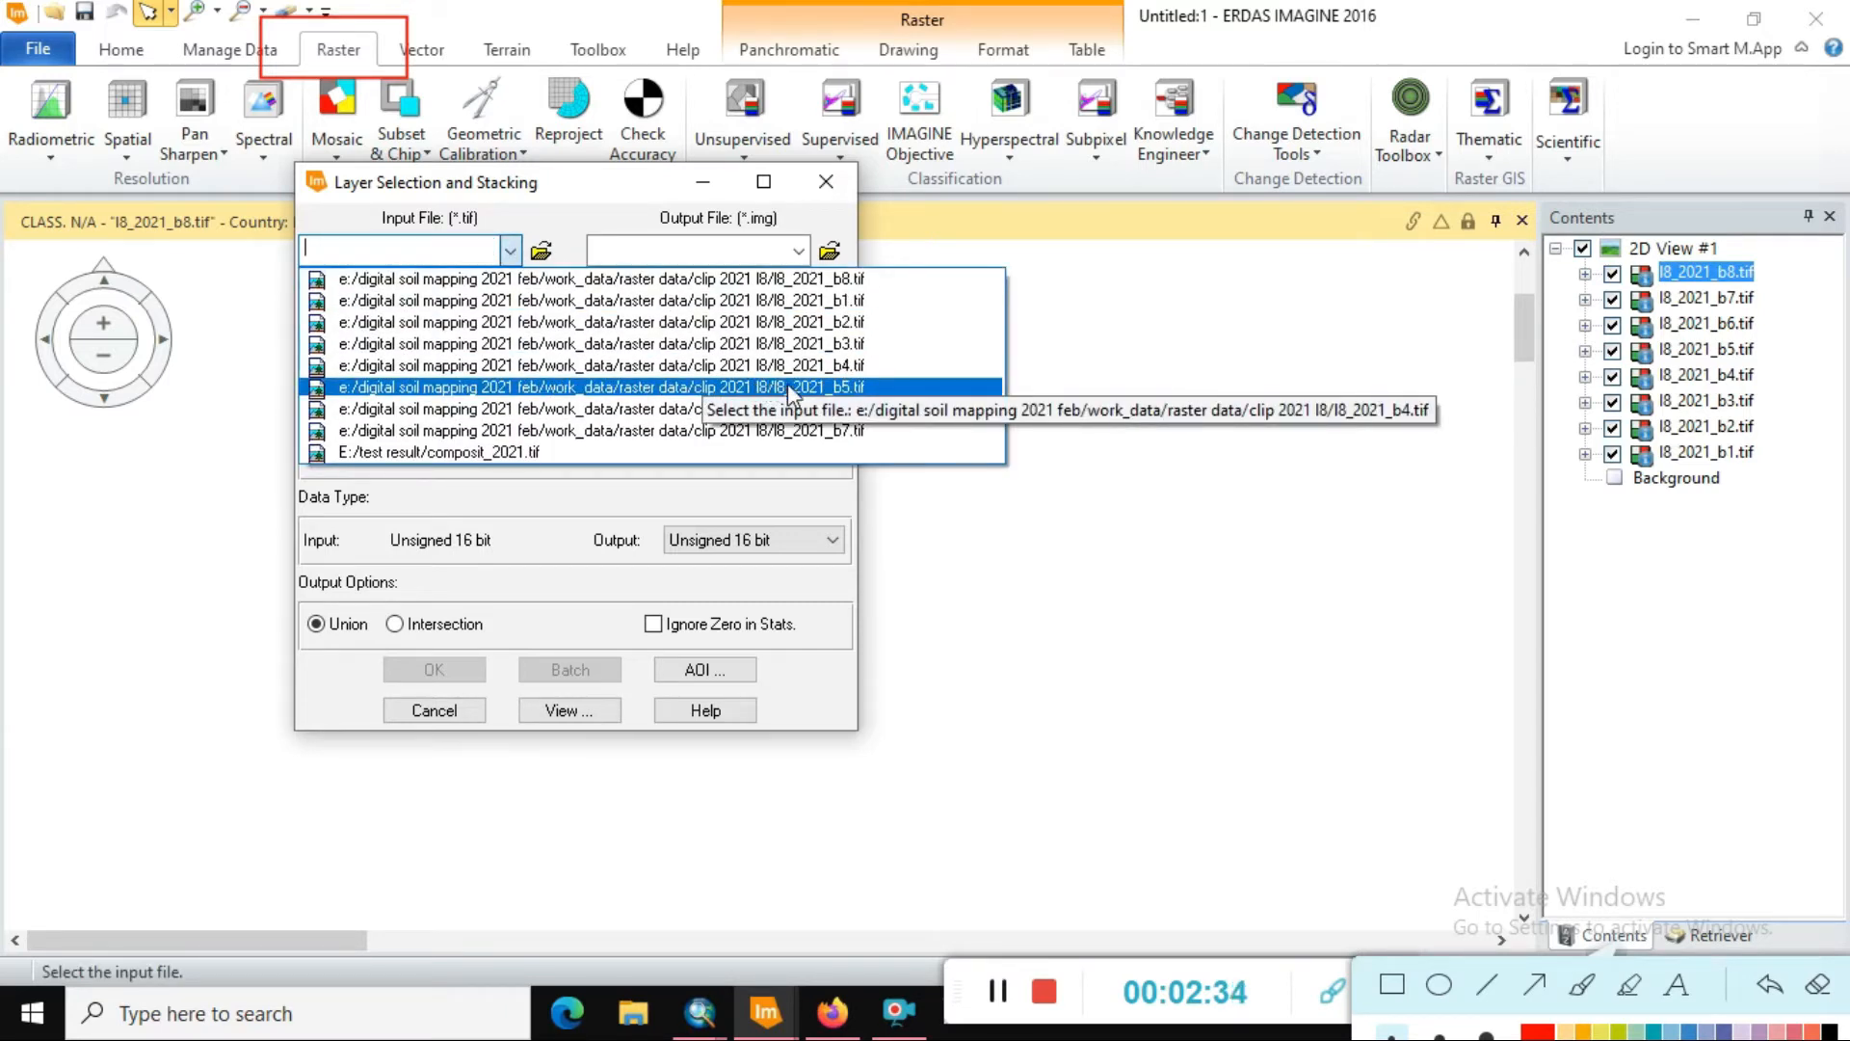
{"action": "left_click", "coordinate": [361, 450]}
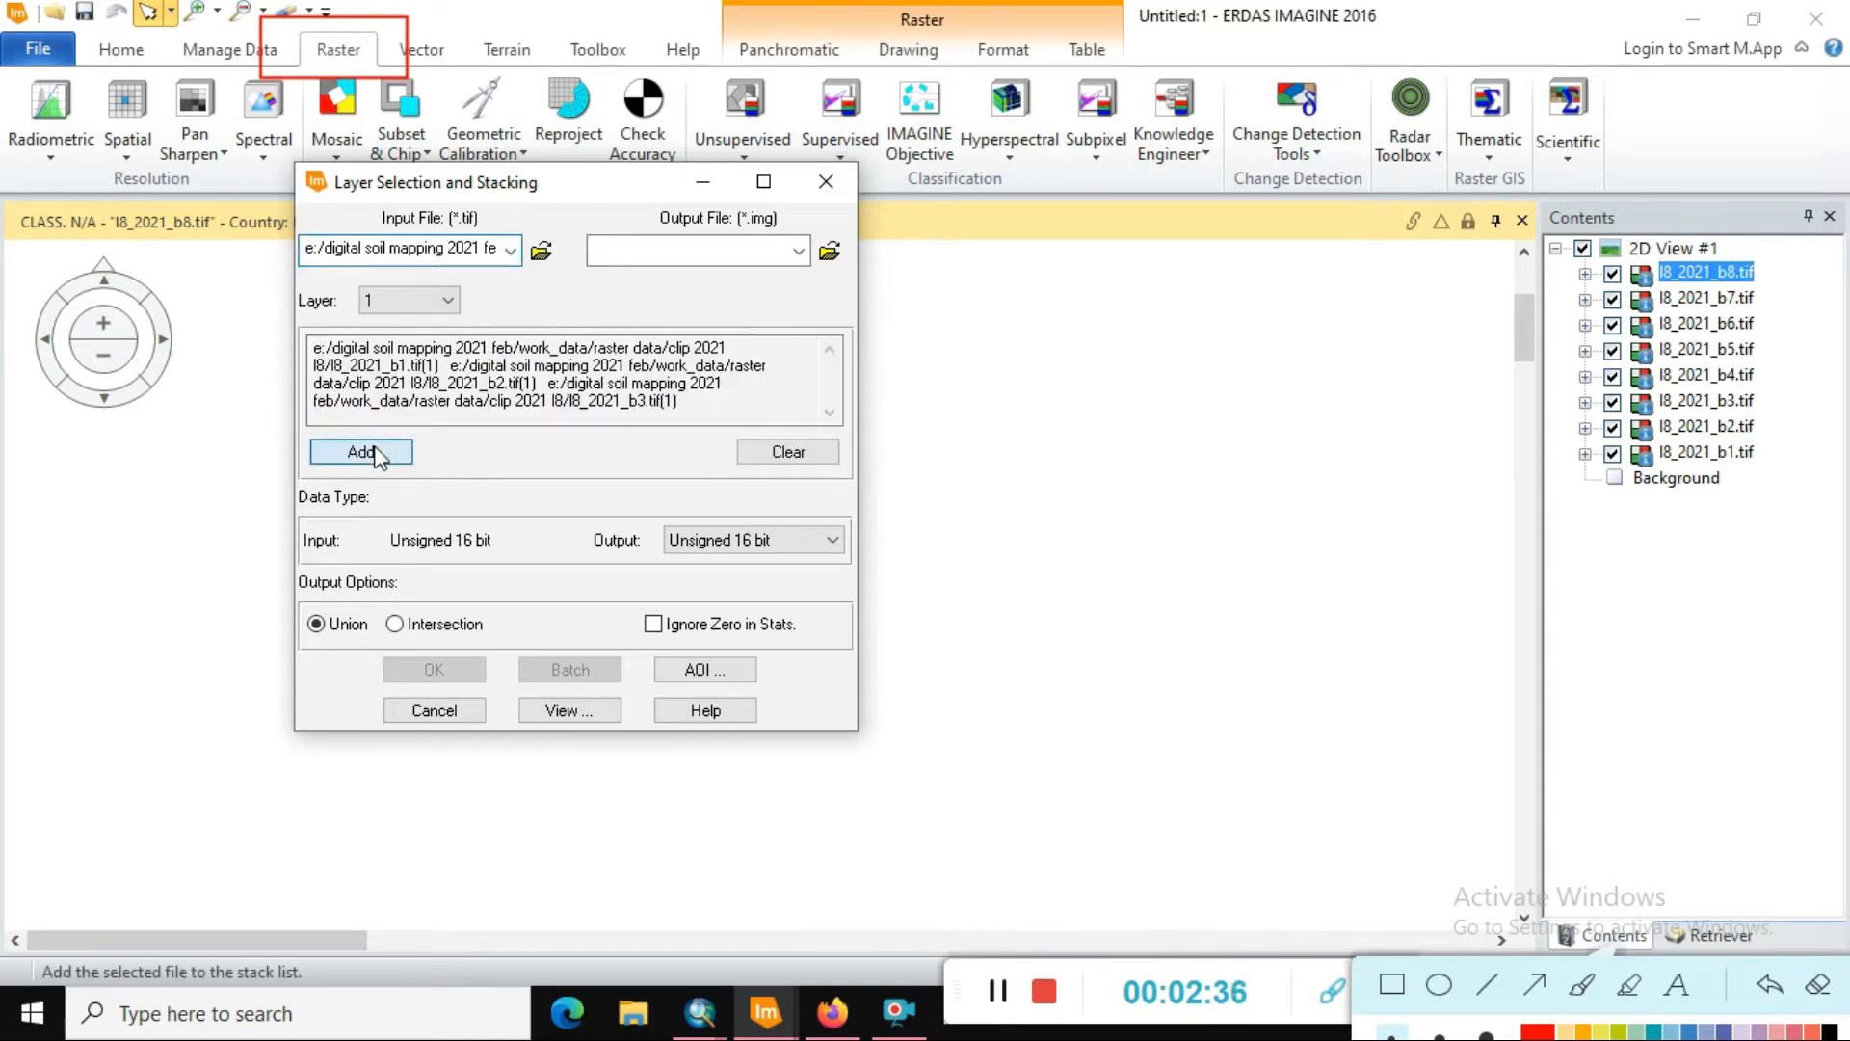
{"action": "left_click", "coordinate": [509, 249]}
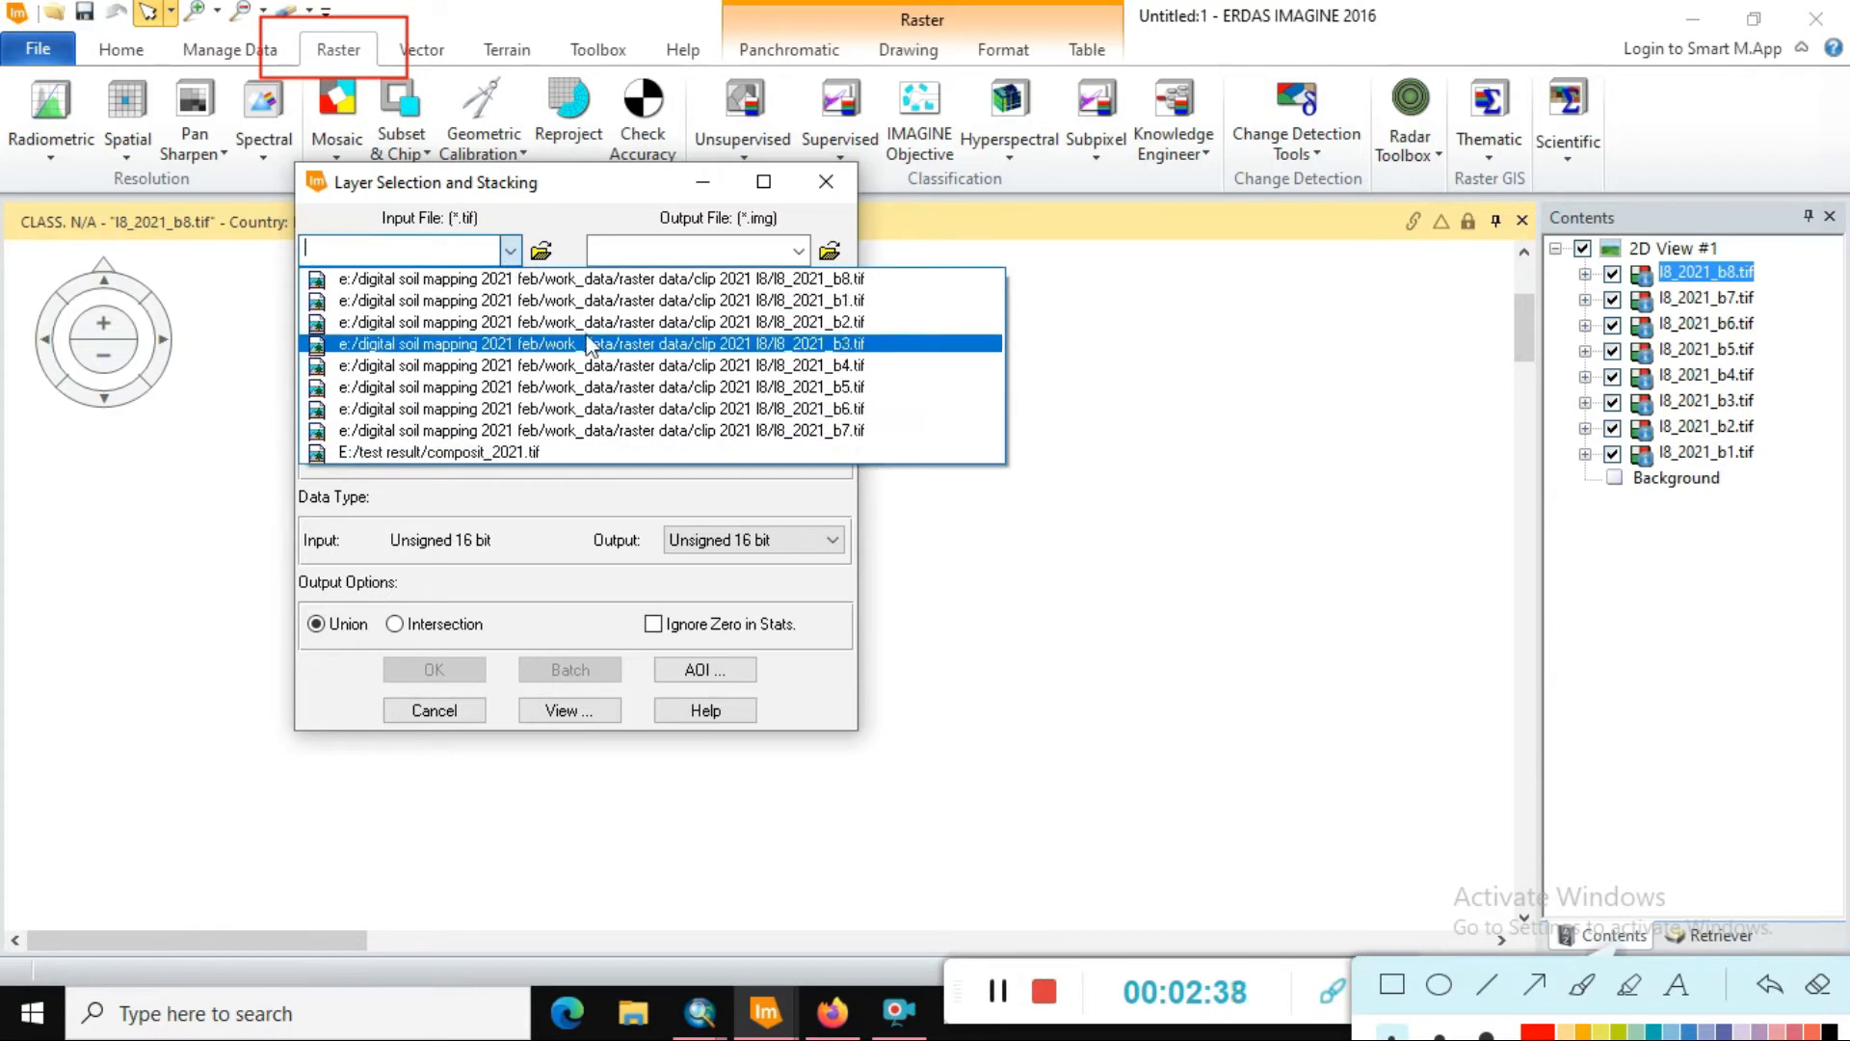
{"action": "left_click", "coordinate": [361, 451]}
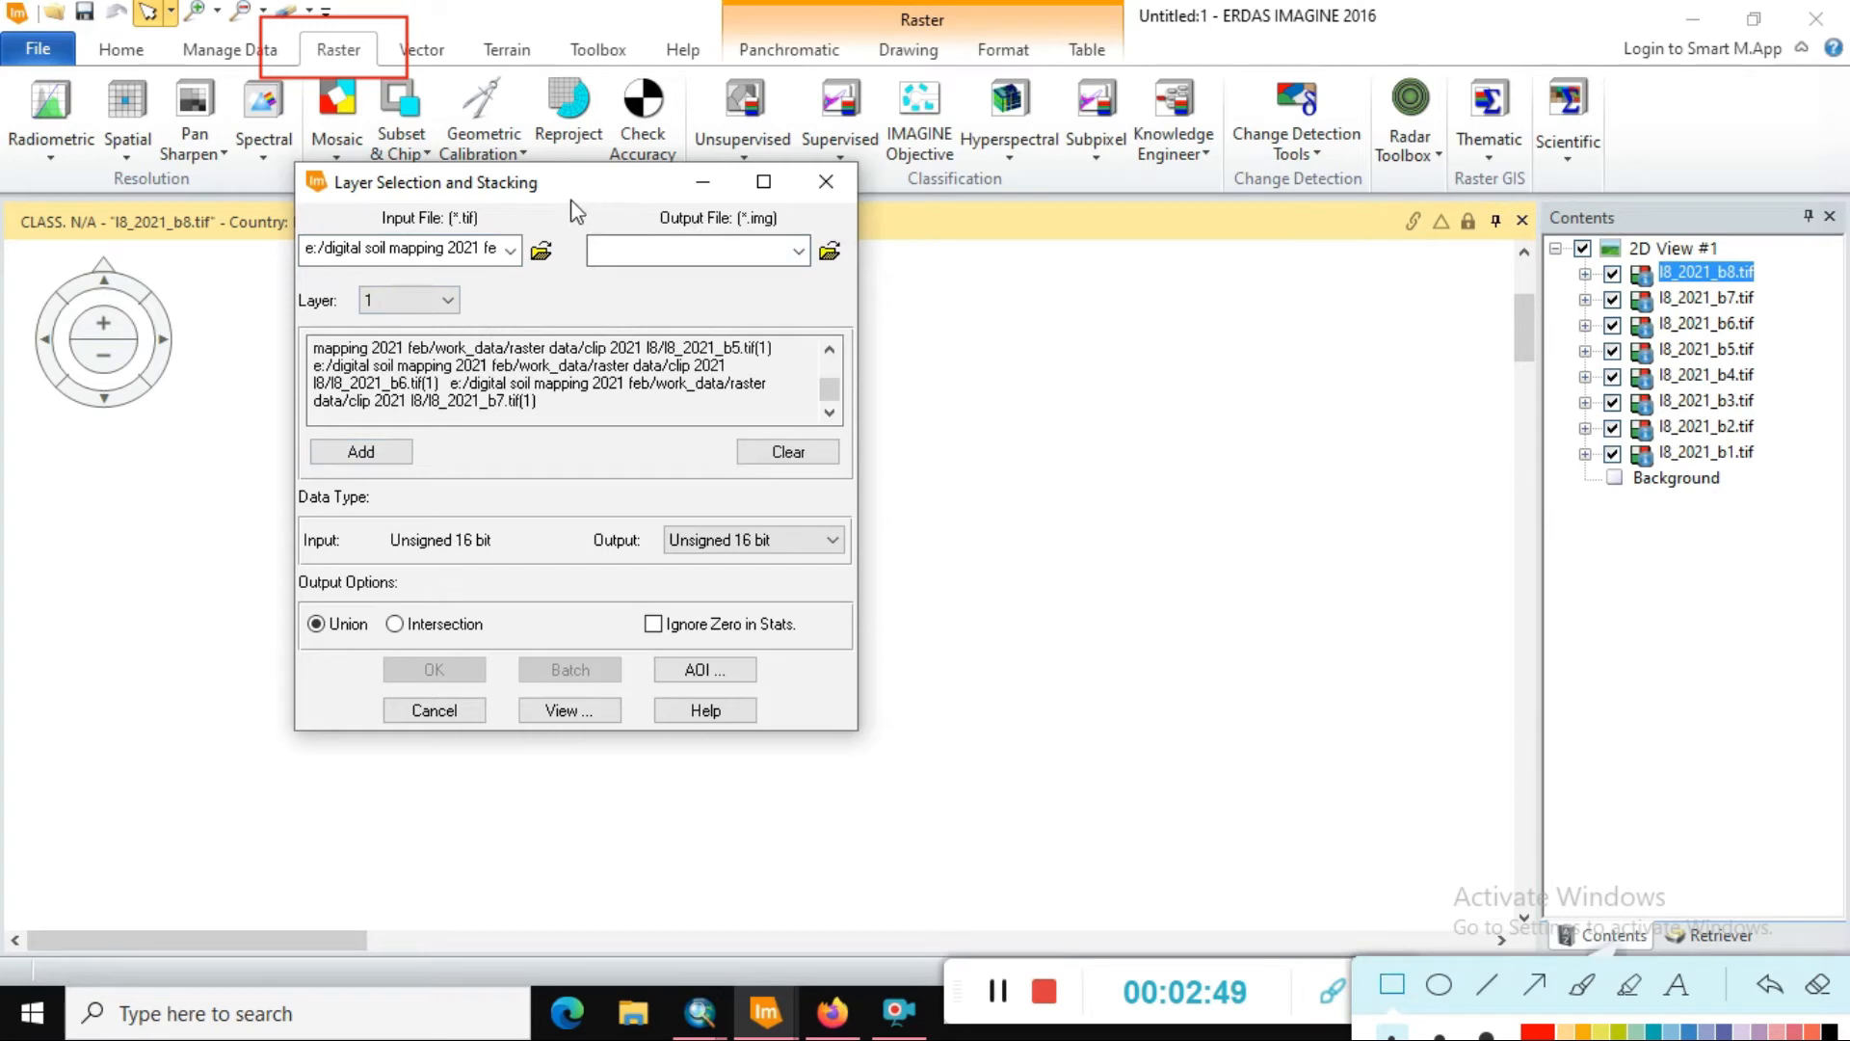
{"action": "left_click", "coordinate": [690, 251]}
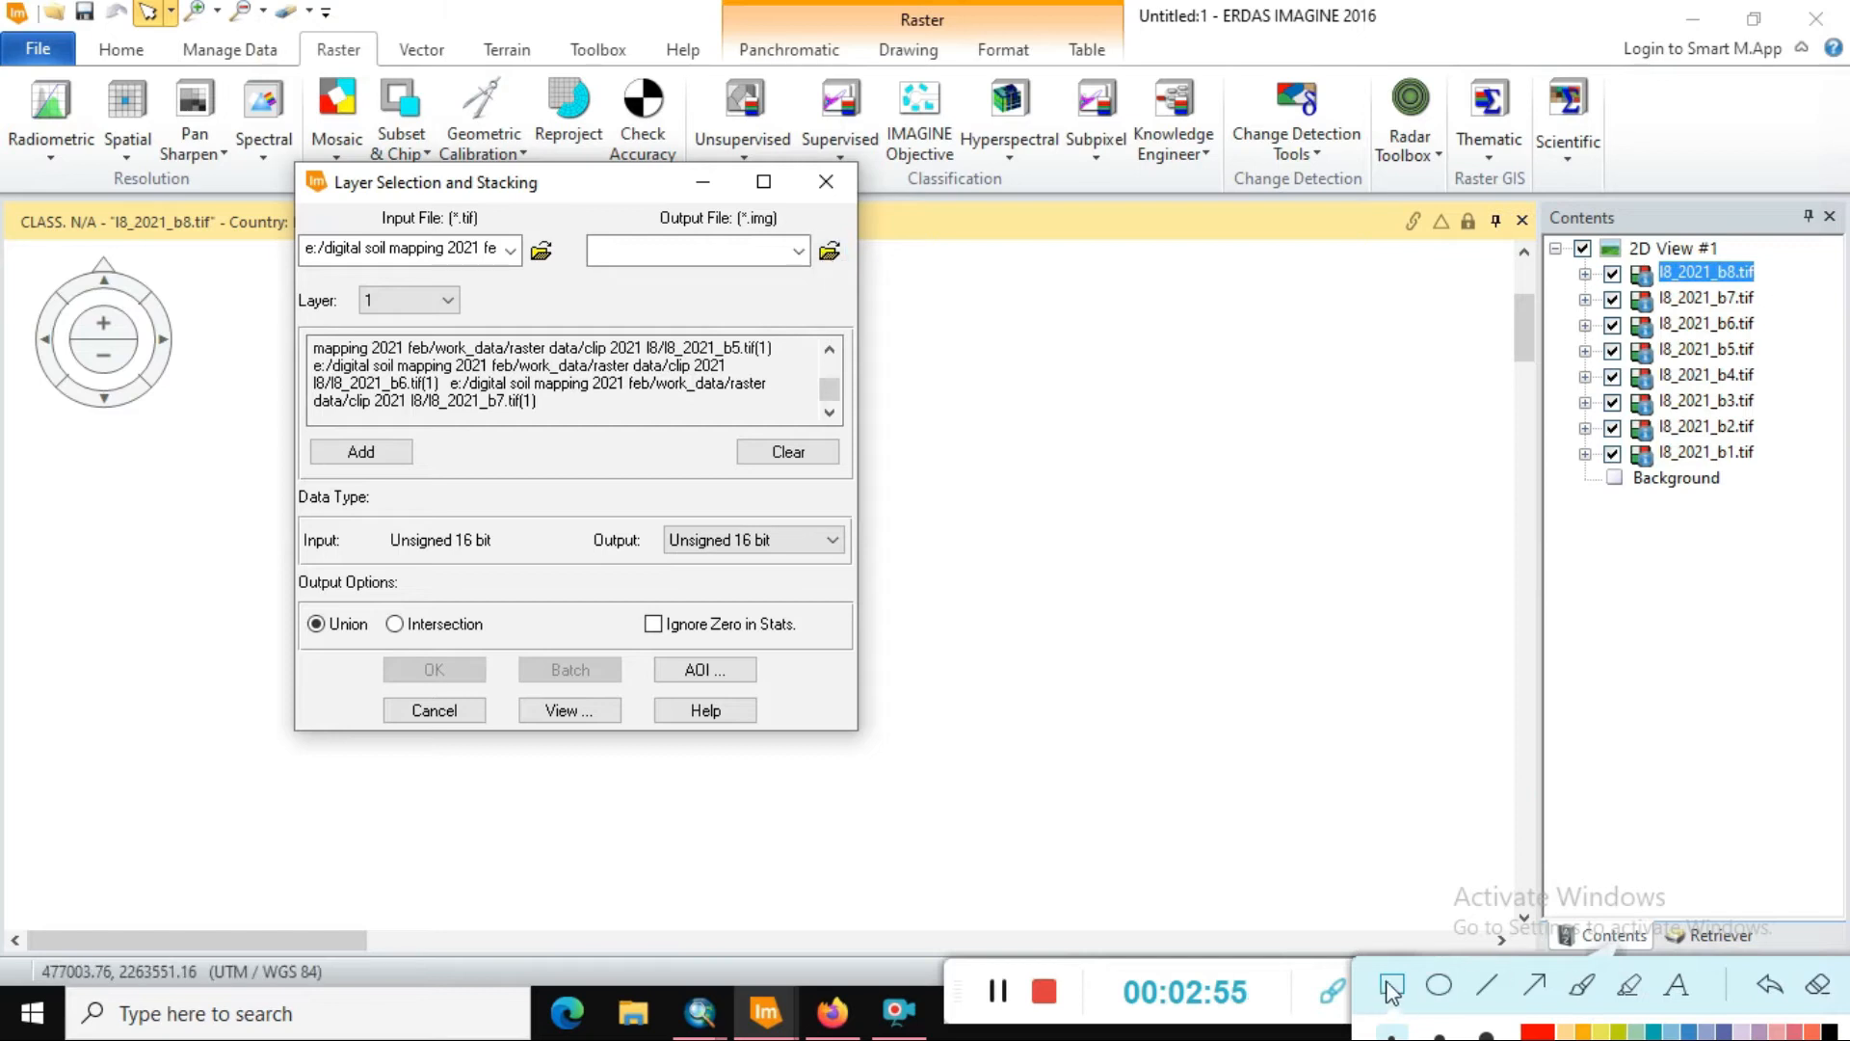
- Set the output to 'Layer Stacking 2021.tif' in the test result folder on drive E:
{"action": "left_click", "coordinate": [828, 250]}
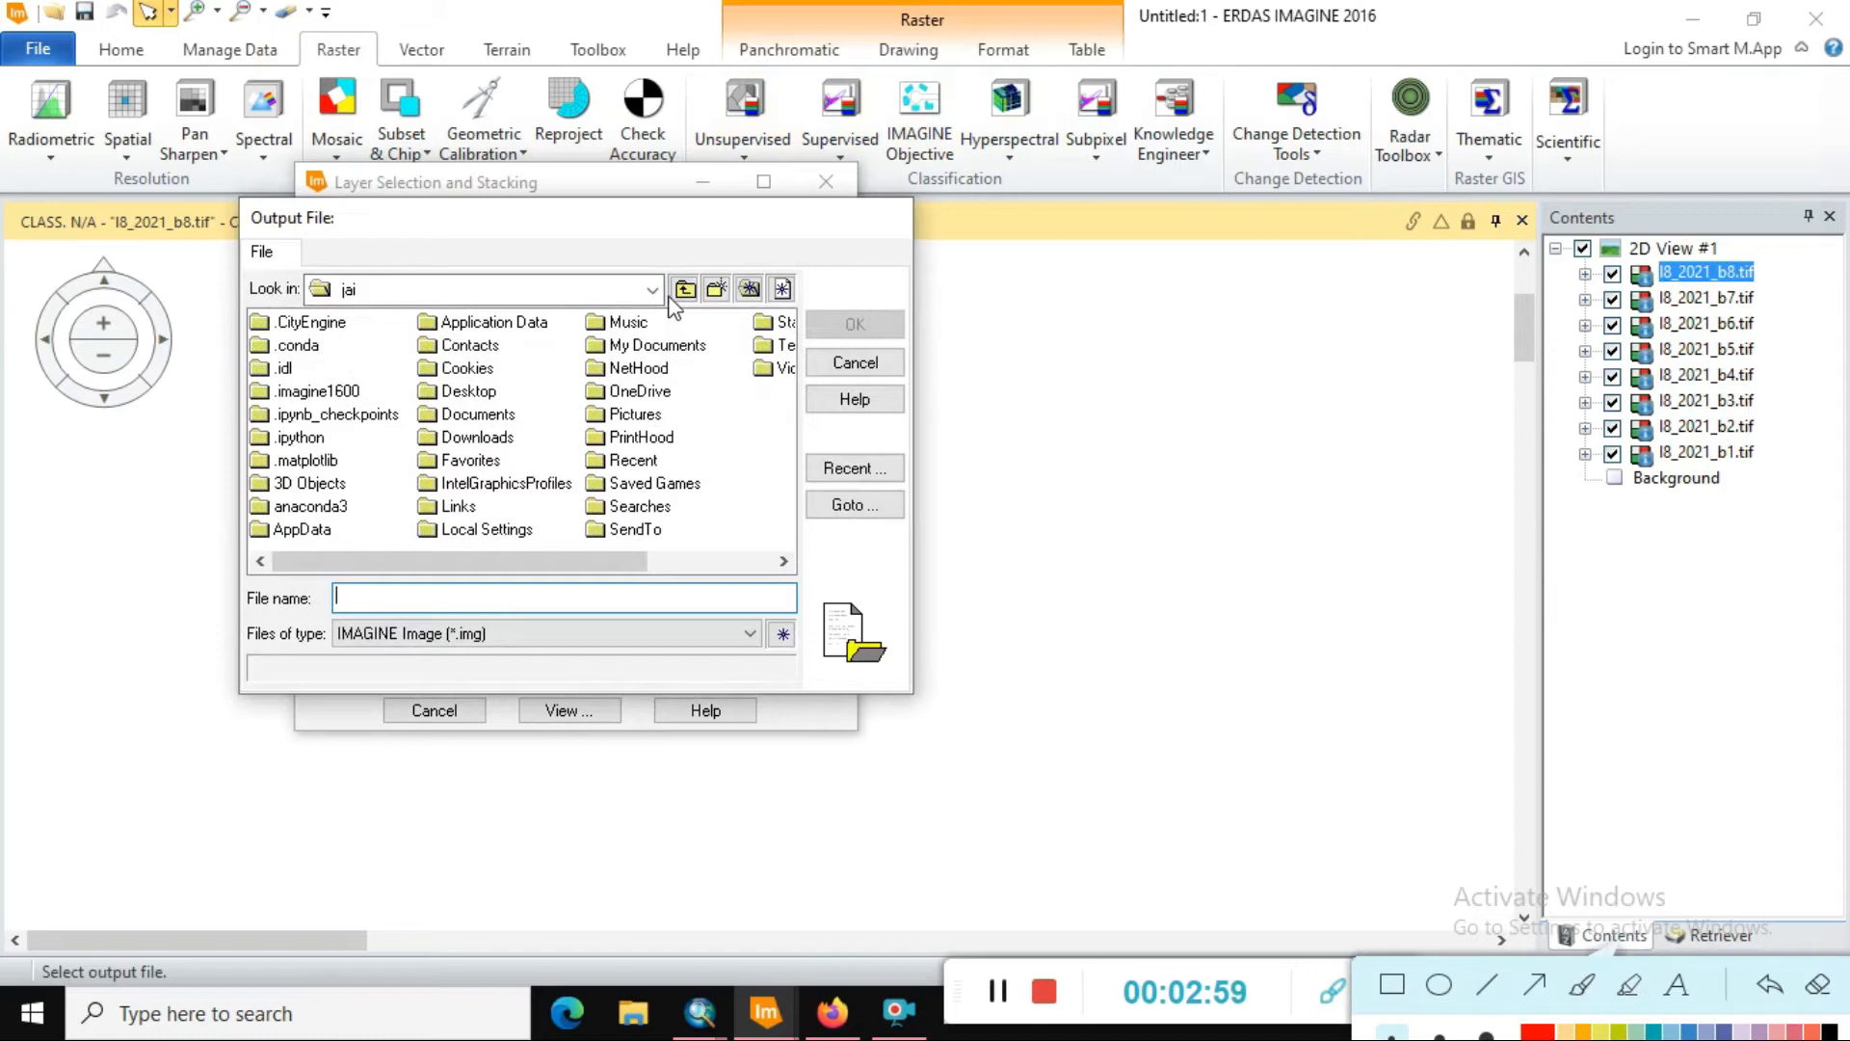
{"action": "left_click", "coordinate": [650, 289]}
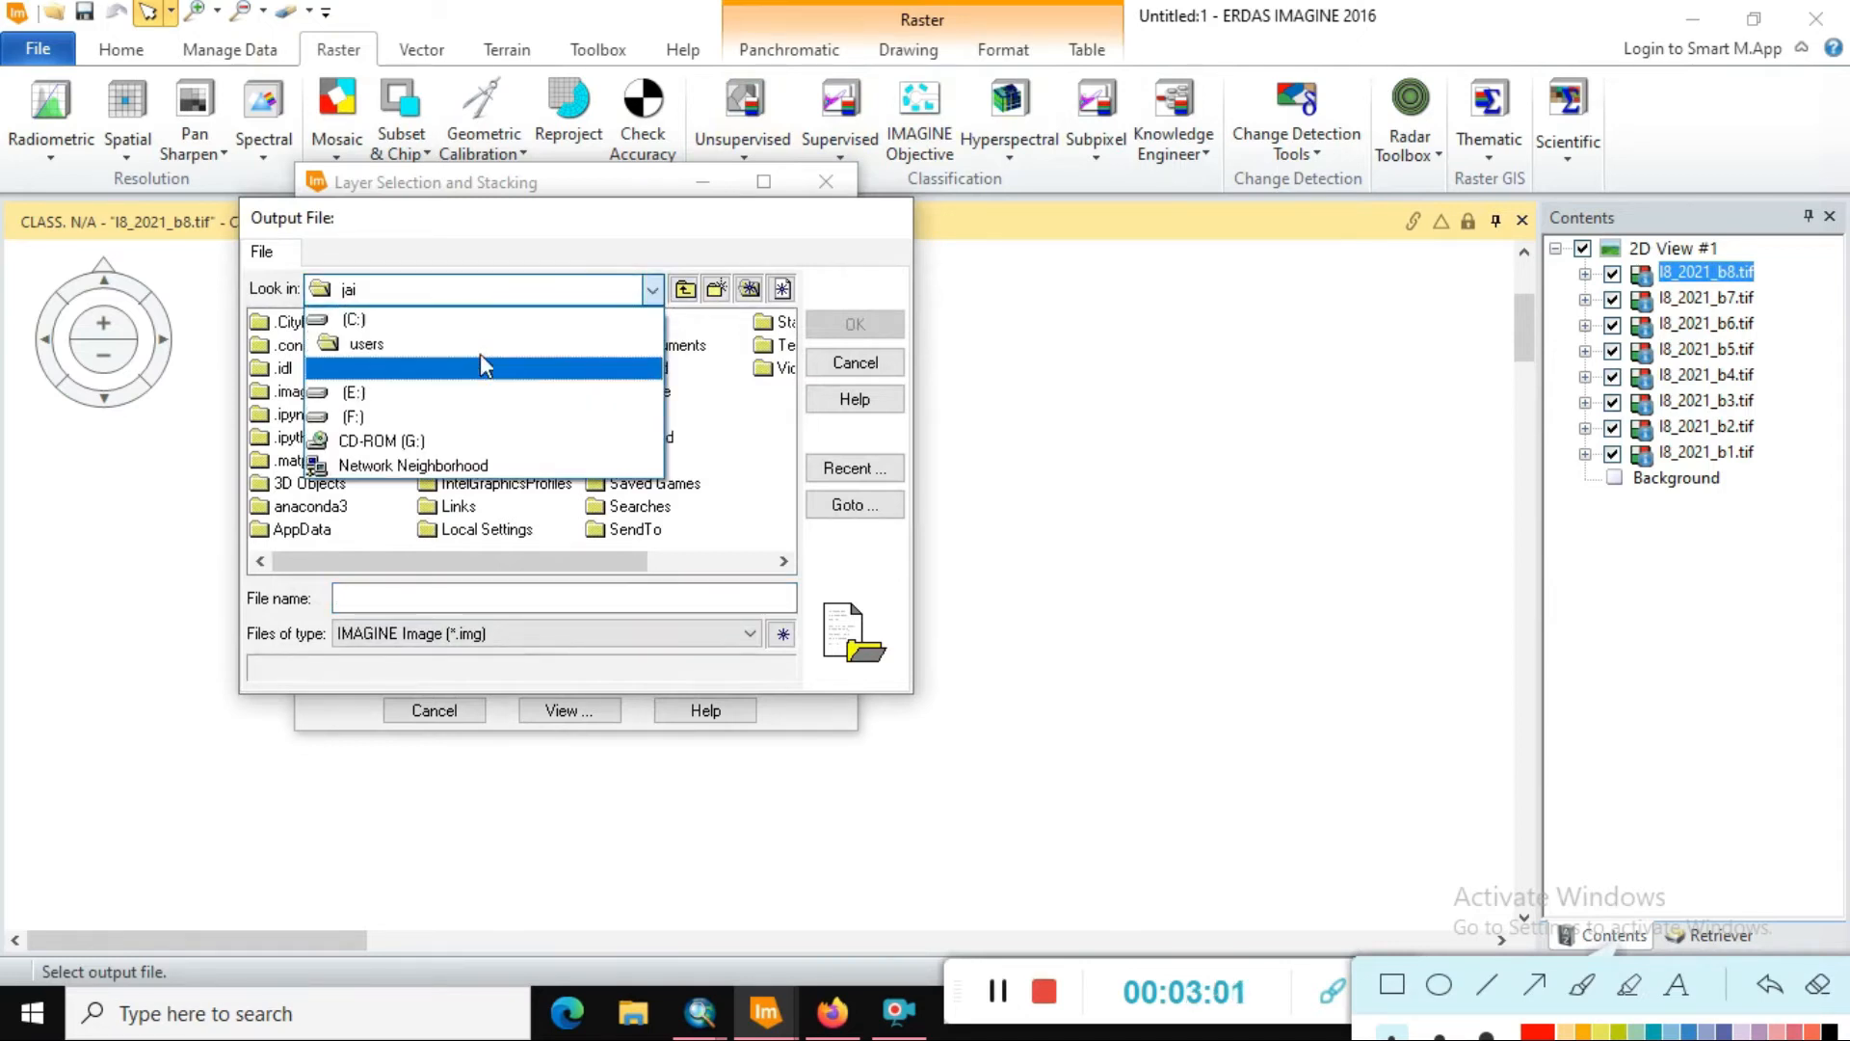
{"action": "left_click", "coordinate": [355, 392]}
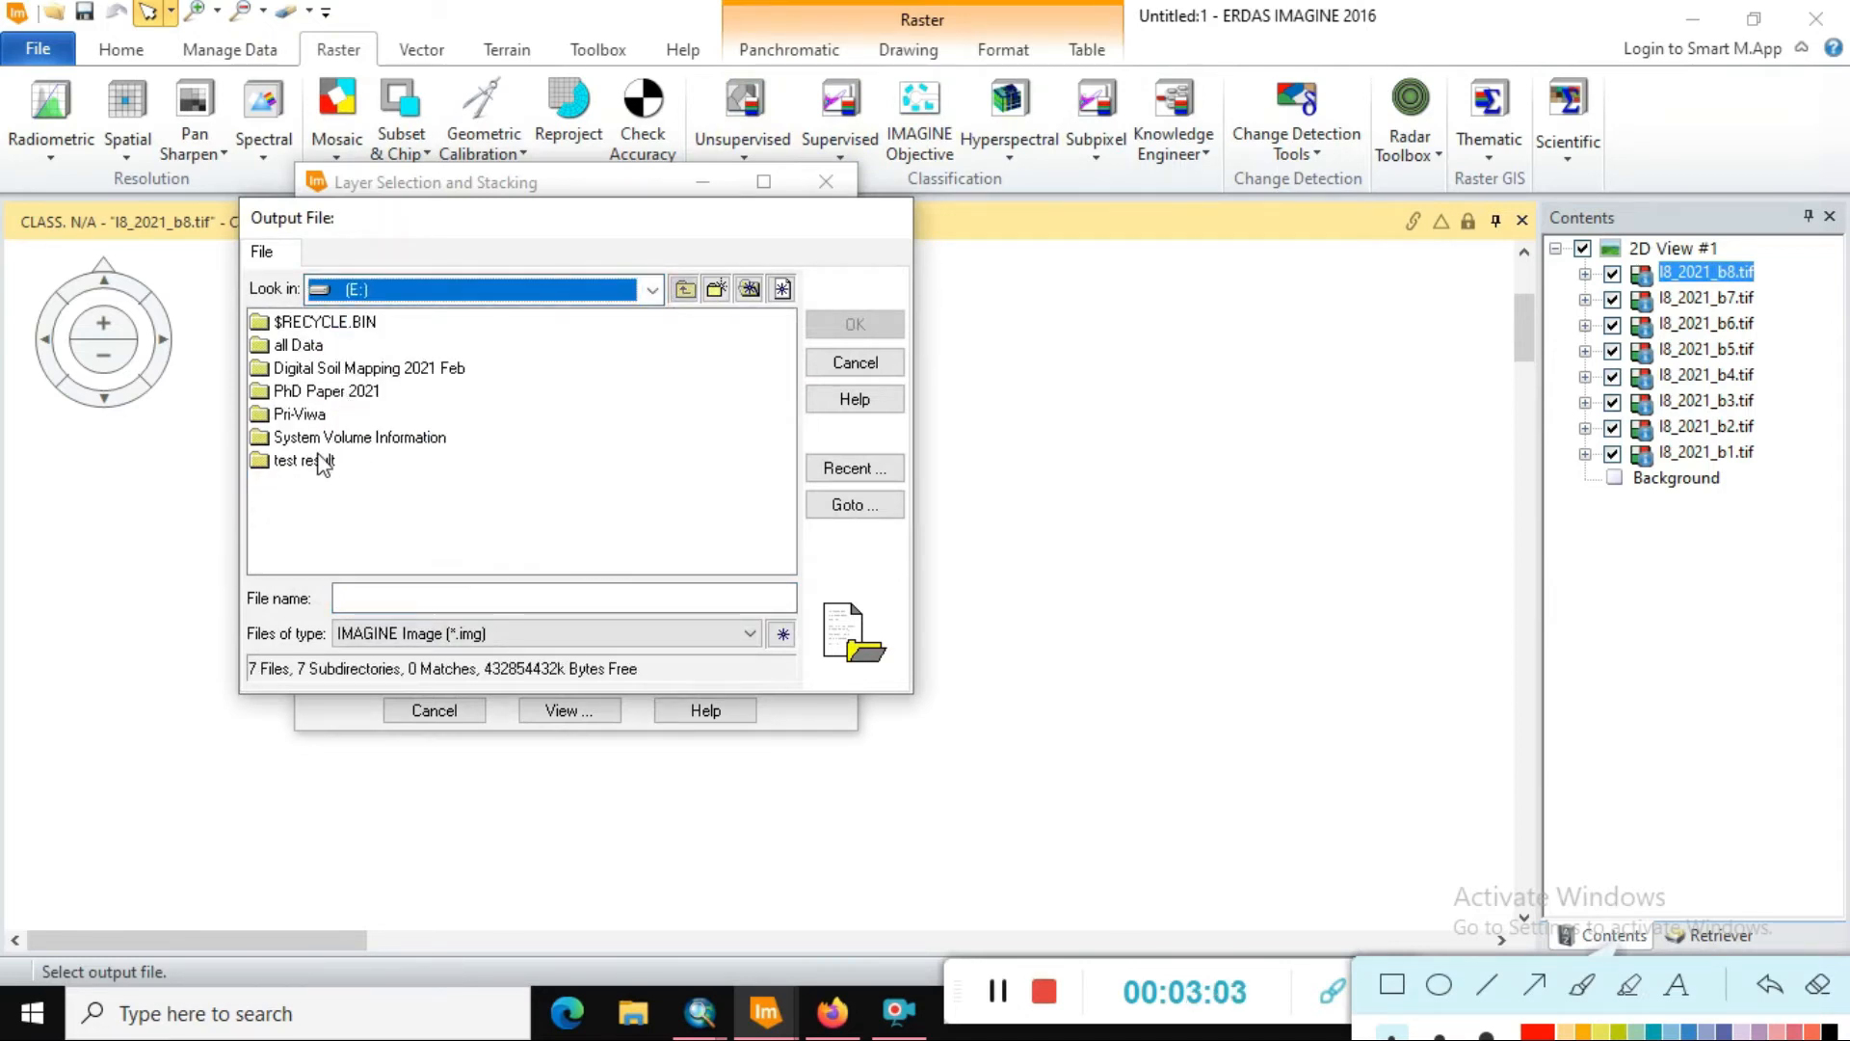
{"action": "double_click", "coordinate": [303, 461]}
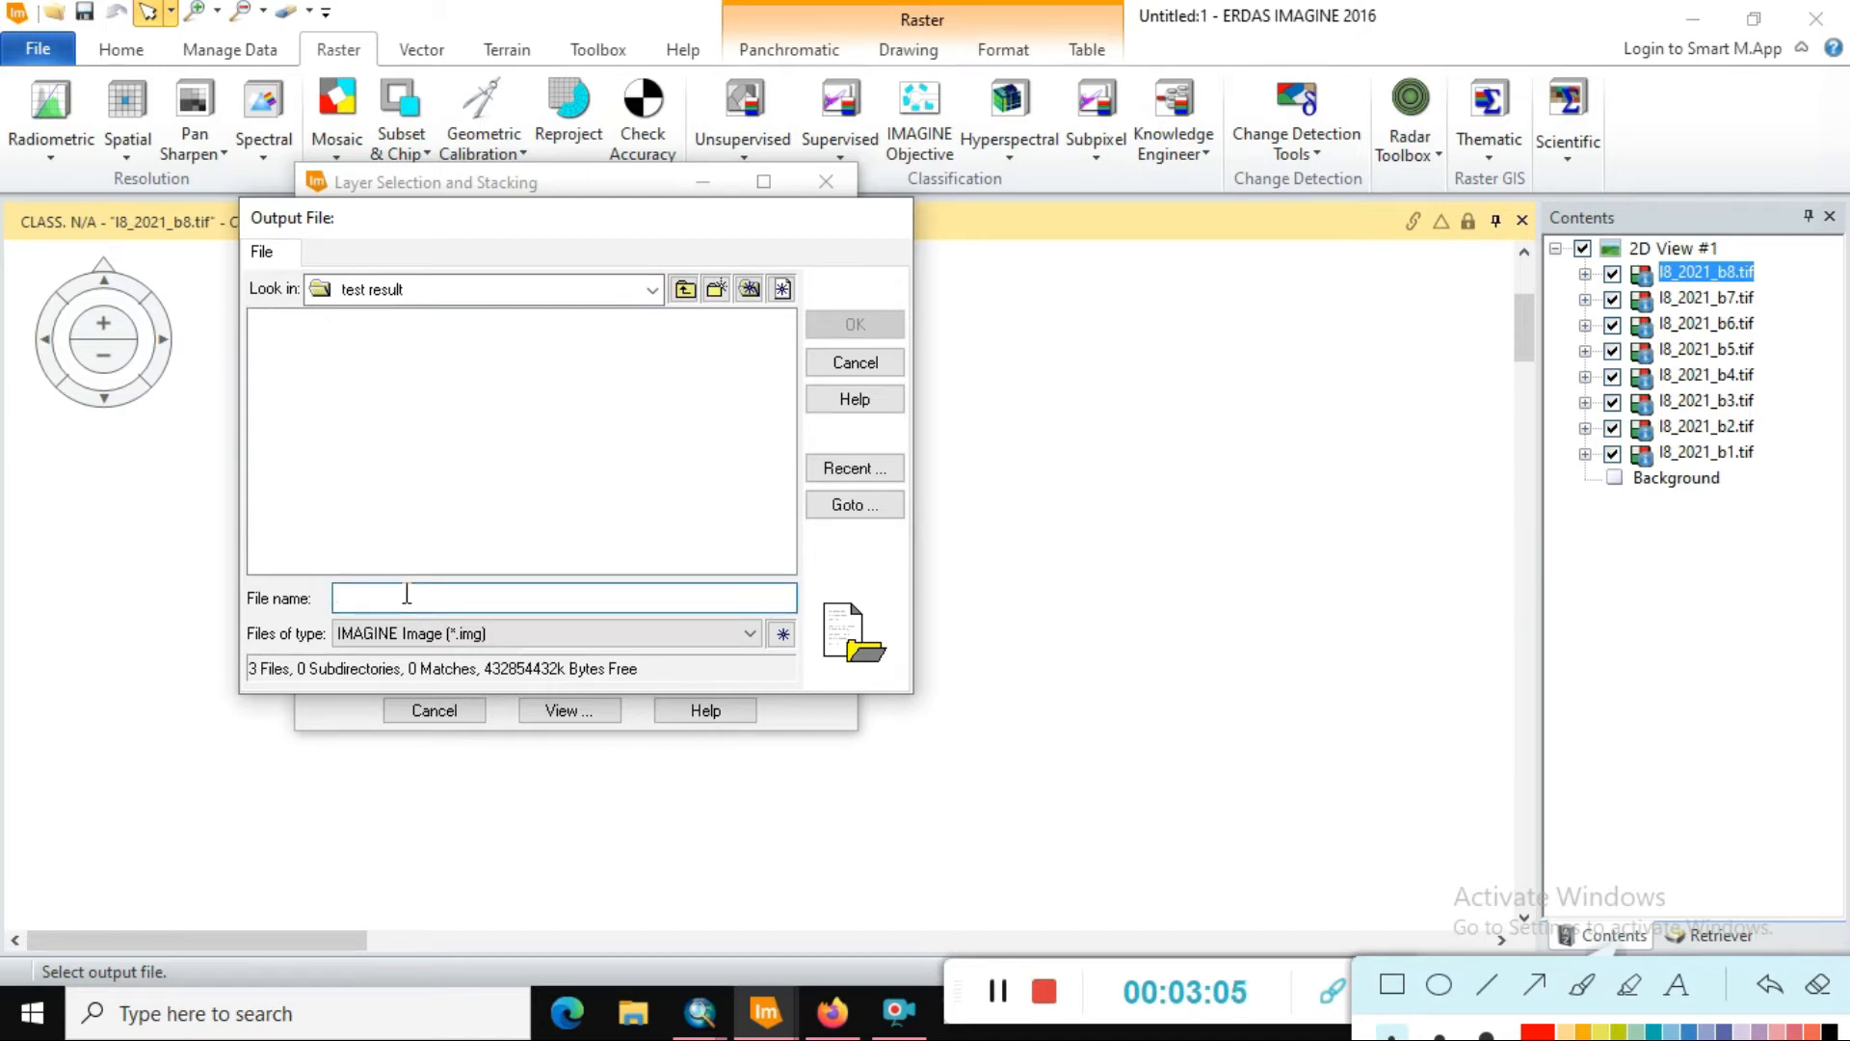
{"action": "type", "text": "Layer Staks"}
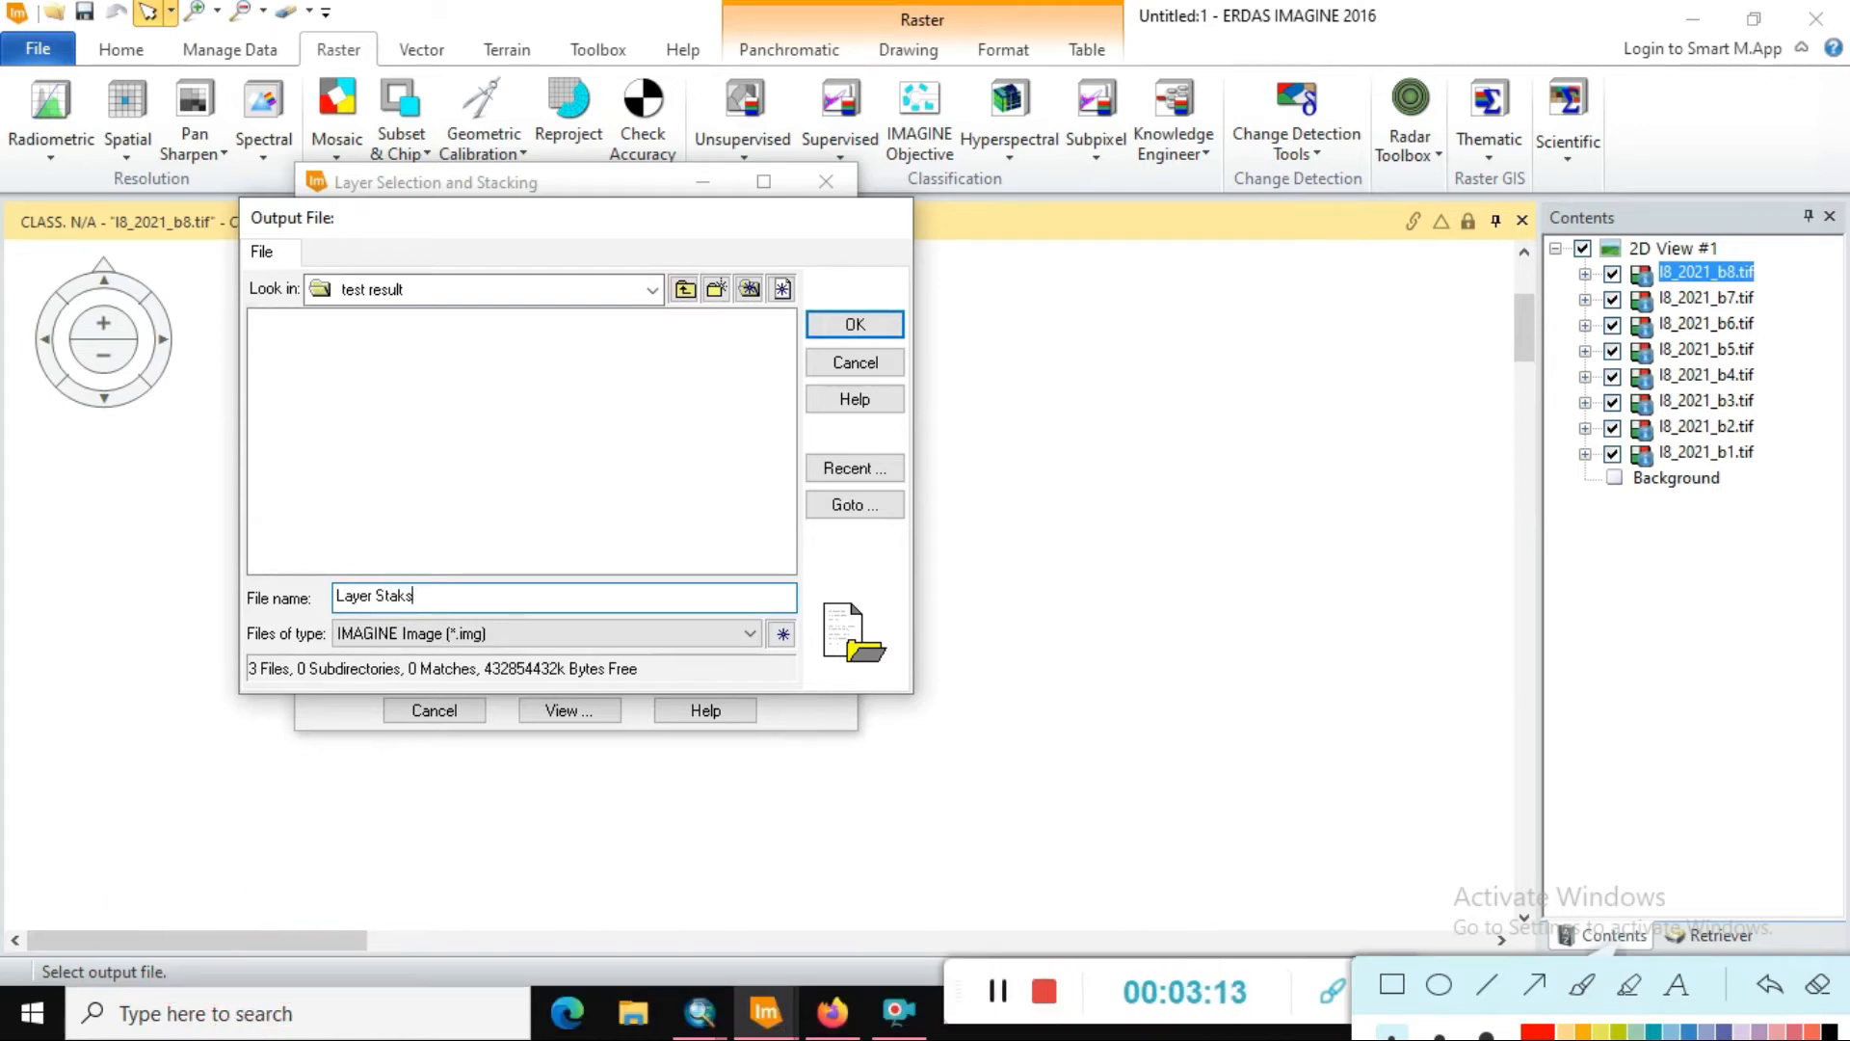
{"action": "key", "text": "BackSpace"}
{"action": "type", "text": "cking"}
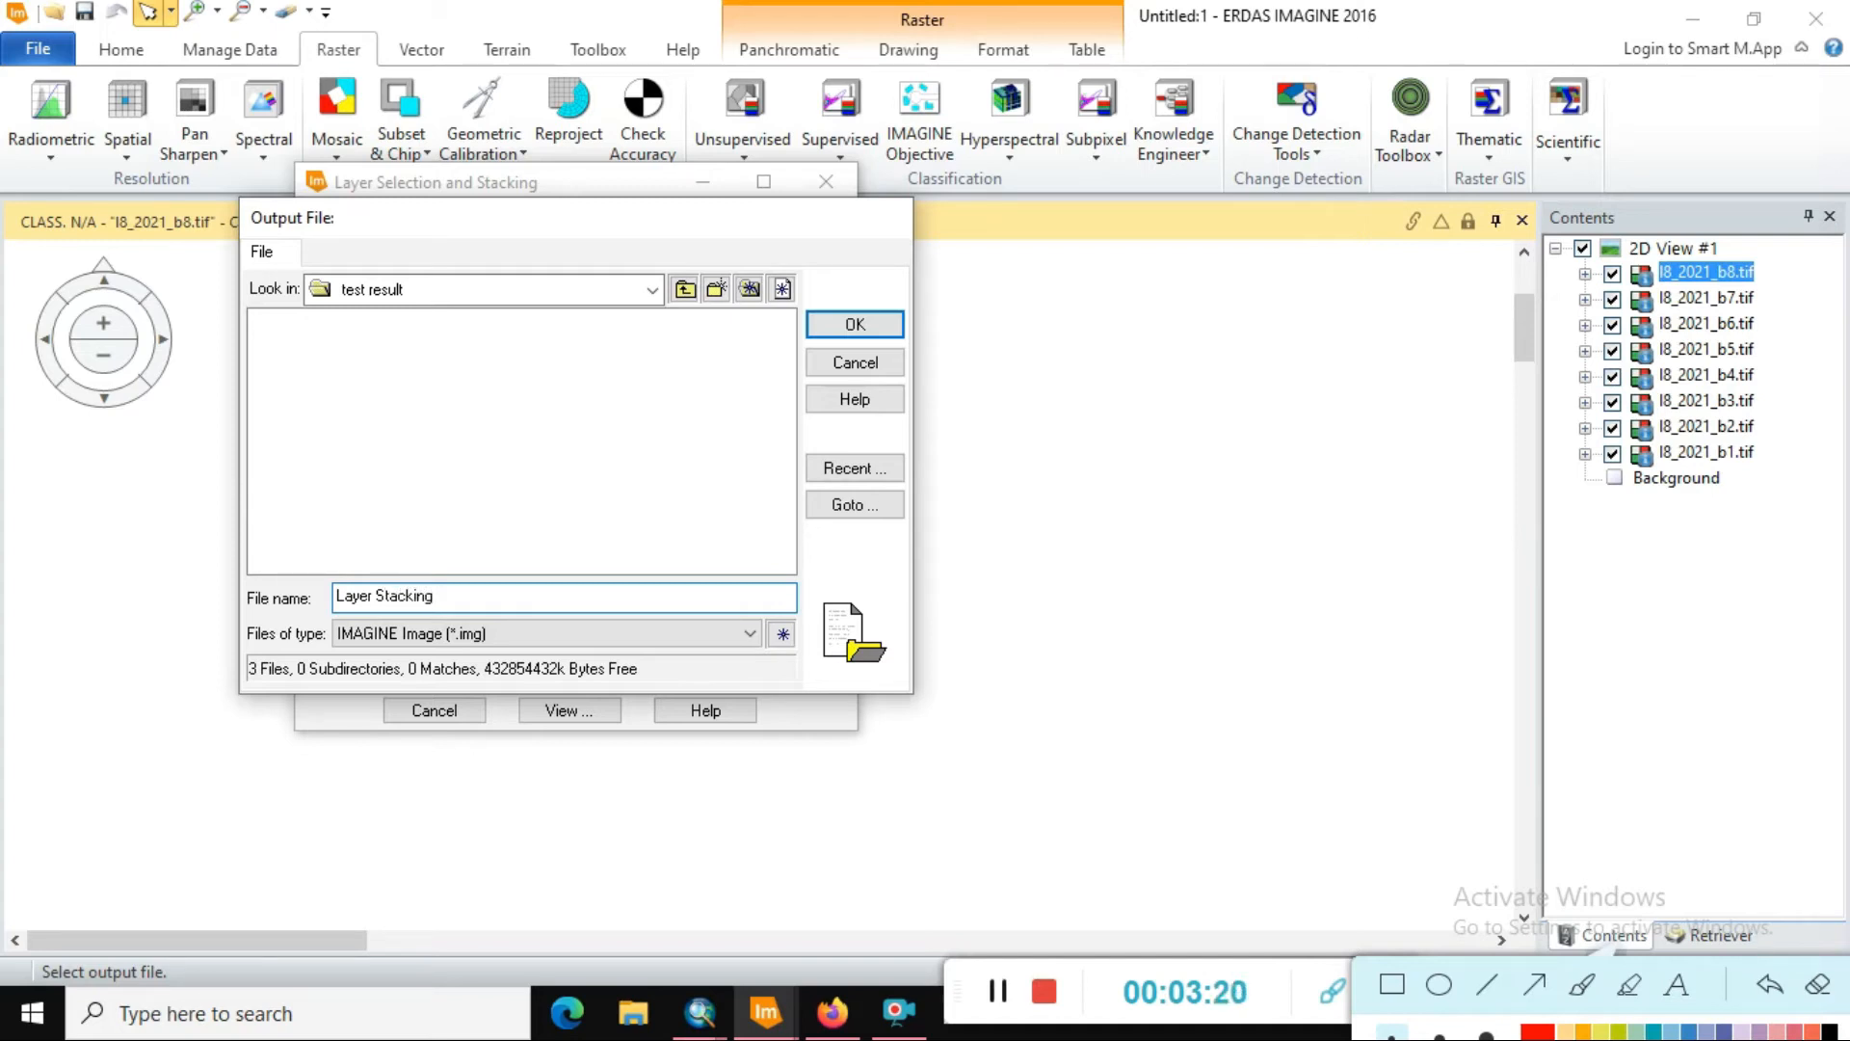
{"action": "type", "text": "2021"}
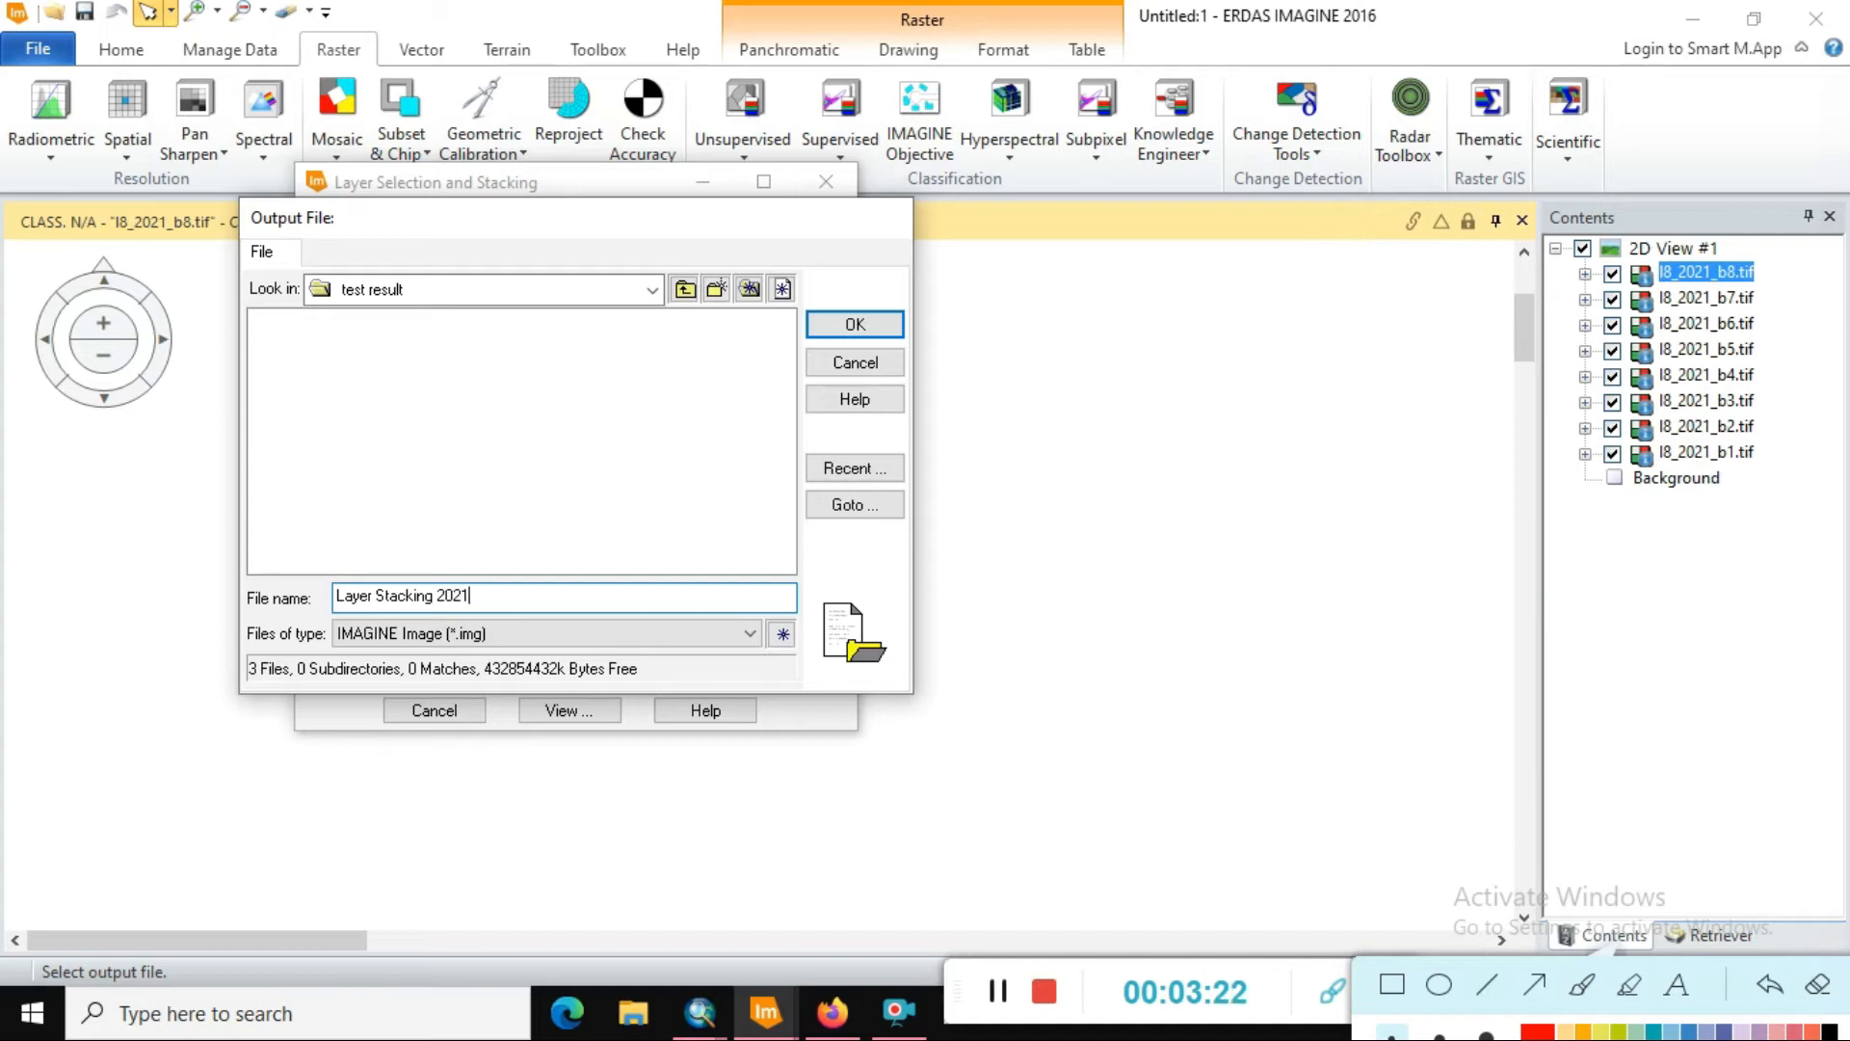
{"action": "type", "text": ".tif"}
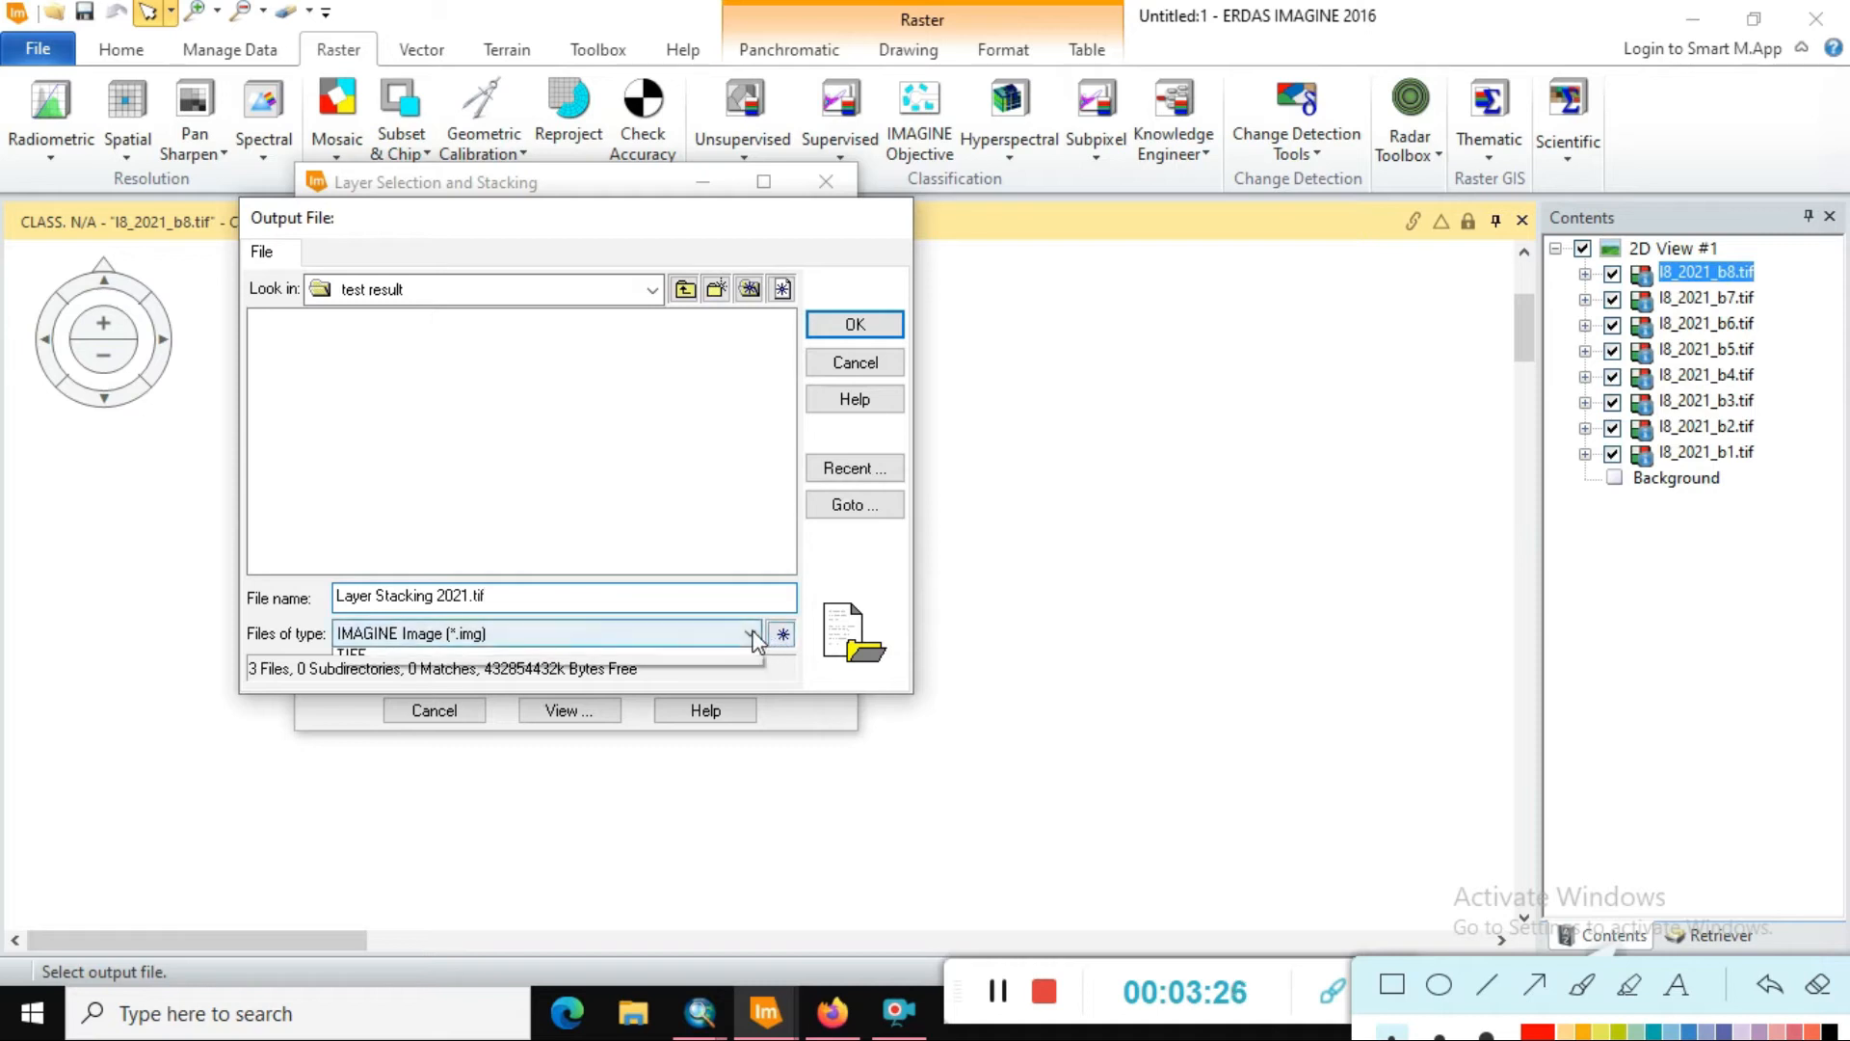
{"action": "left_click", "coordinate": [749, 634]}
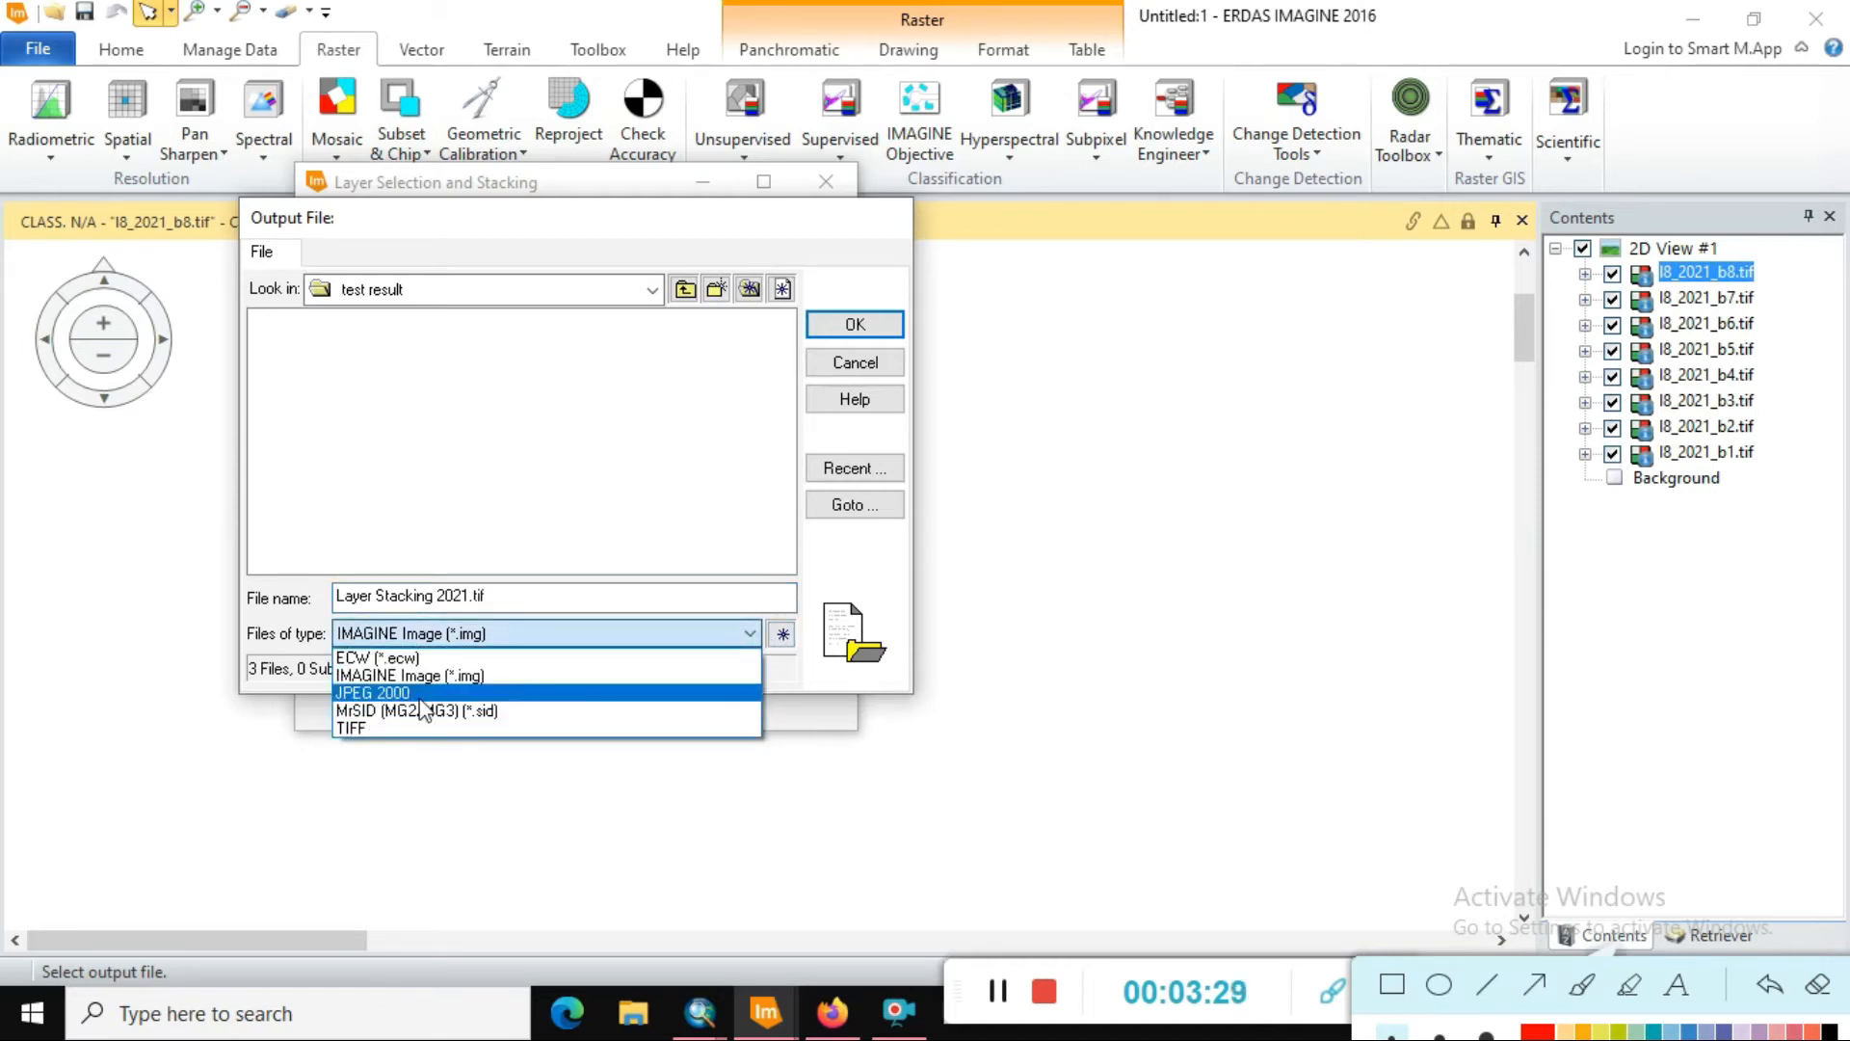
{"action": "mouse_move", "coordinate": [468, 675]}
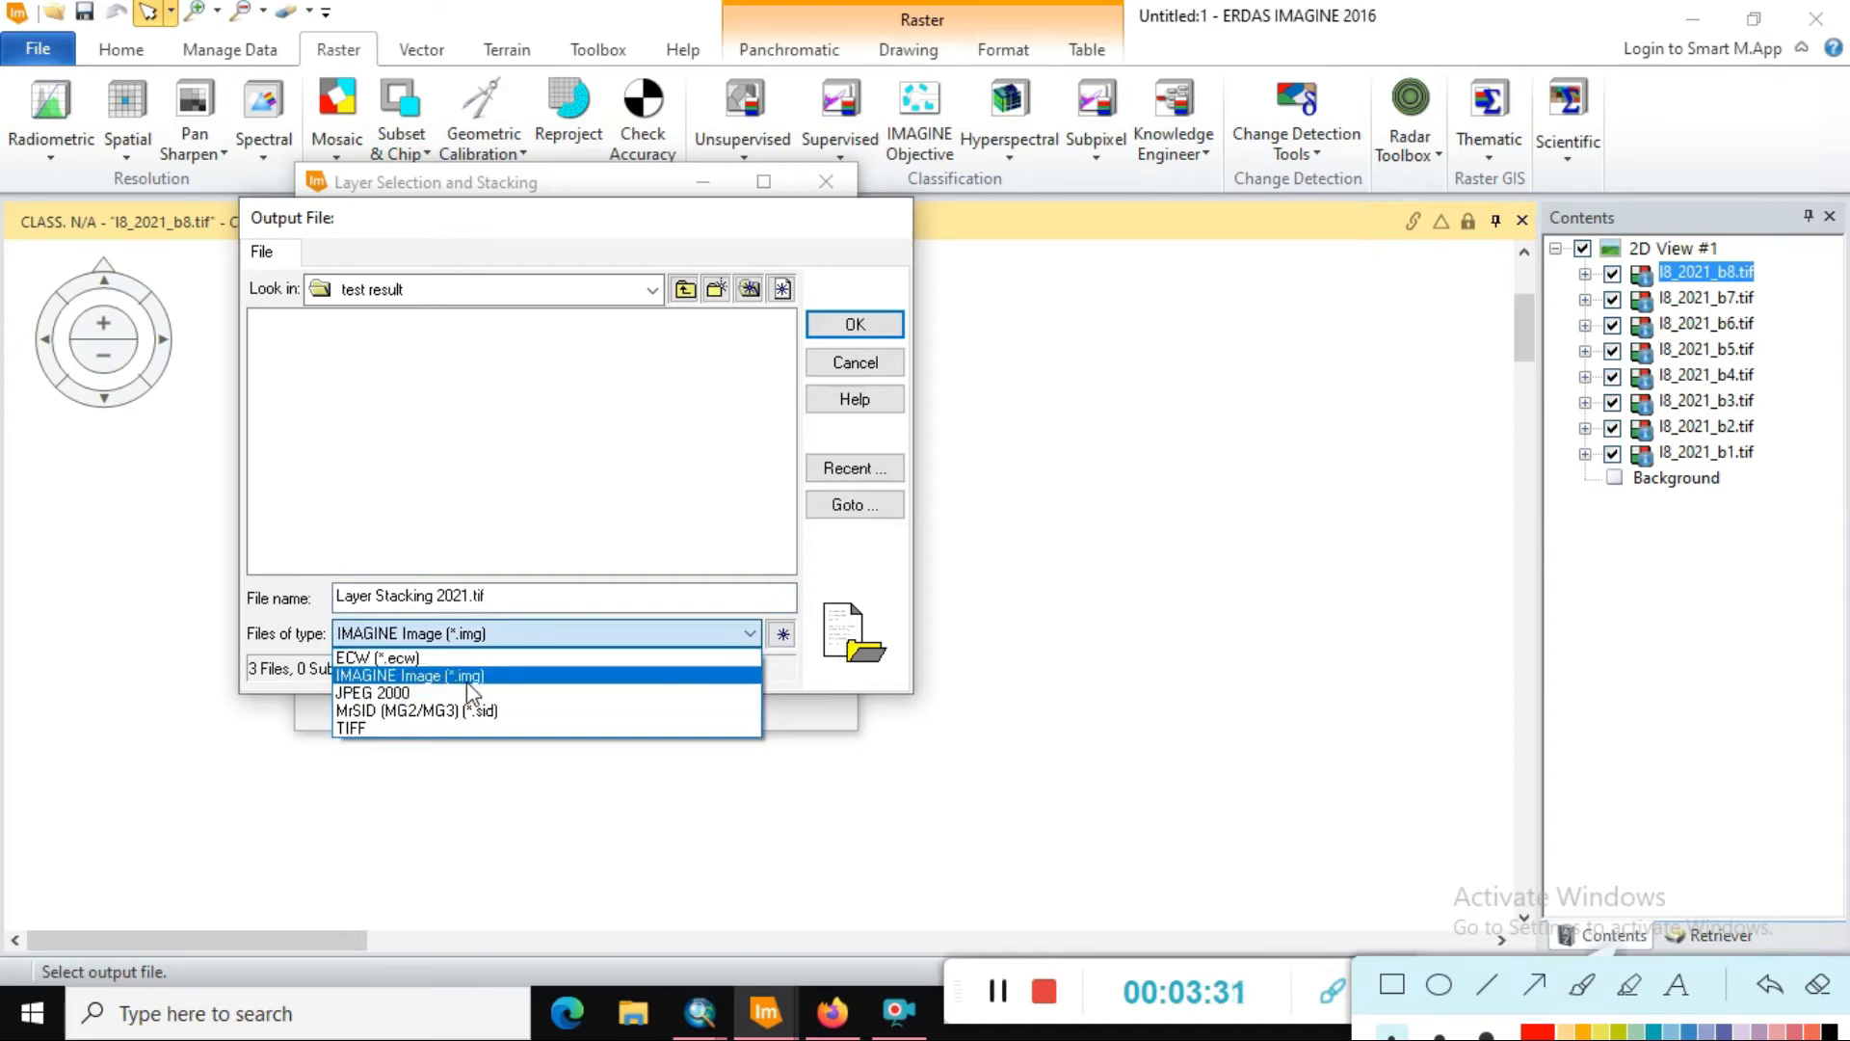
{"action": "mouse_move", "coordinate": [372, 729]}
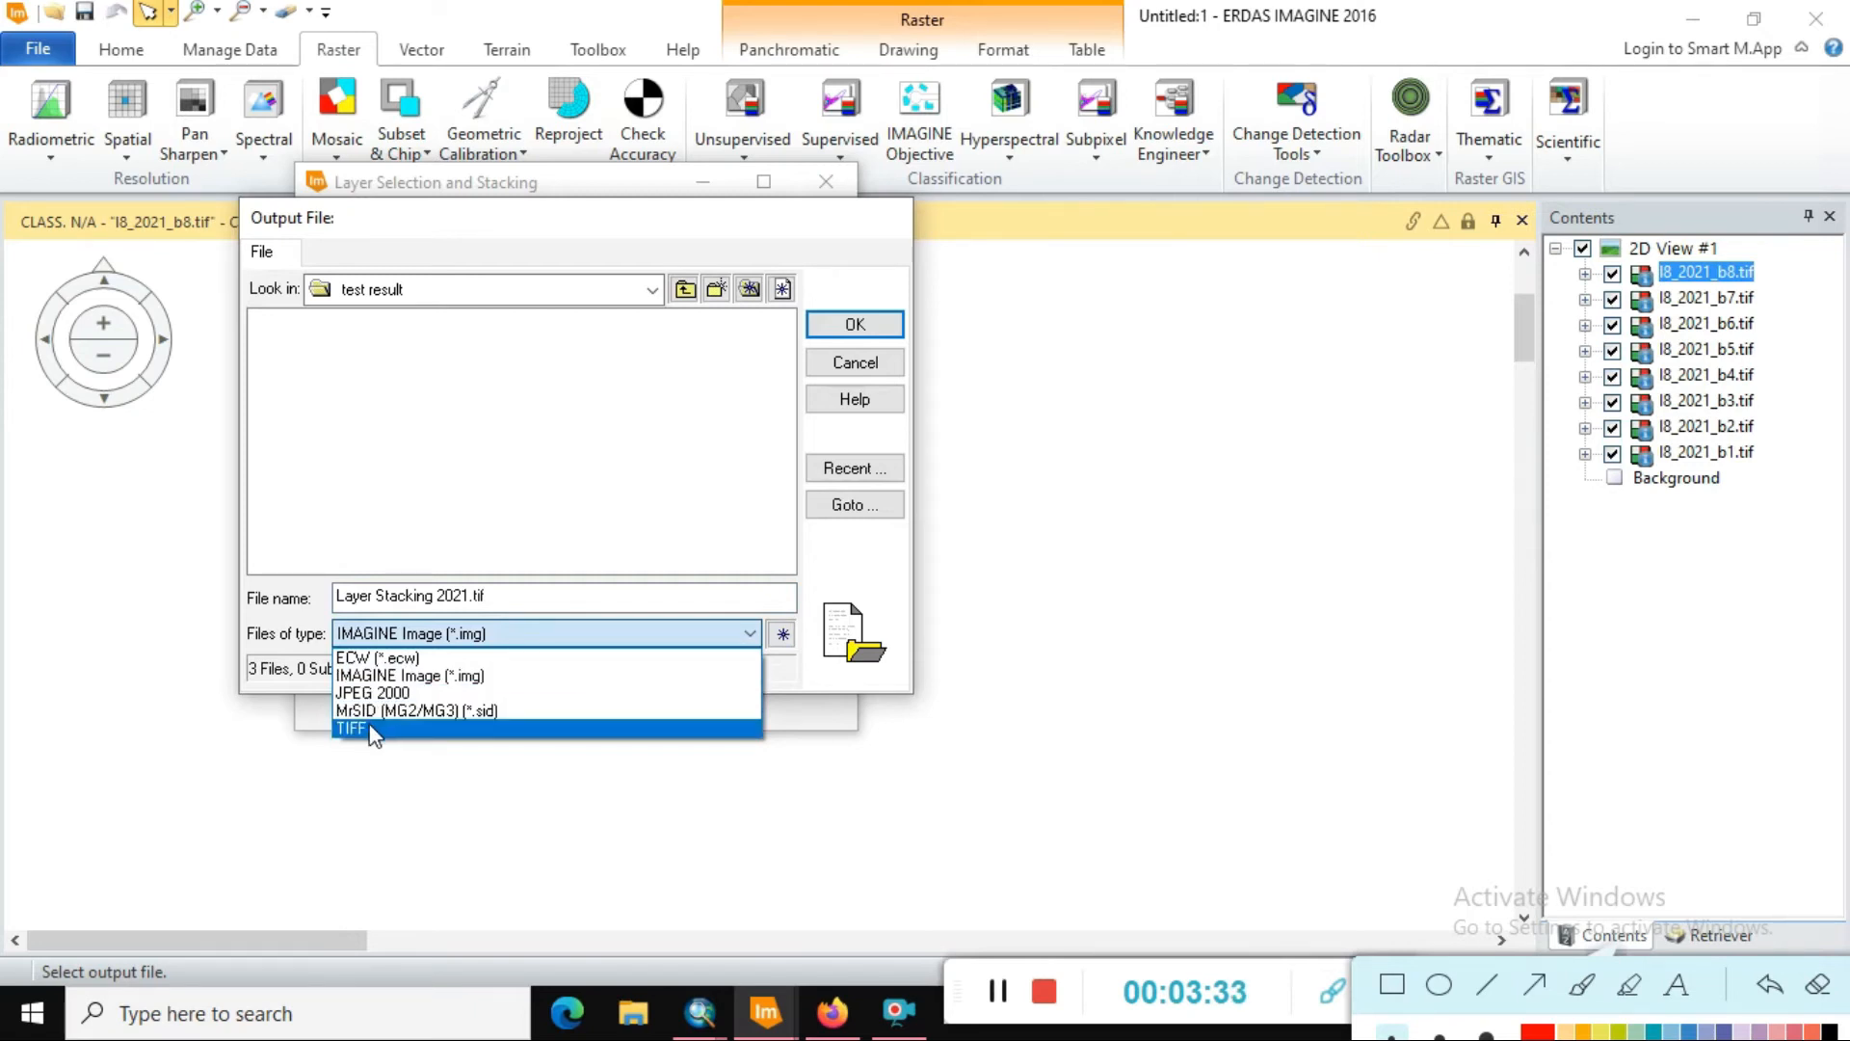
- Run the stack as TIFF, Unsigned 16 bit, ignoring zero in statistics, until all processes reach 100%
{"action": "left_click", "coordinate": [351, 728]}
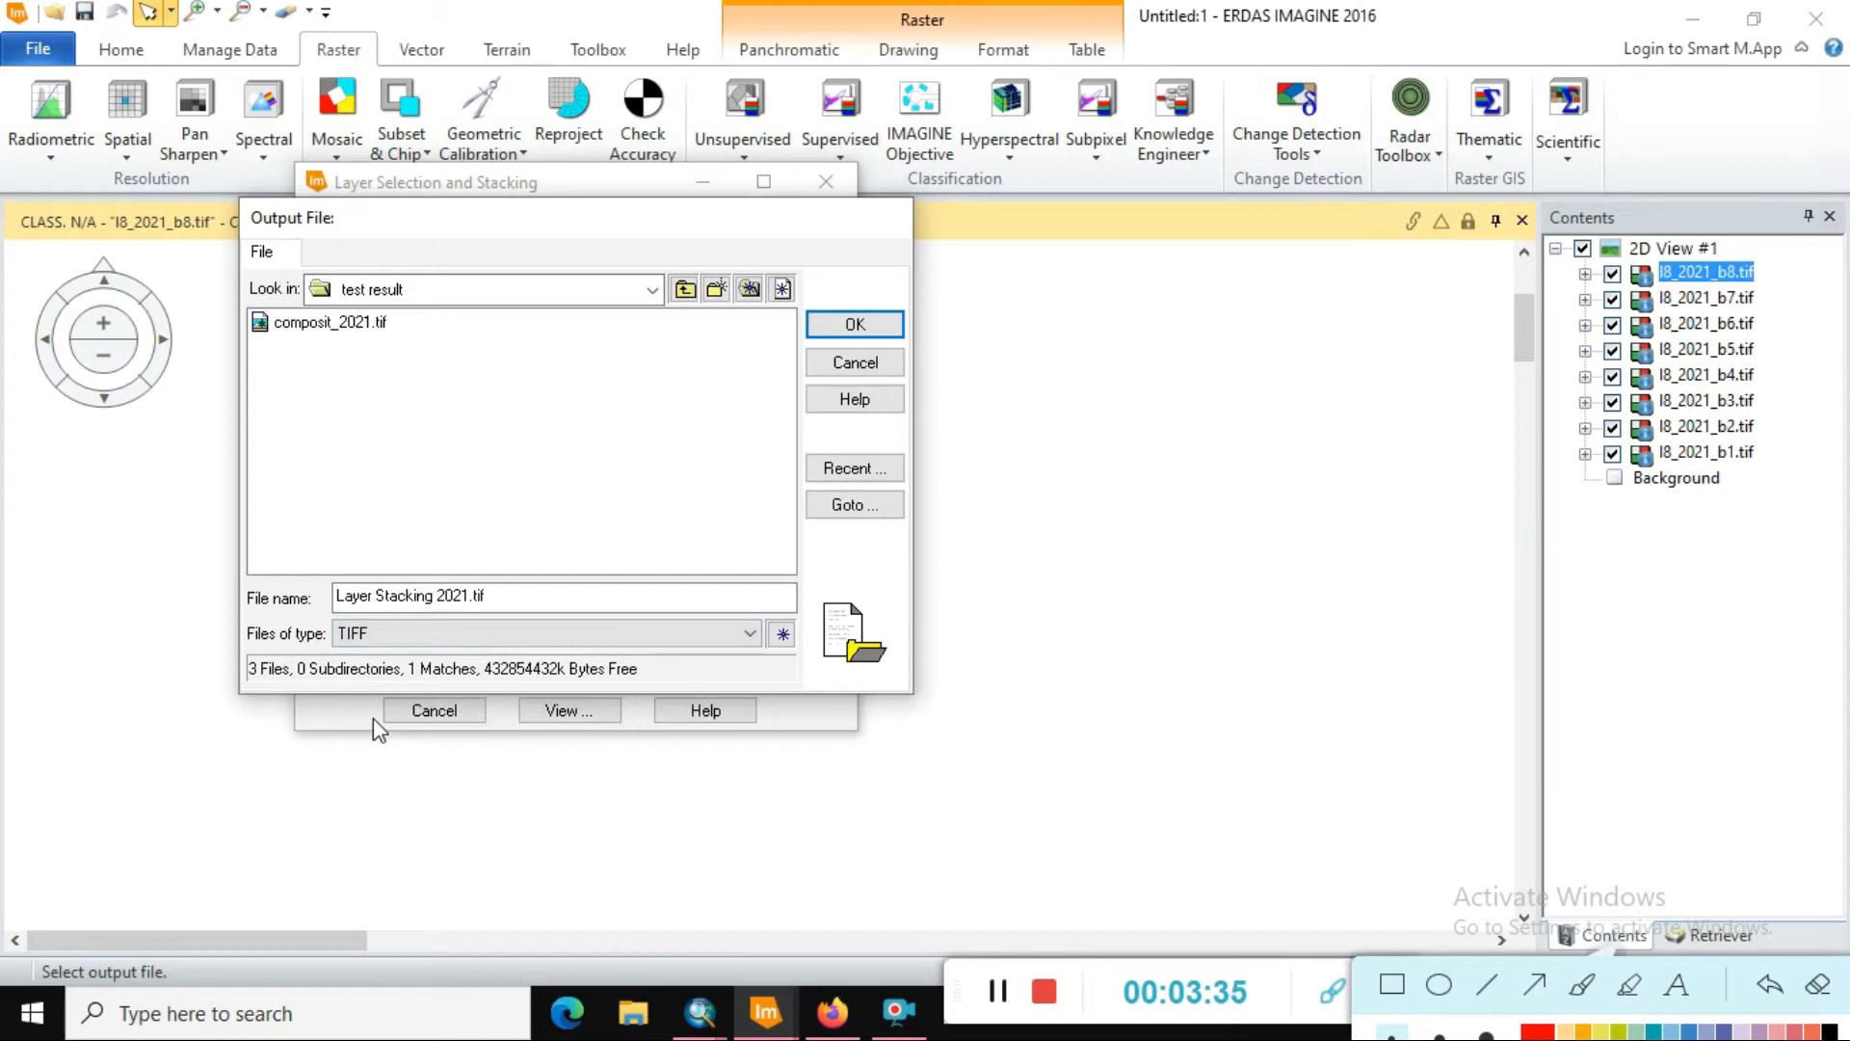
{"action": "mouse_move", "coordinate": [1183, 354]}
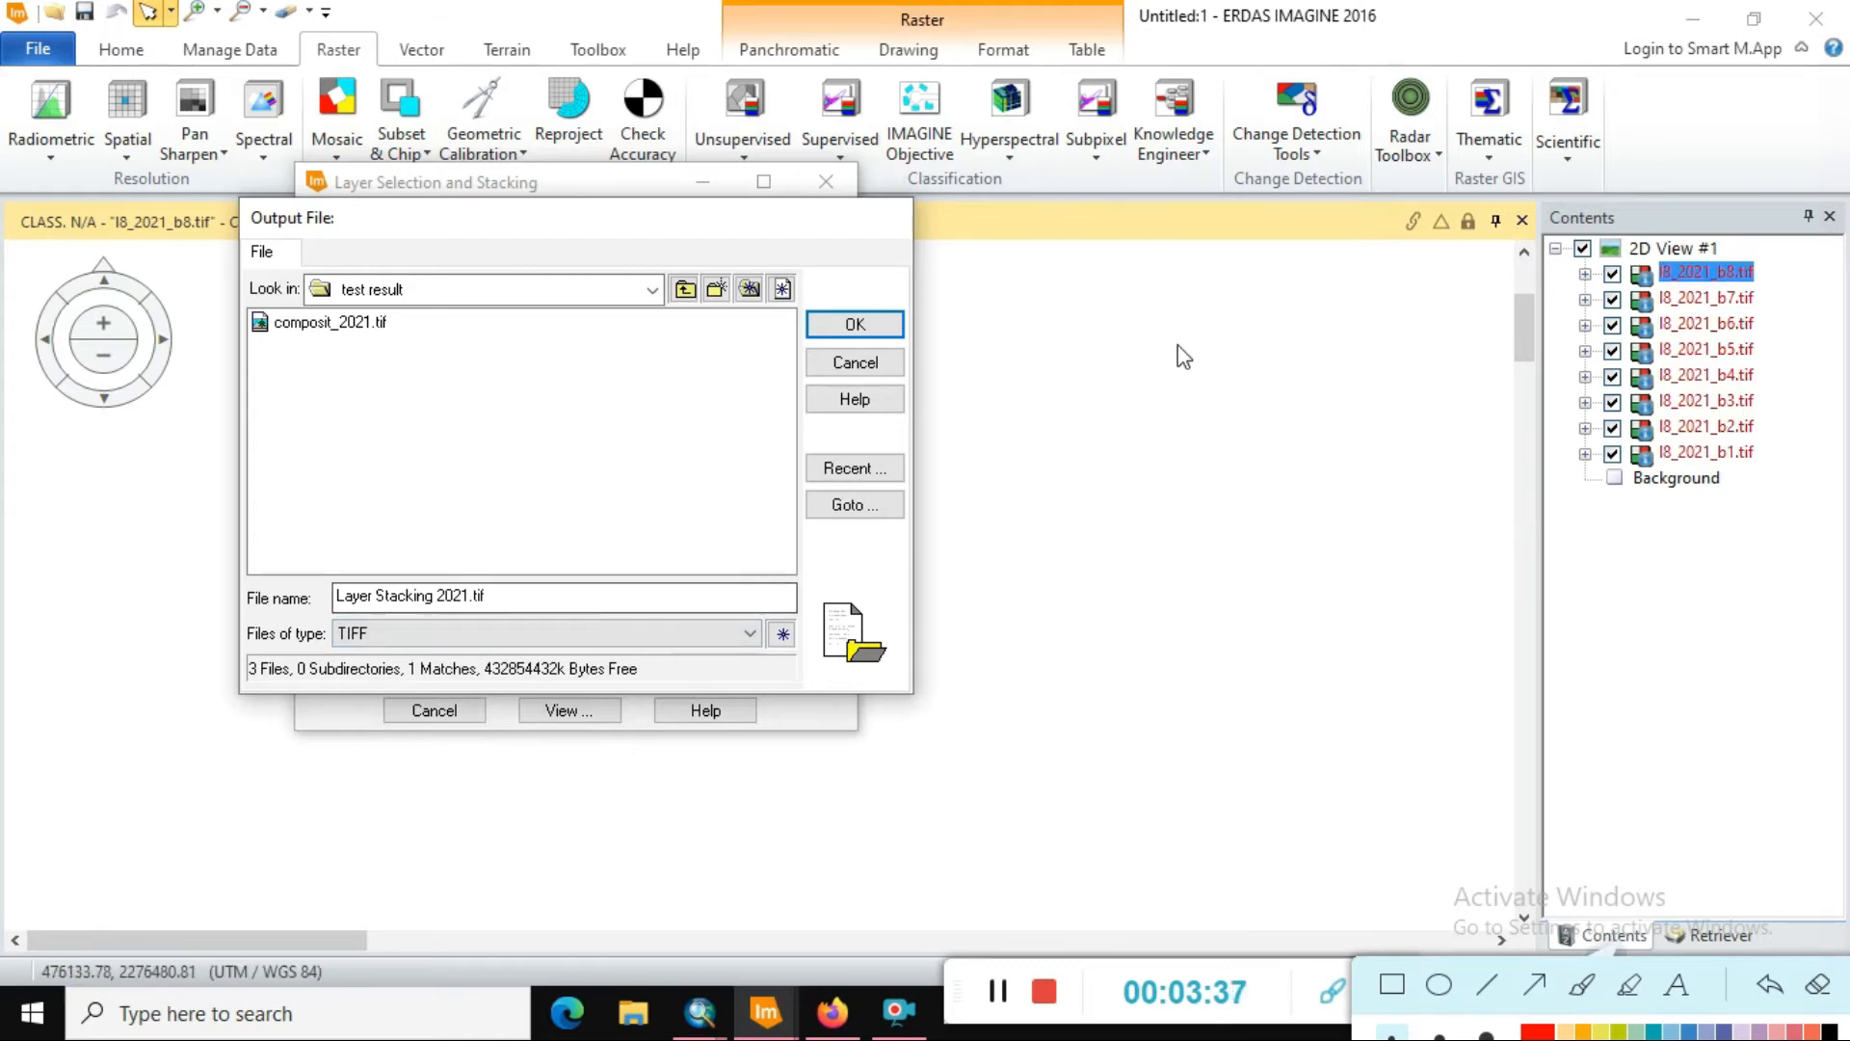
{"action": "left_click", "coordinate": [853, 324]}
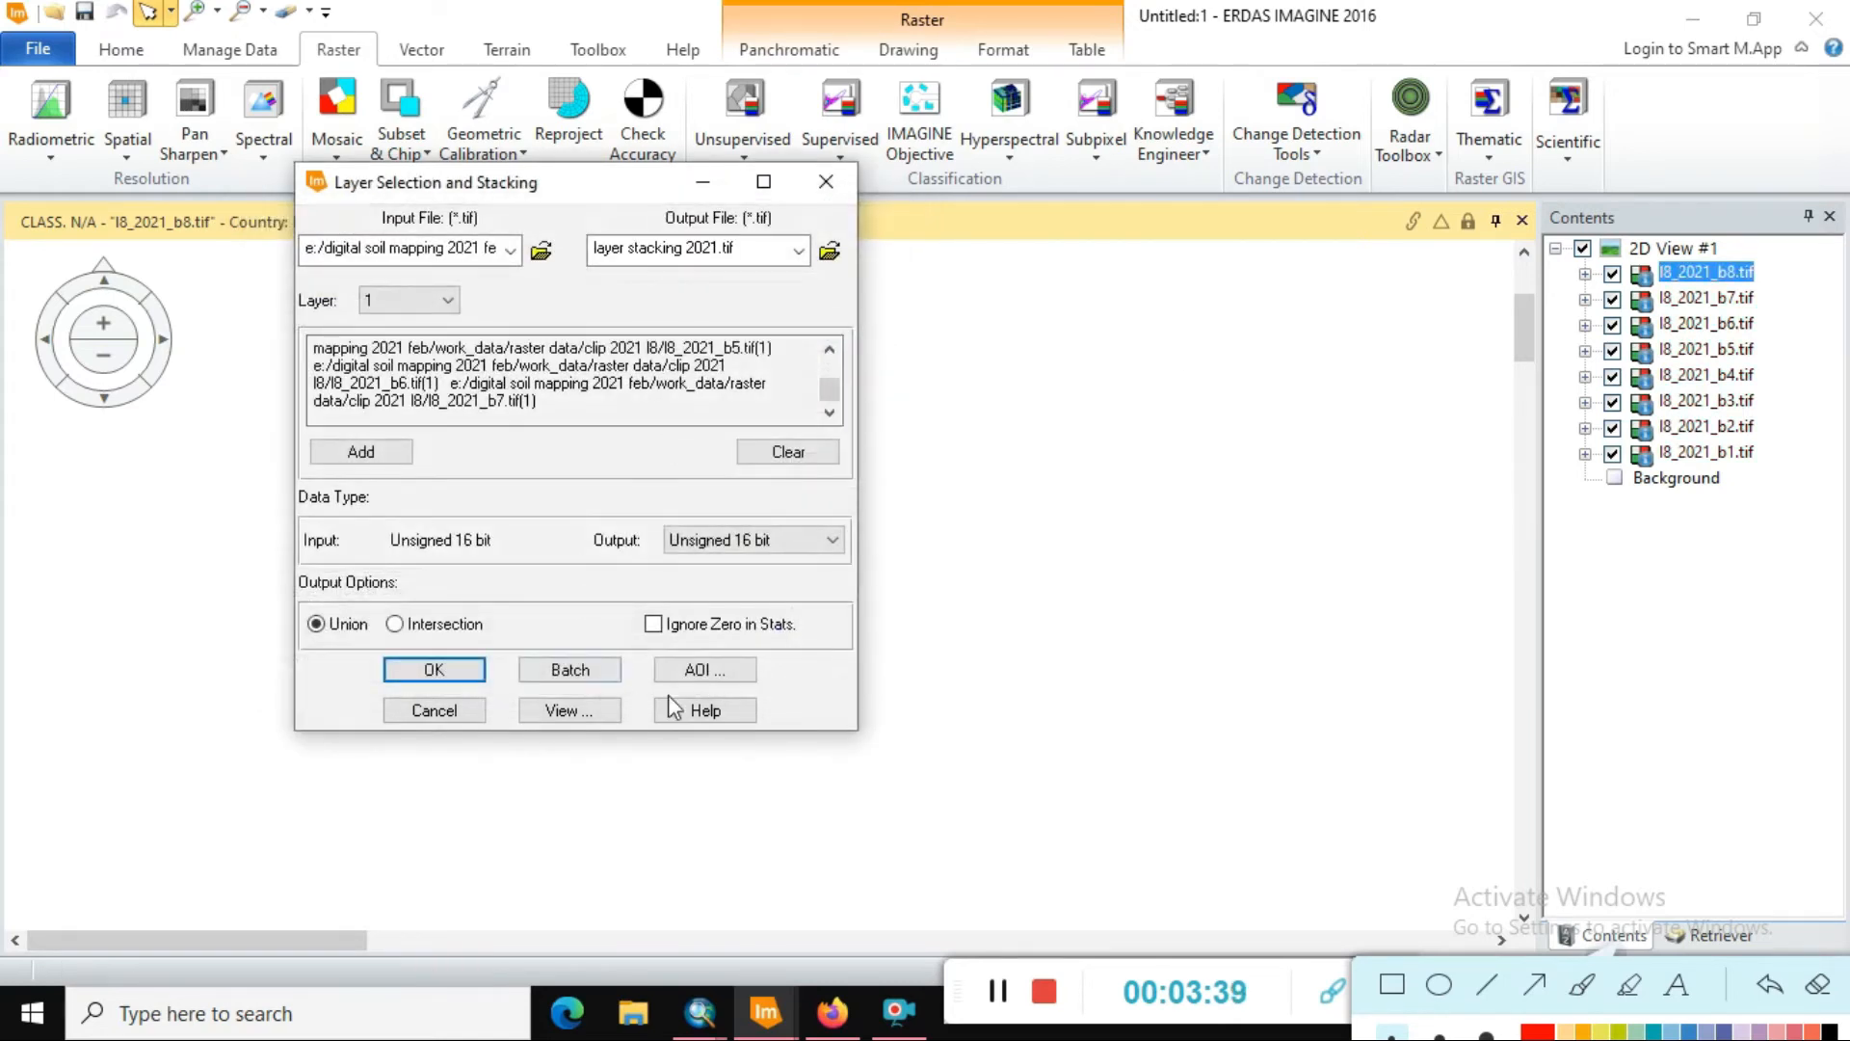
{"action": "left_click", "coordinate": [653, 623]}
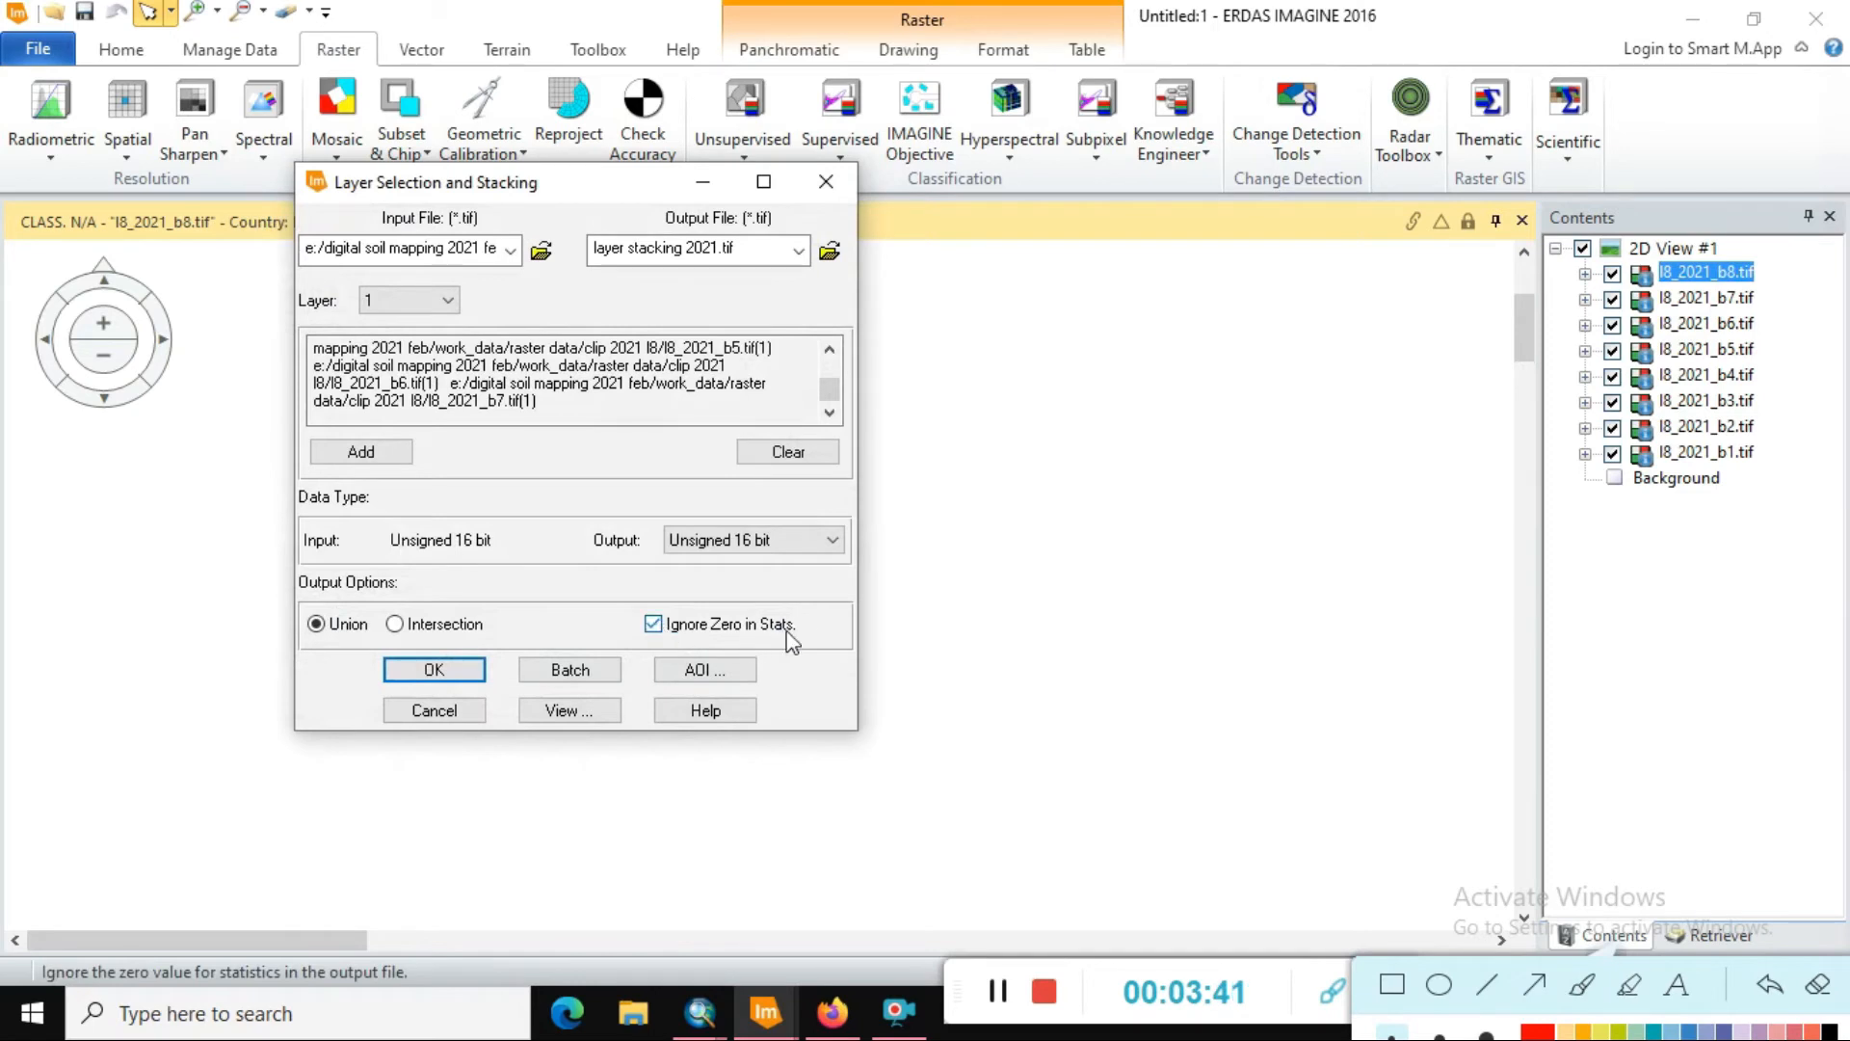
{"action": "left_click", "coordinate": [753, 540]}
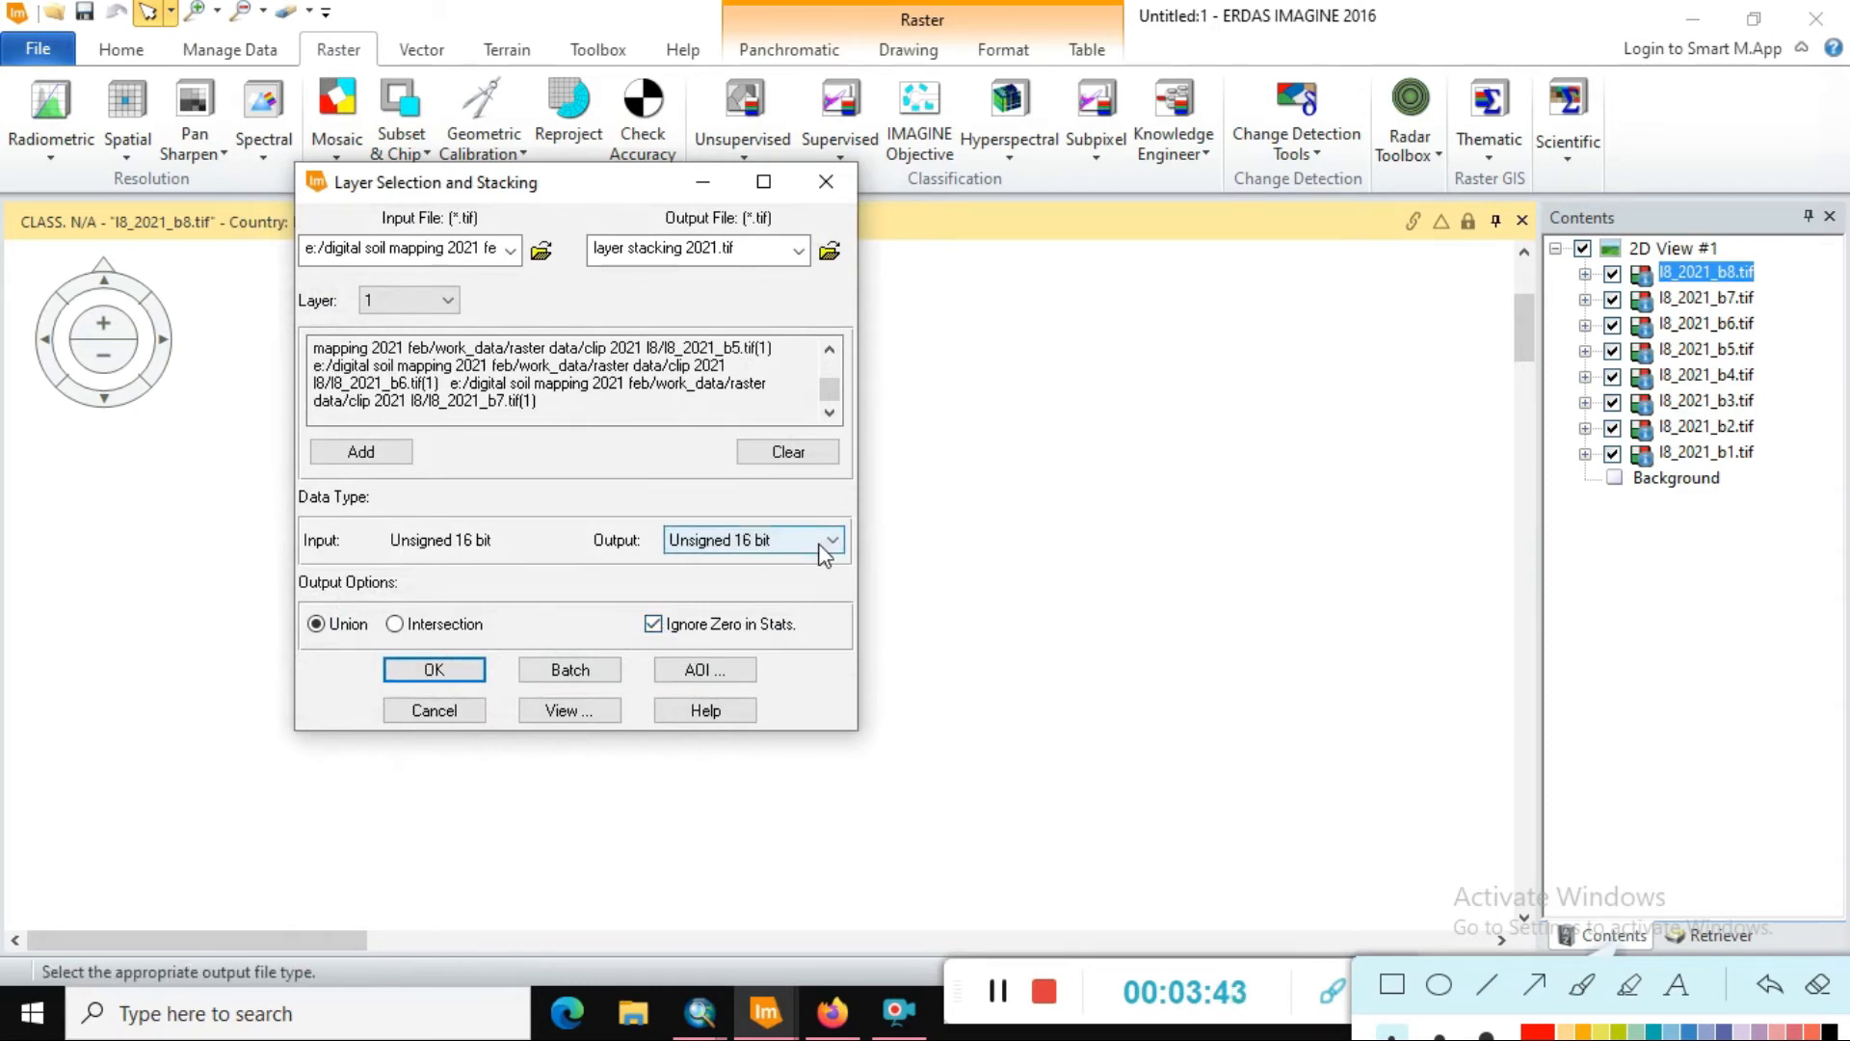
{"action": "left_click", "coordinate": [832, 540]}
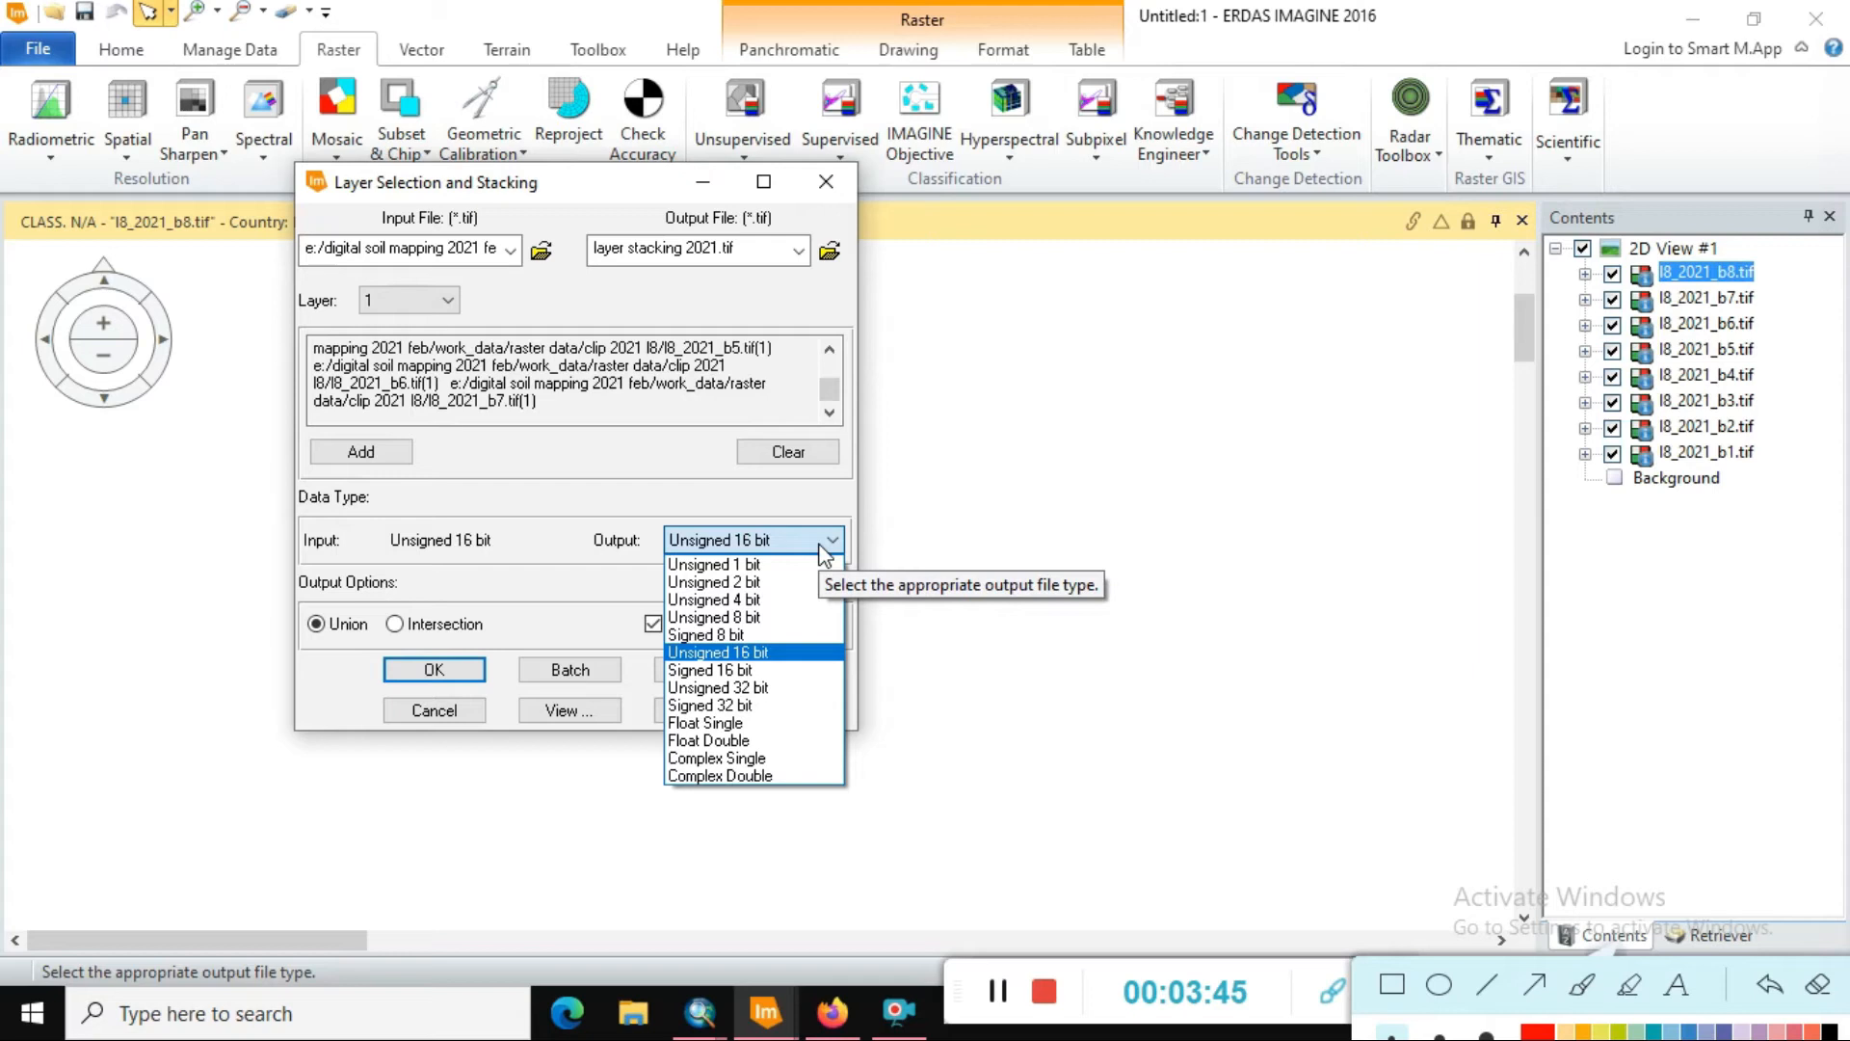
{"action": "left_click", "coordinate": [717, 651]}
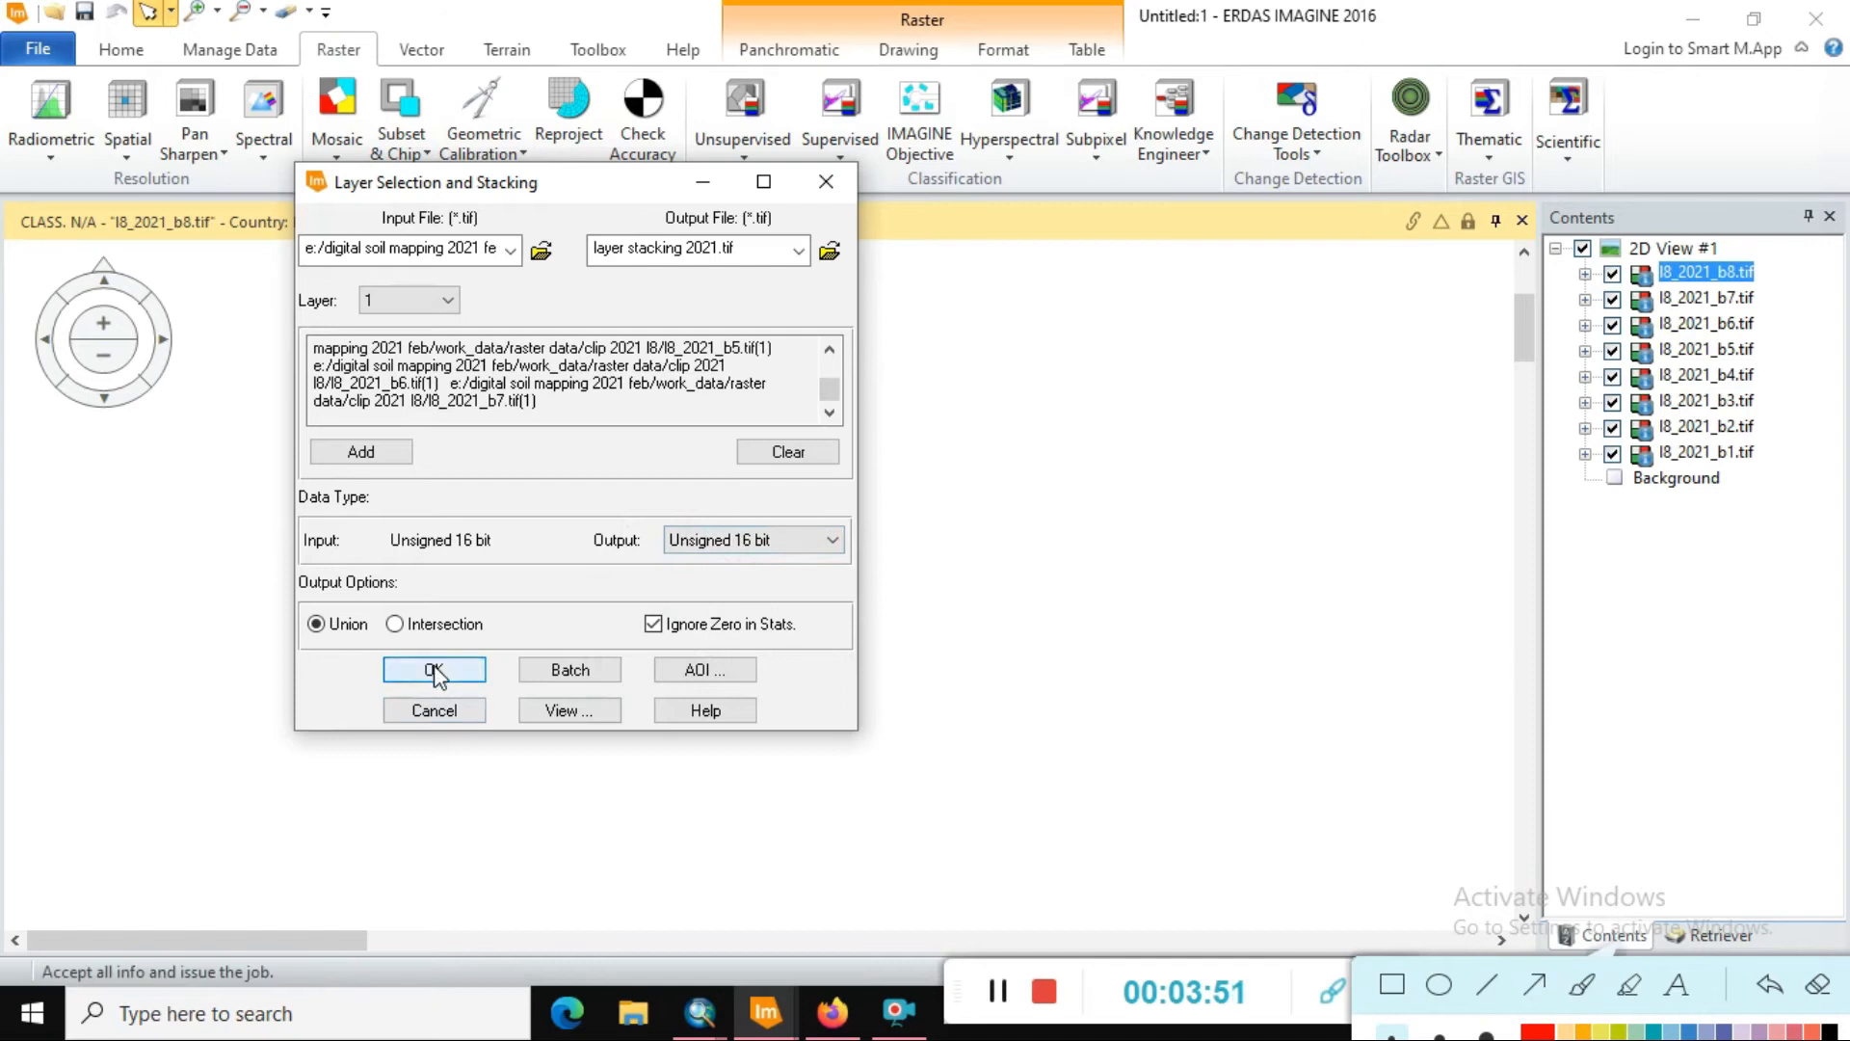
{"action": "left_click", "coordinate": [434, 669]}
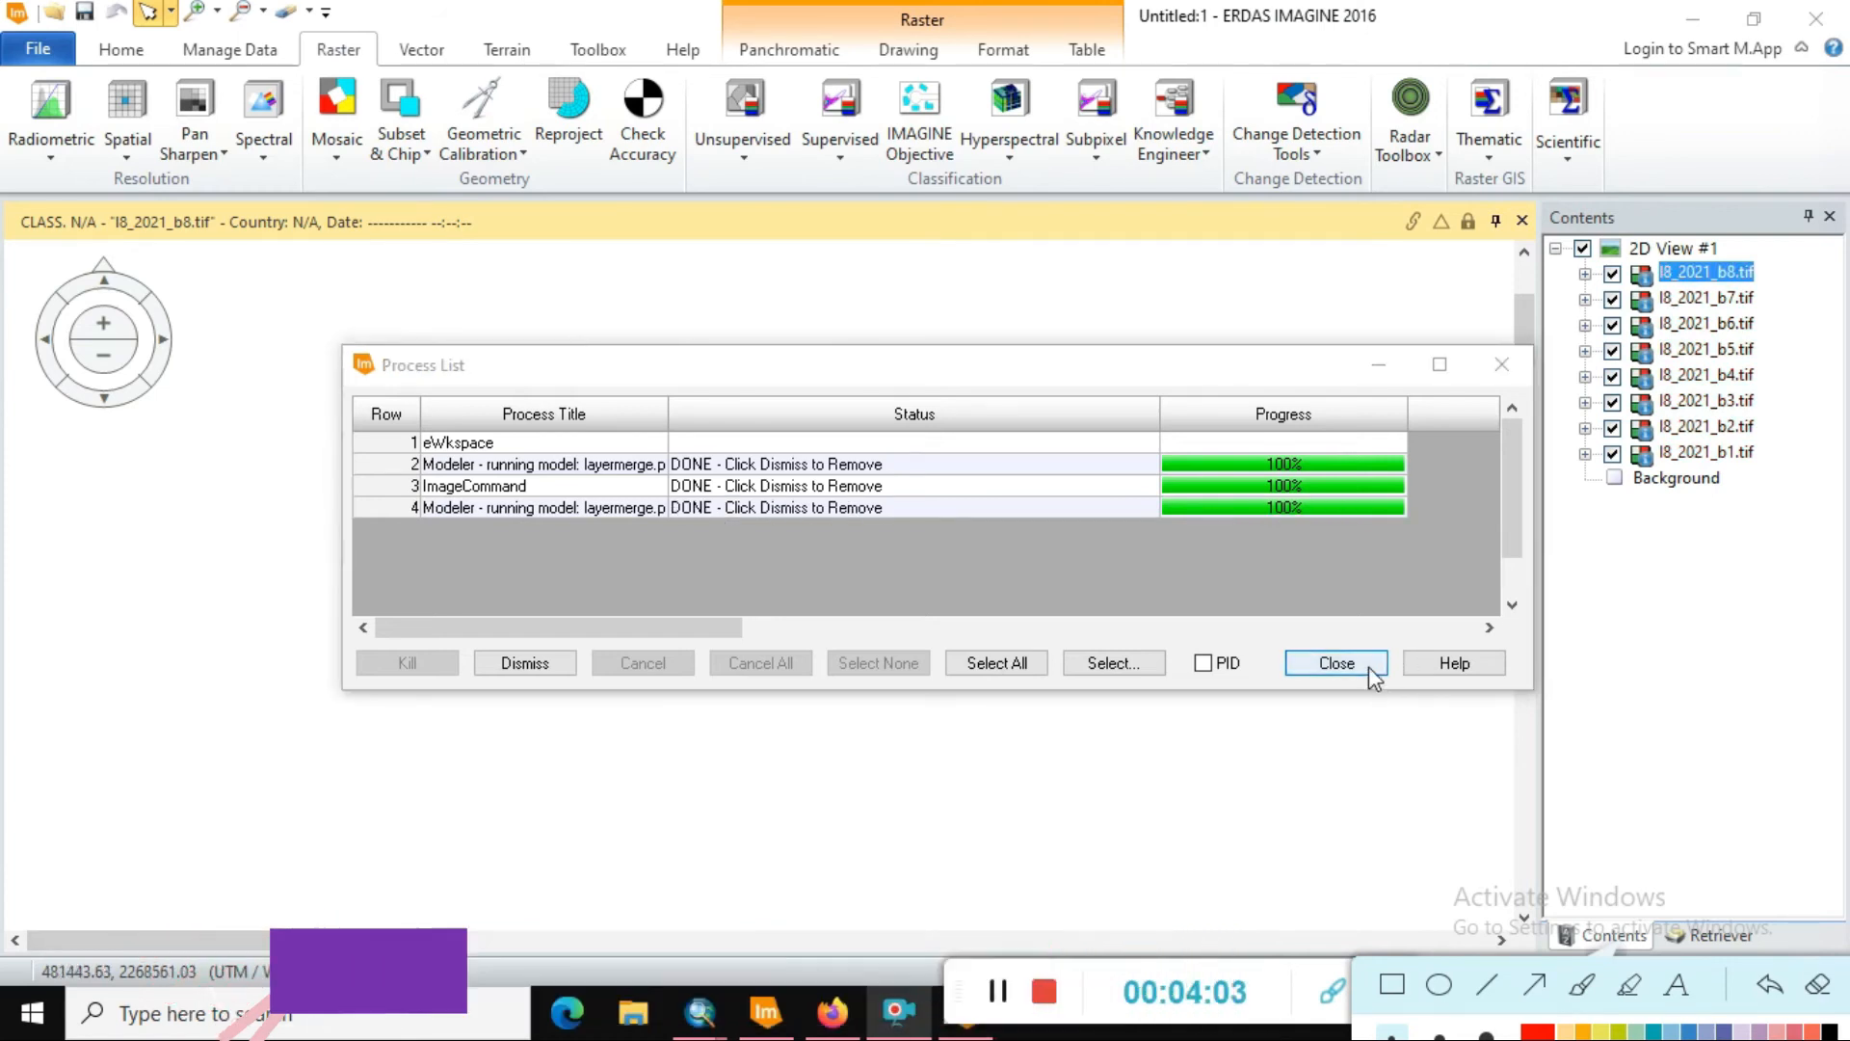
- Load 'layer stacking 2021.tif' from E:\test result into the view and hide bands b7 through b1
{"action": "left_click", "coordinate": [1334, 661]}
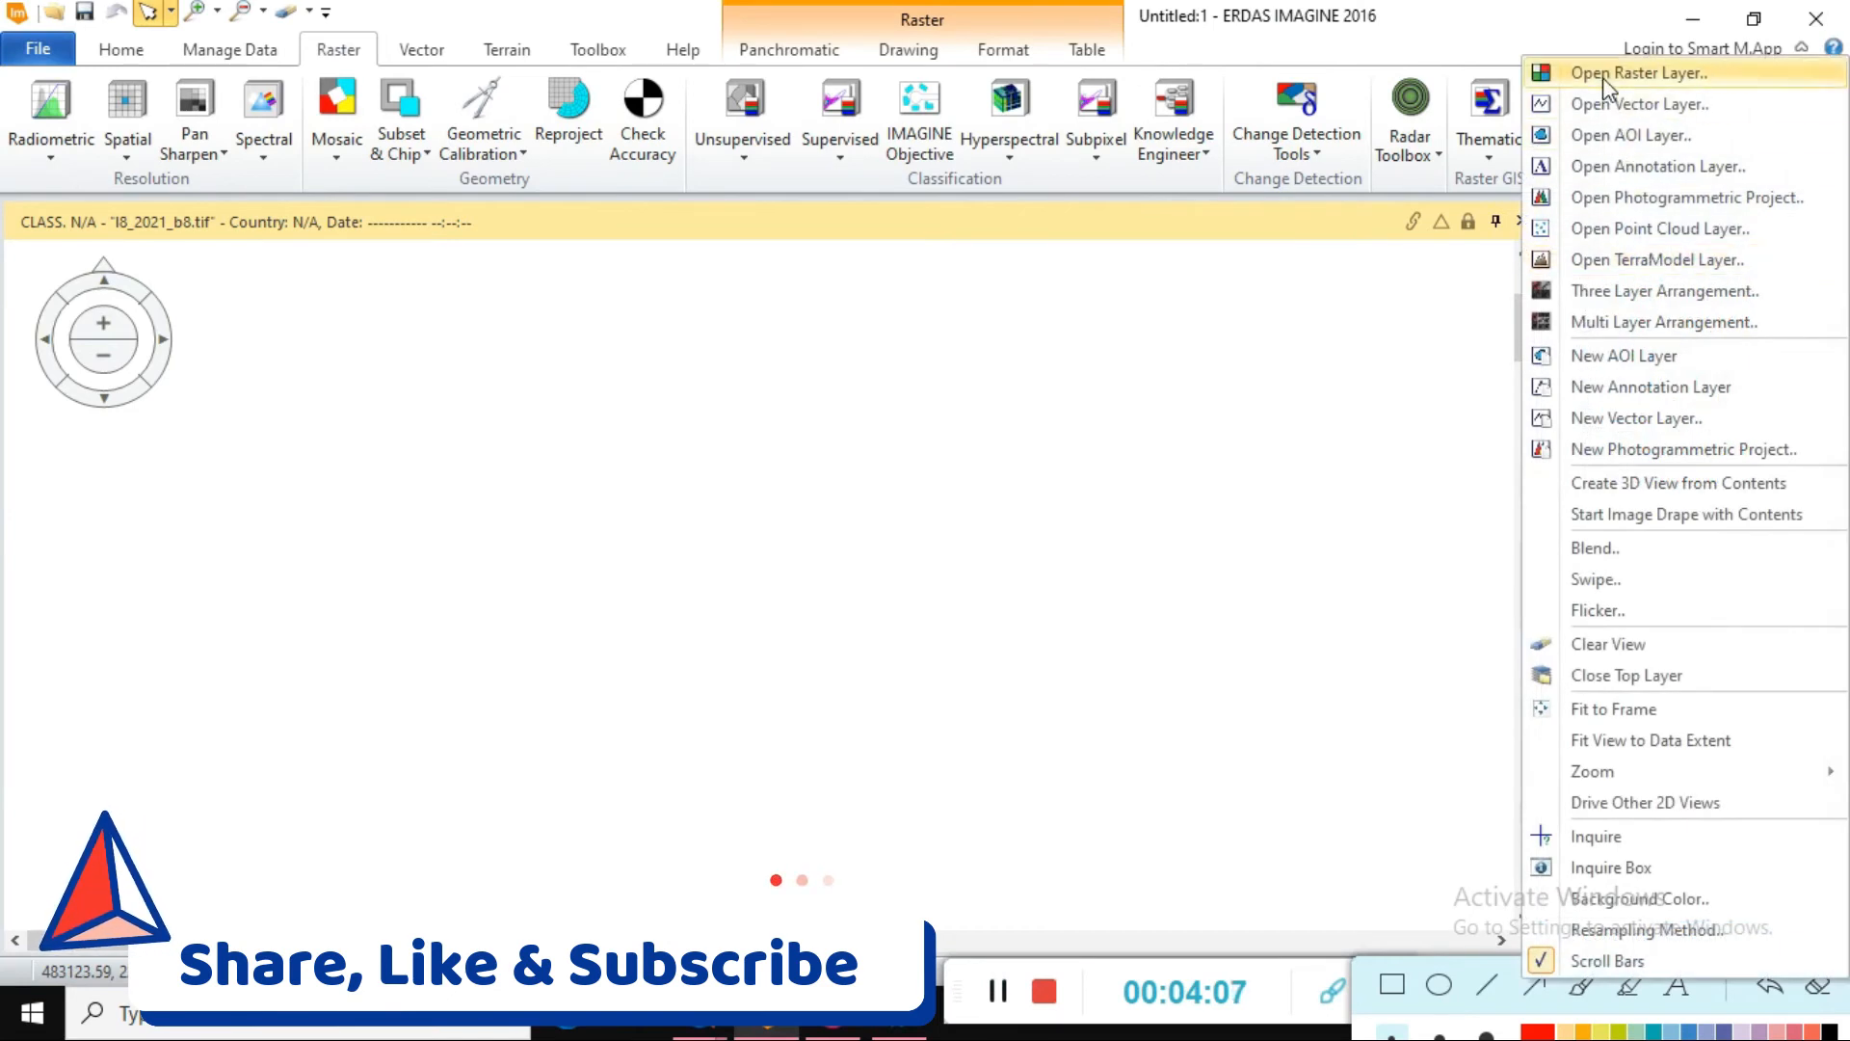
{"action": "left_click", "coordinate": [1638, 71]}
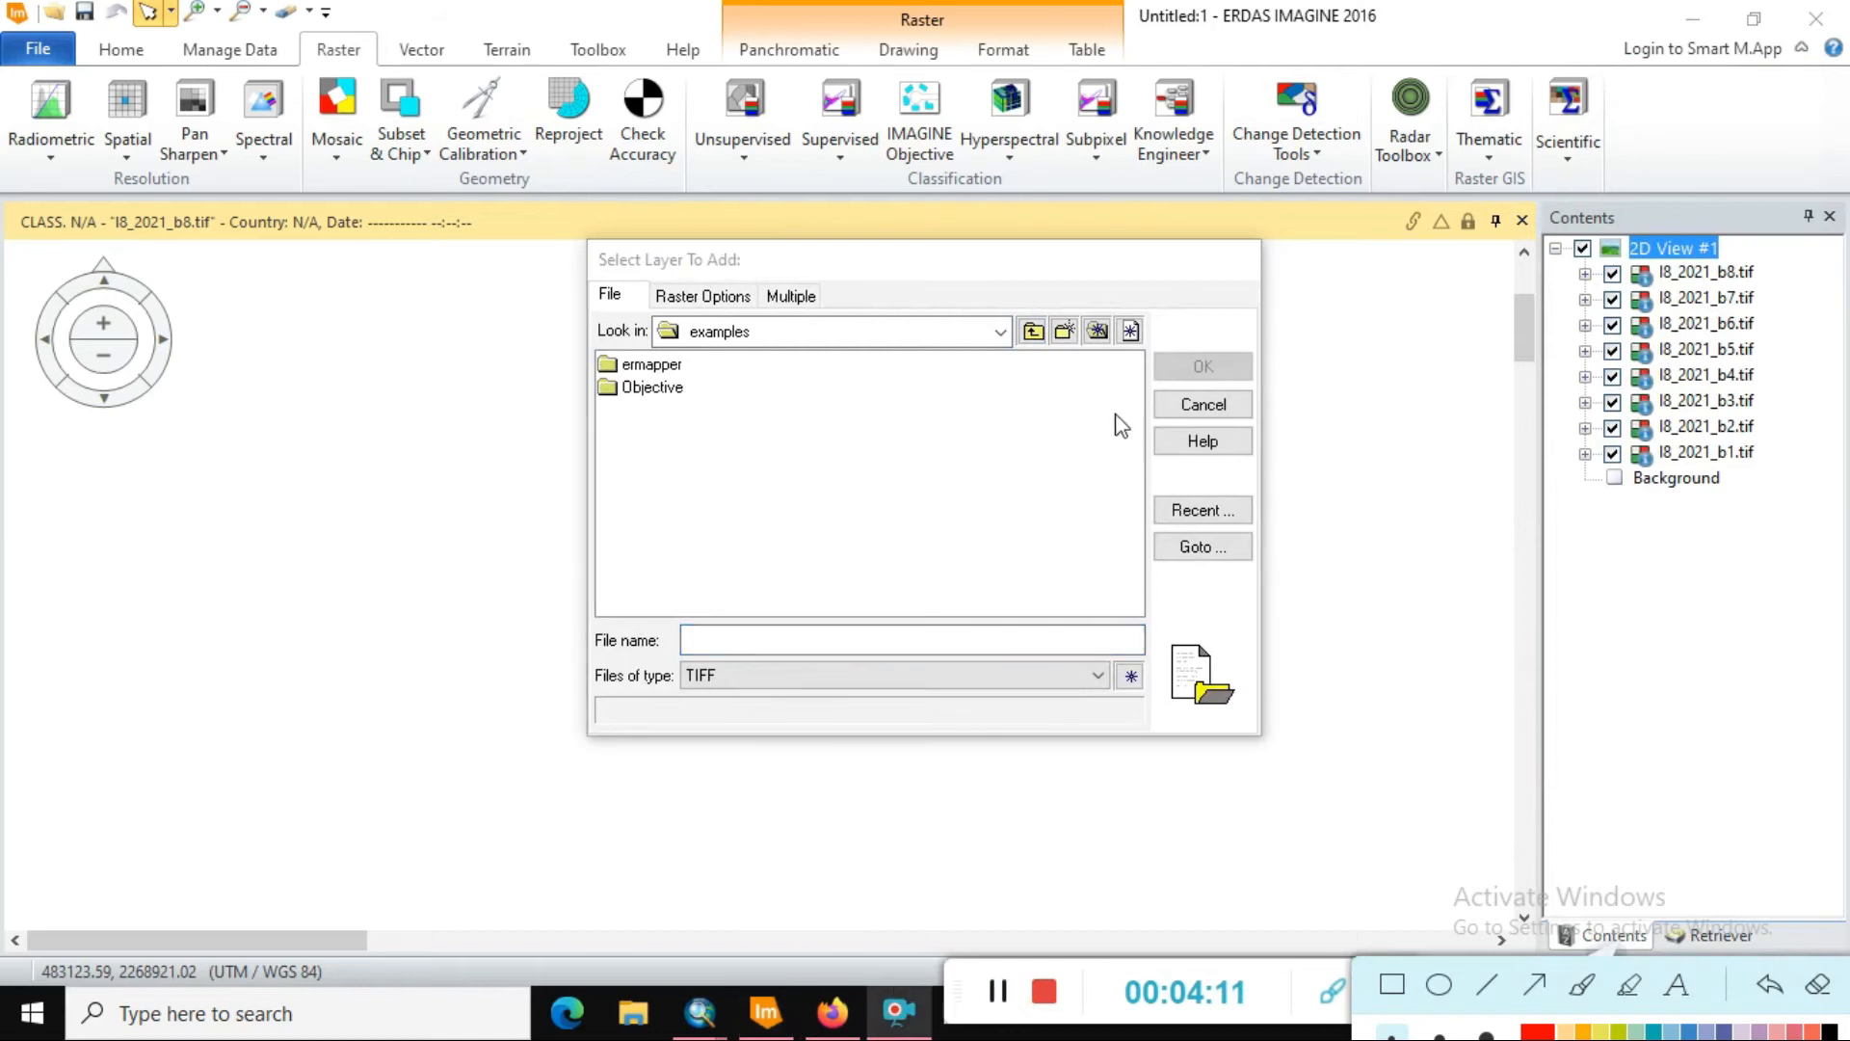
{"action": "left_click", "coordinate": [998, 329]}
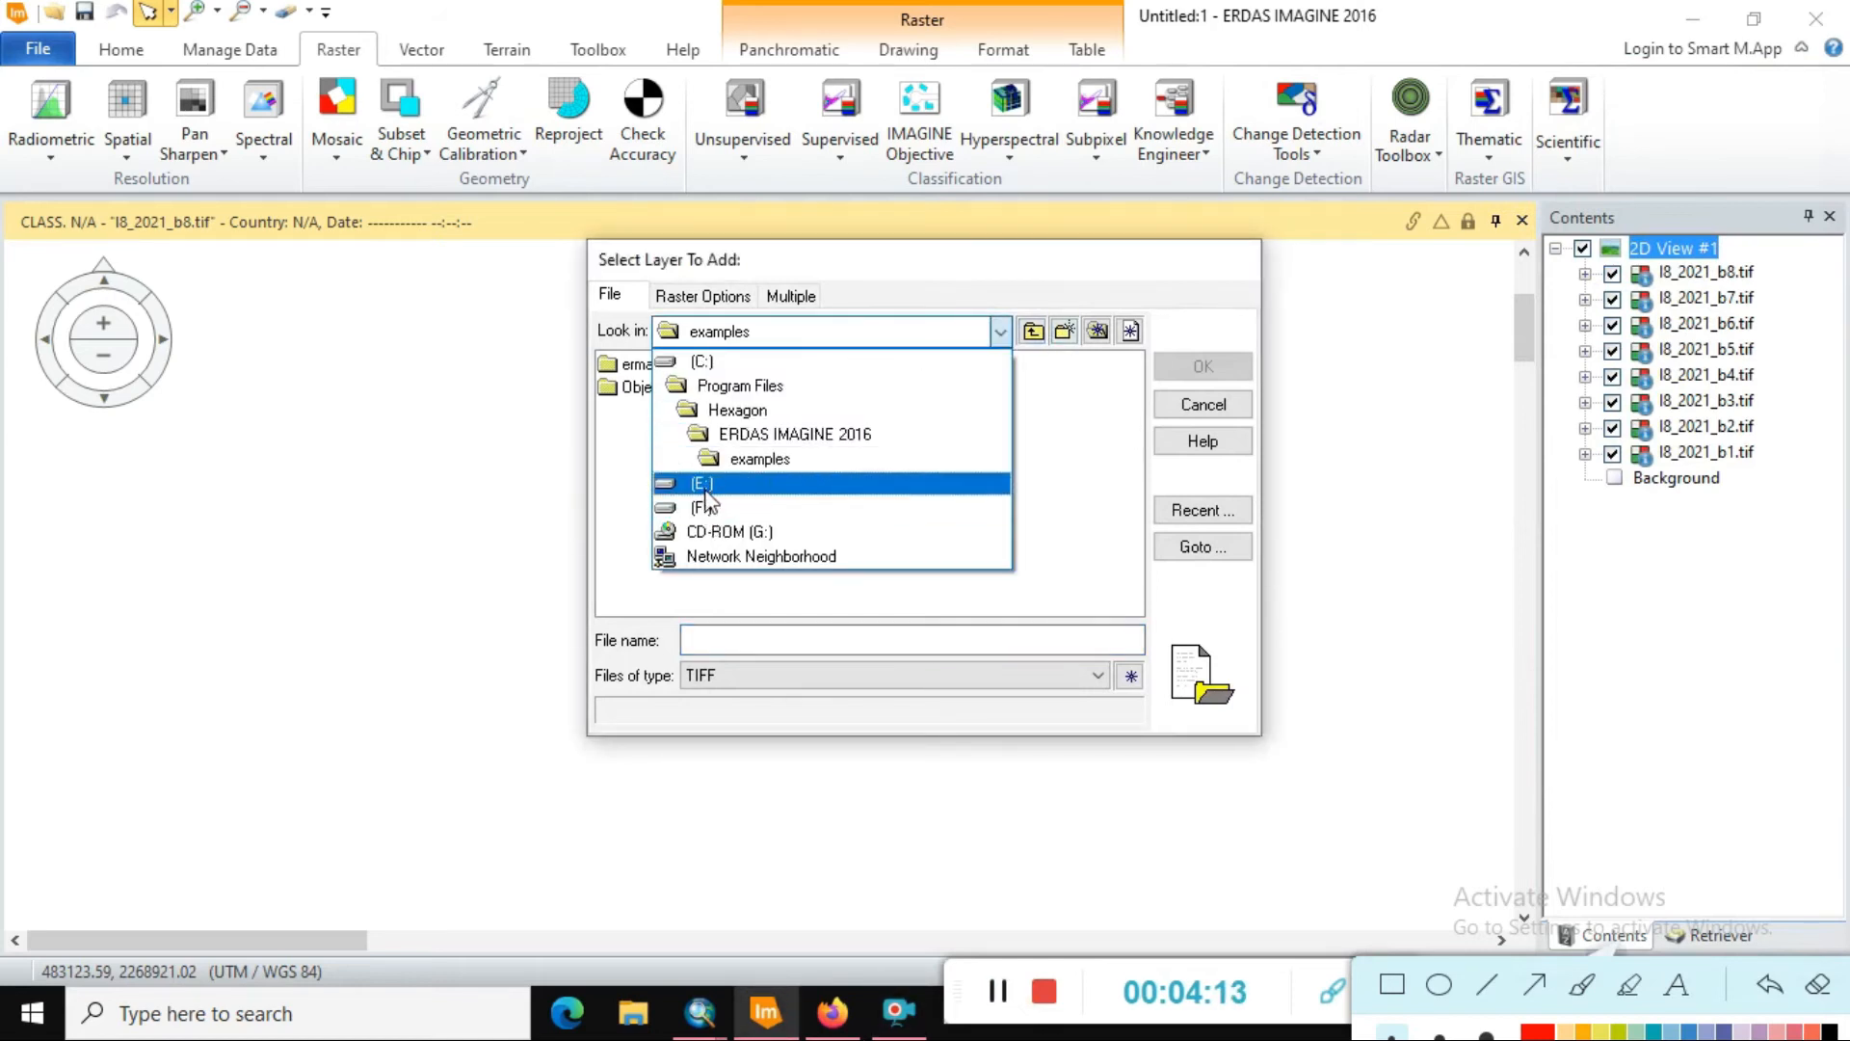
{"action": "left_click", "coordinate": [702, 481]}
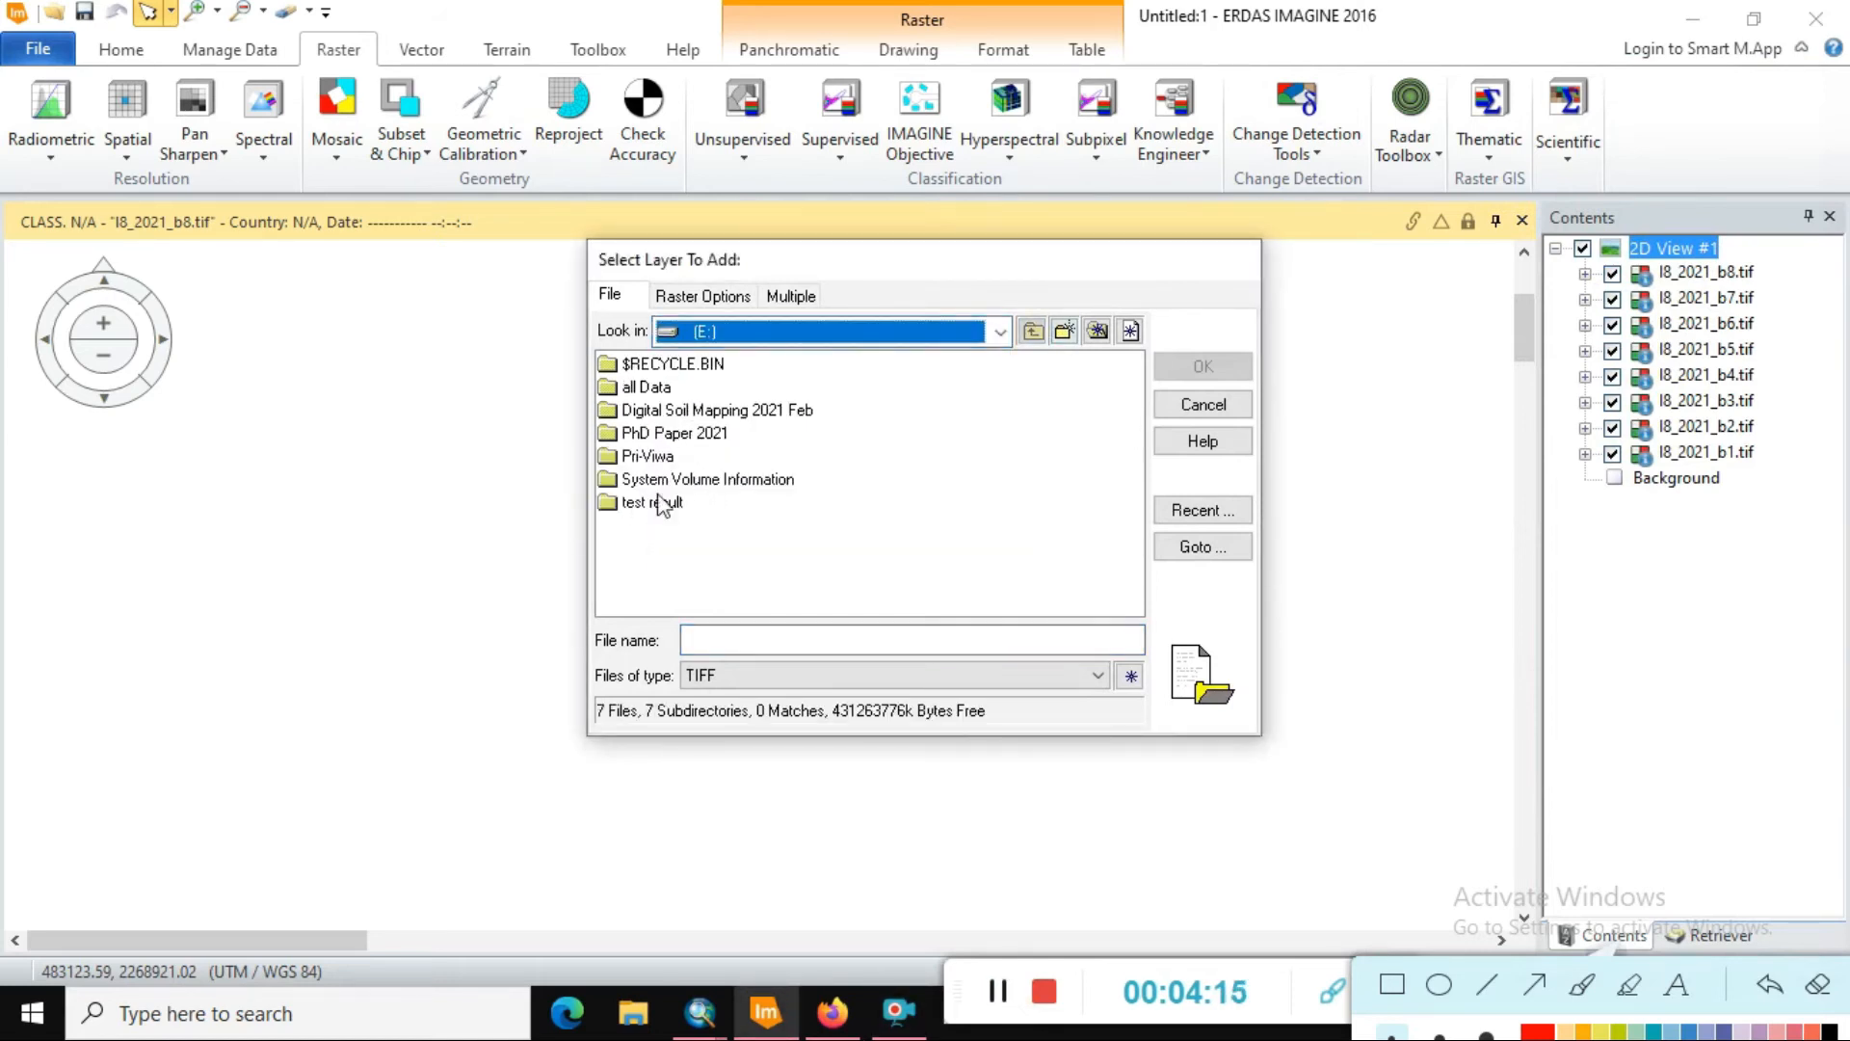
{"action": "double_click", "coordinate": [648, 501]}
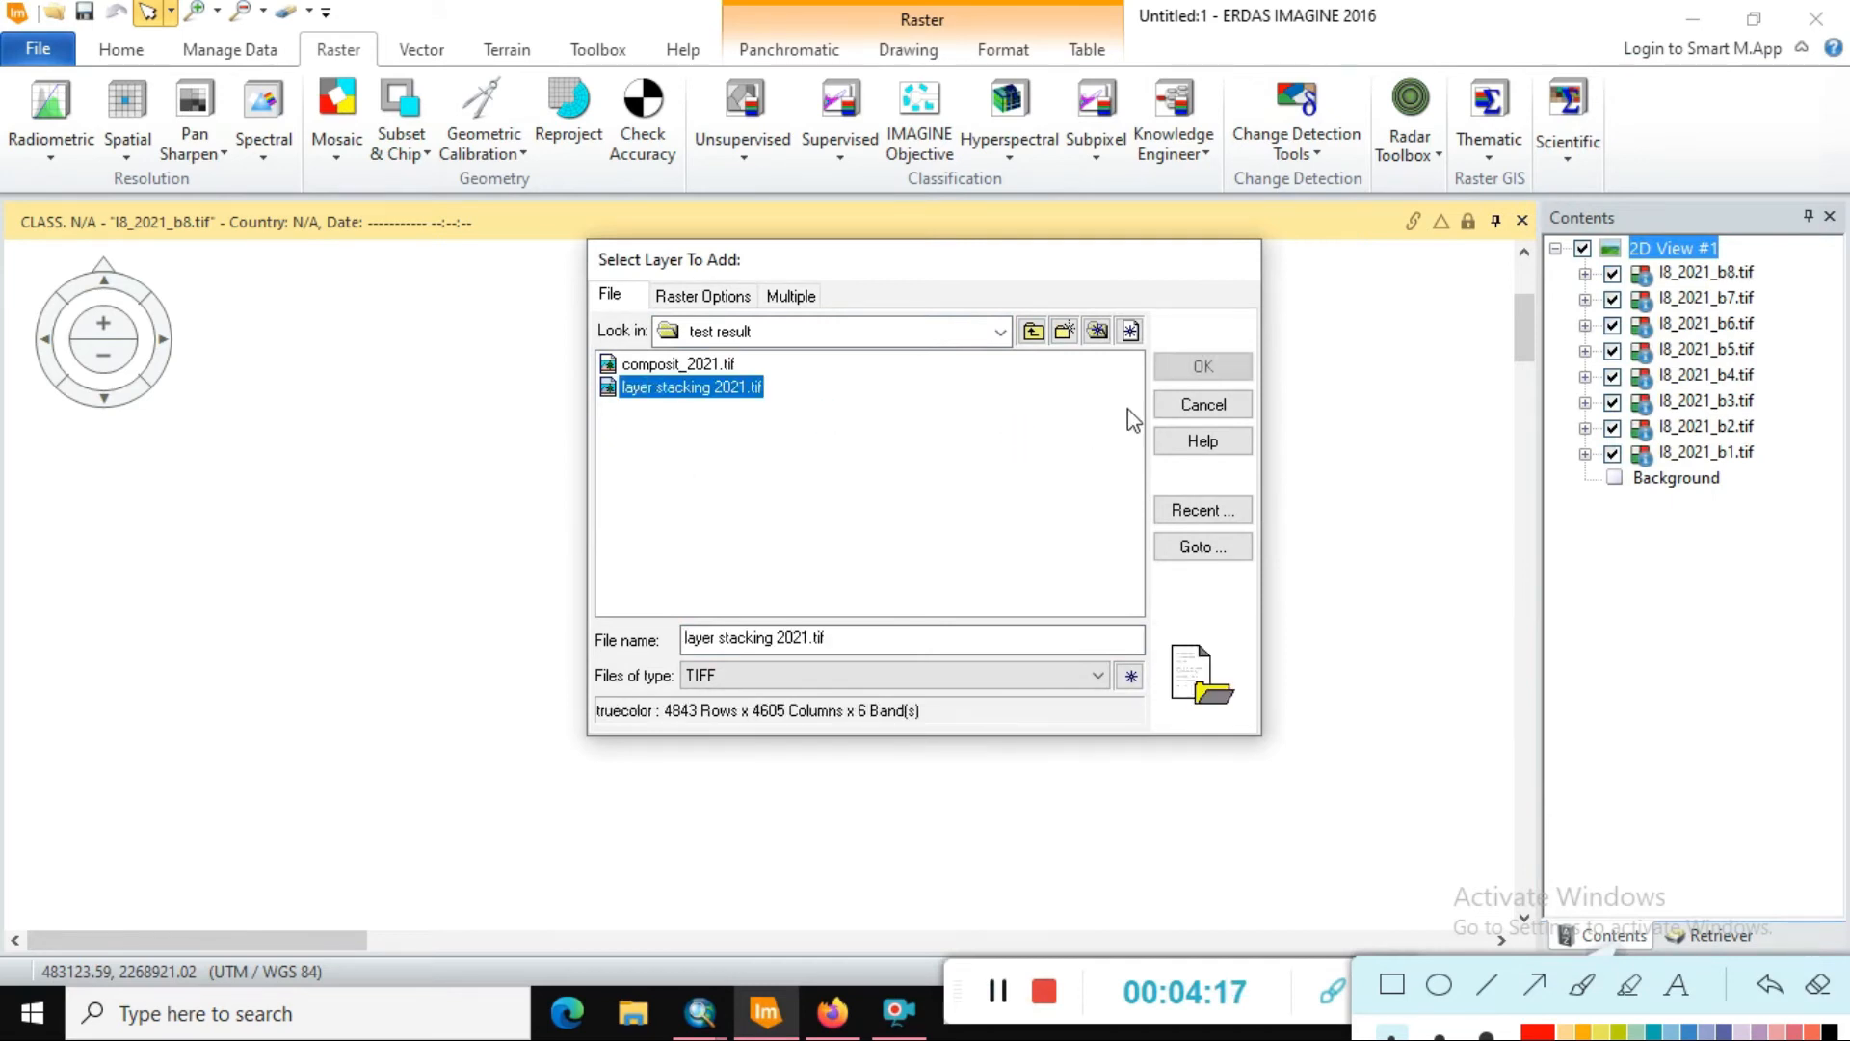
{"action": "left_click", "coordinate": [1200, 366]}
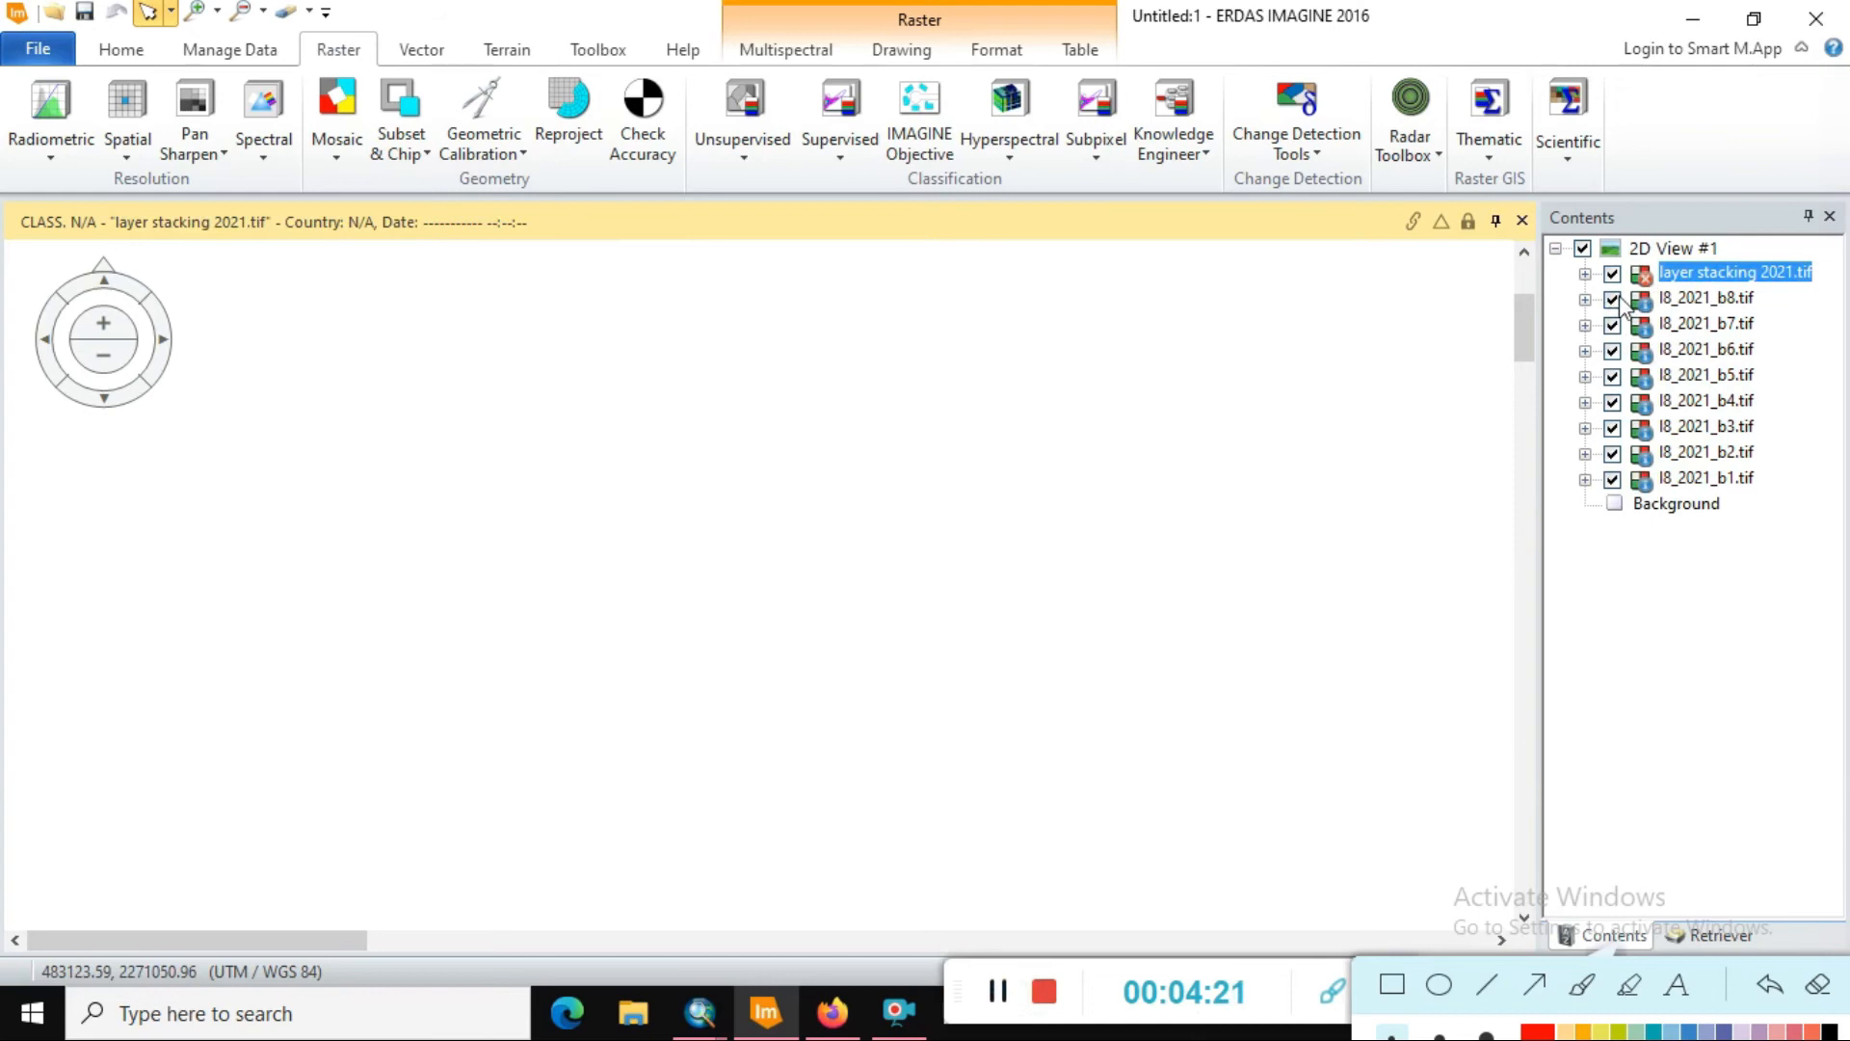
{"action": "left_click", "coordinate": [1706, 374]}
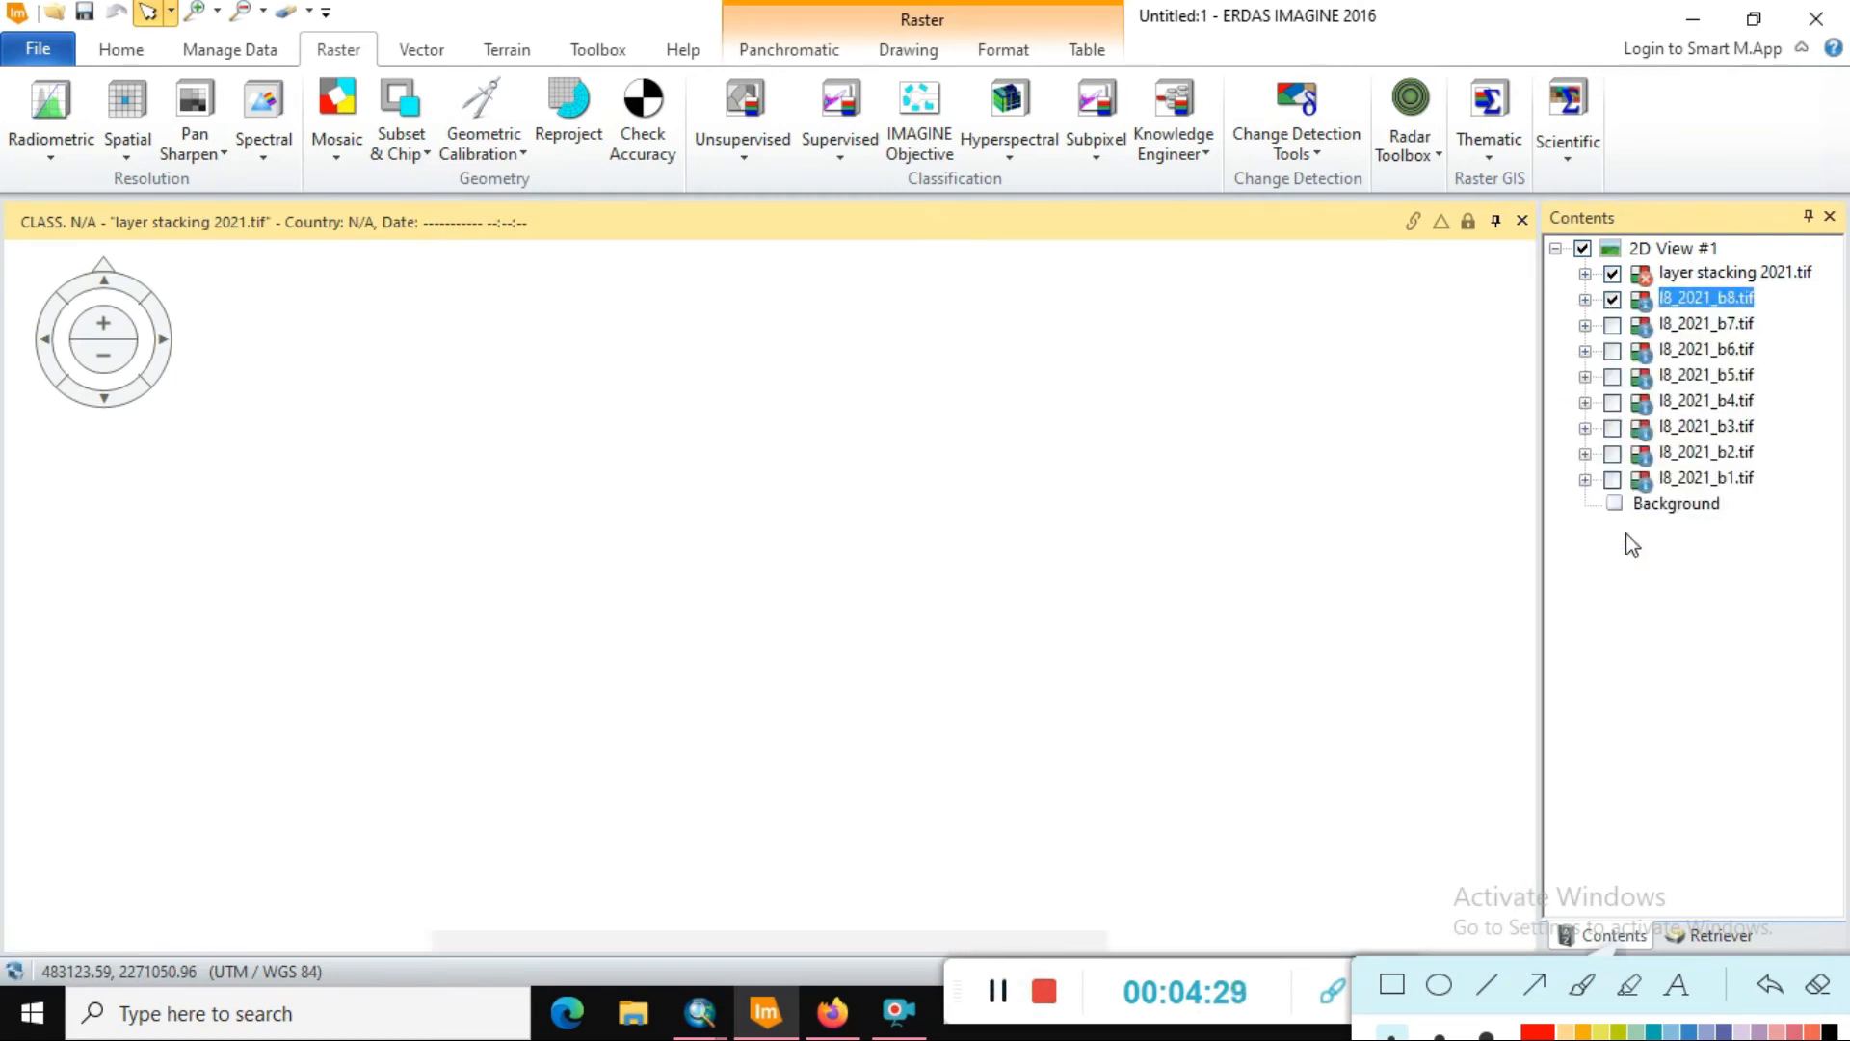
- Hide l8_2021_b8.tif so only the stacked 2021 false-colour composite shows, and select it
{"action": "left_click", "coordinate": [1611, 301]}
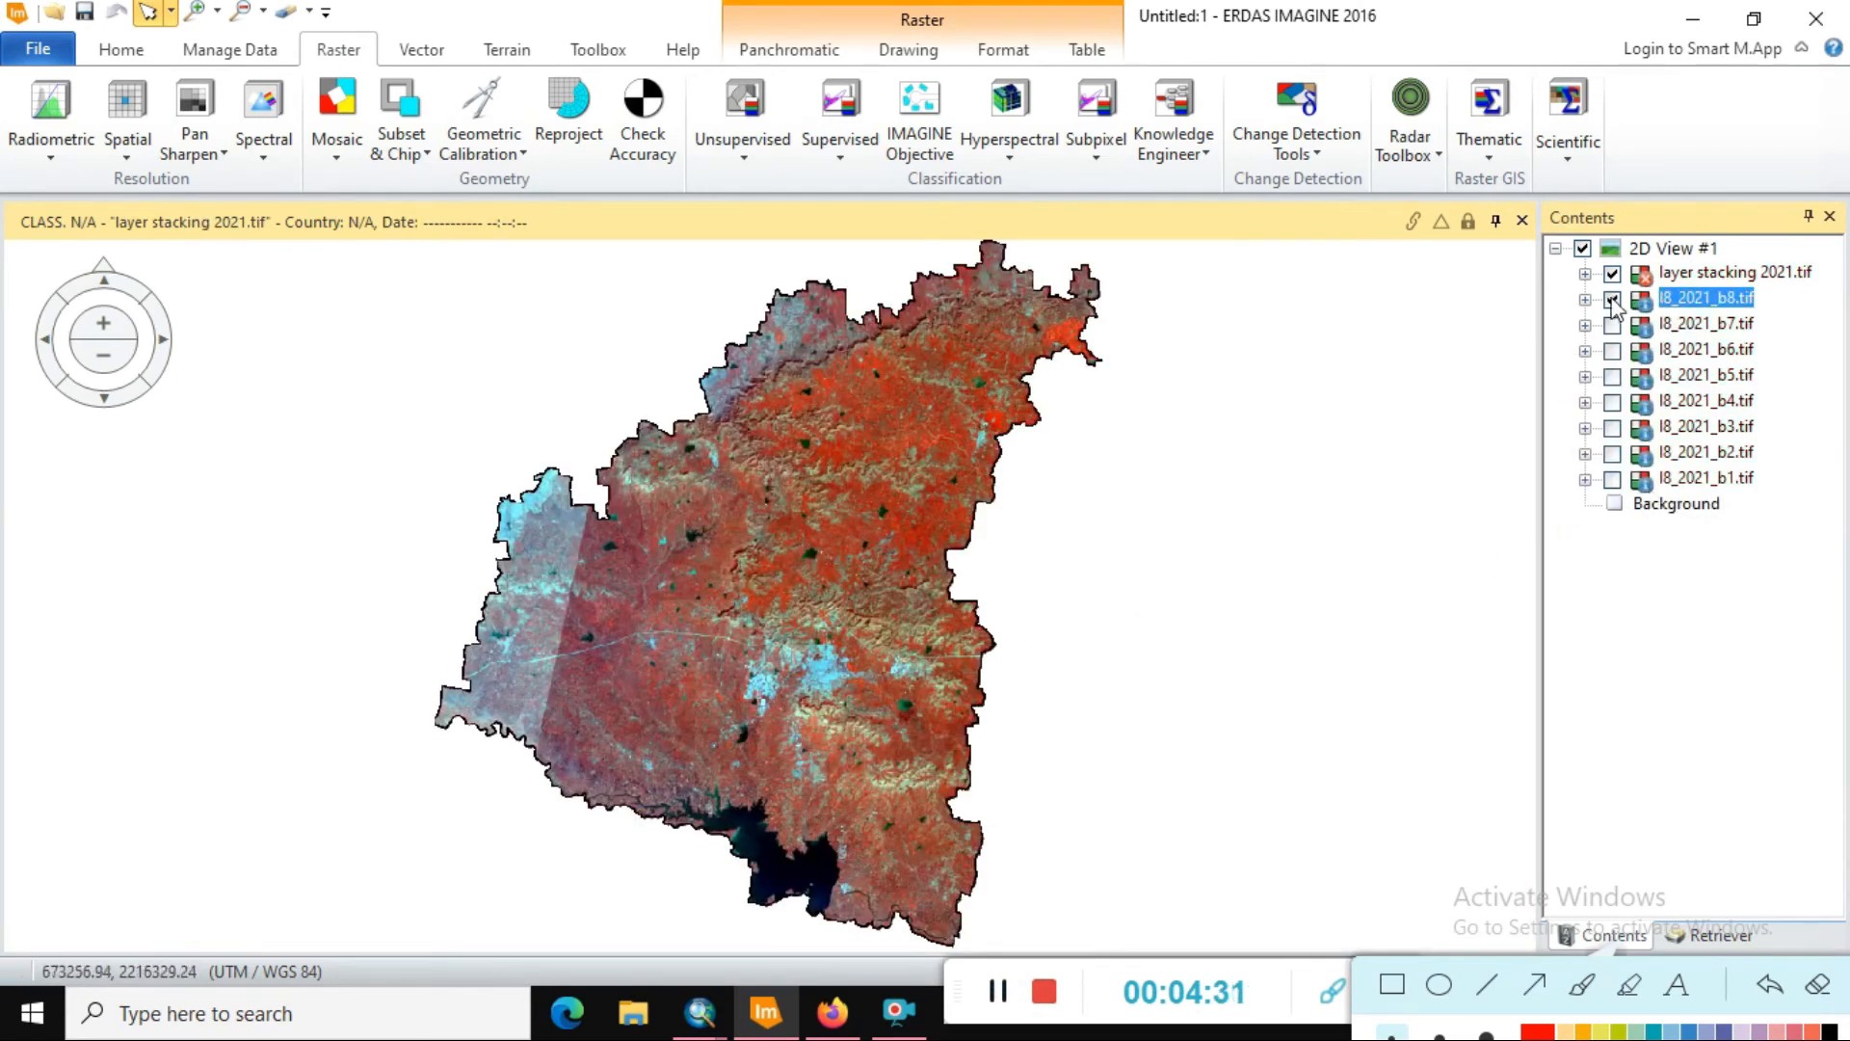
{"action": "left_click", "coordinate": [1611, 297]}
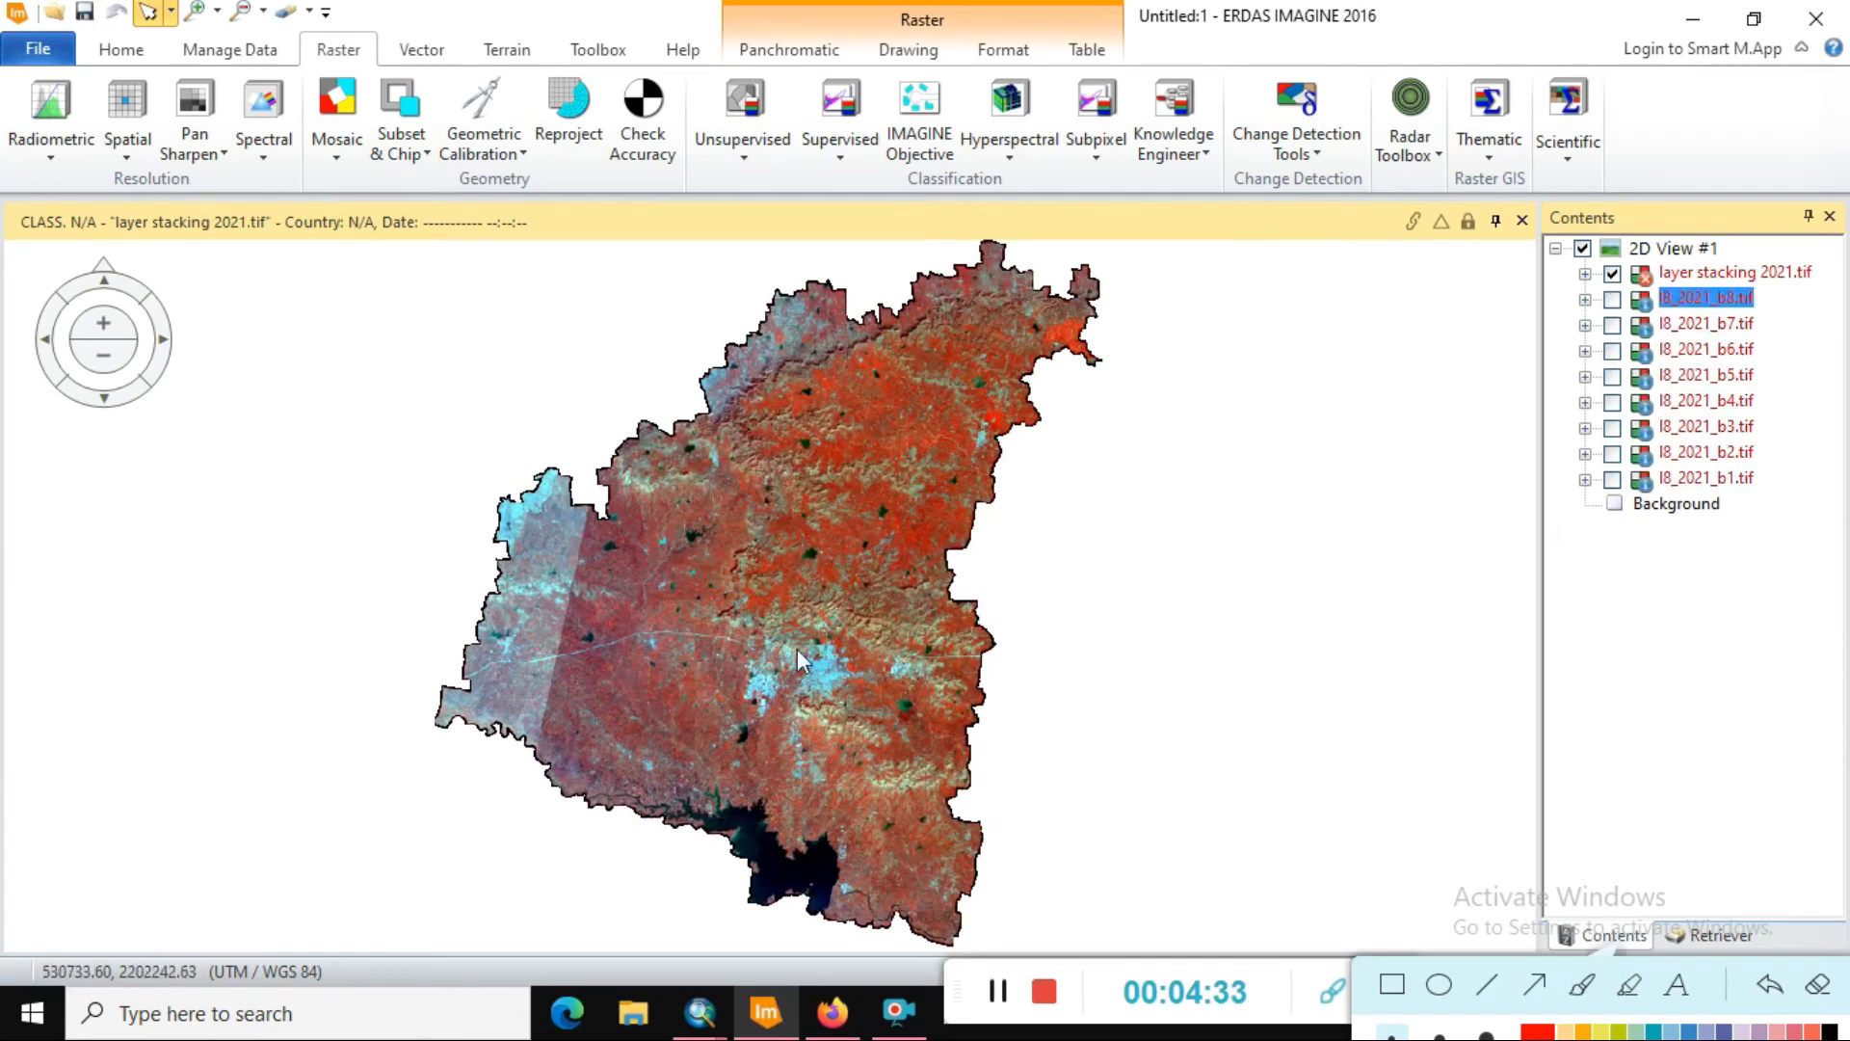
{"action": "left_click", "coordinate": [1732, 272]}
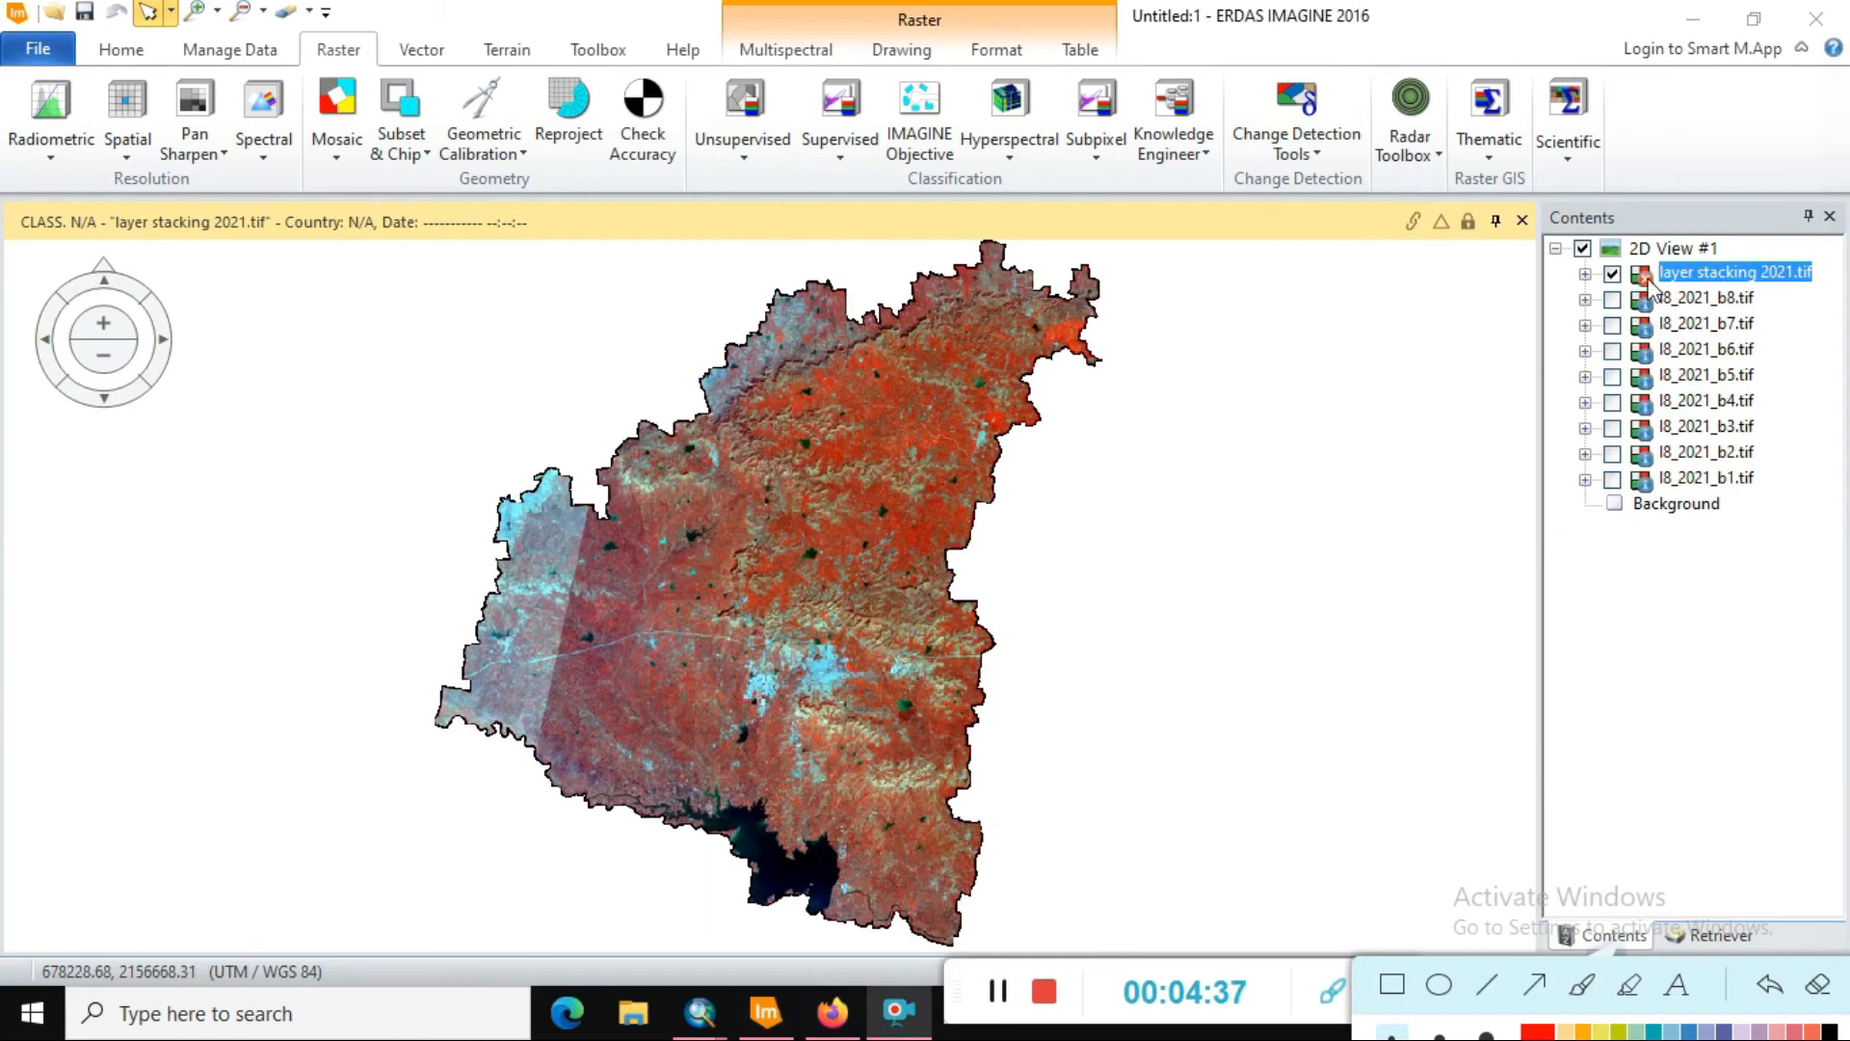
{"action": "mouse_move", "coordinate": [1731, 347]}
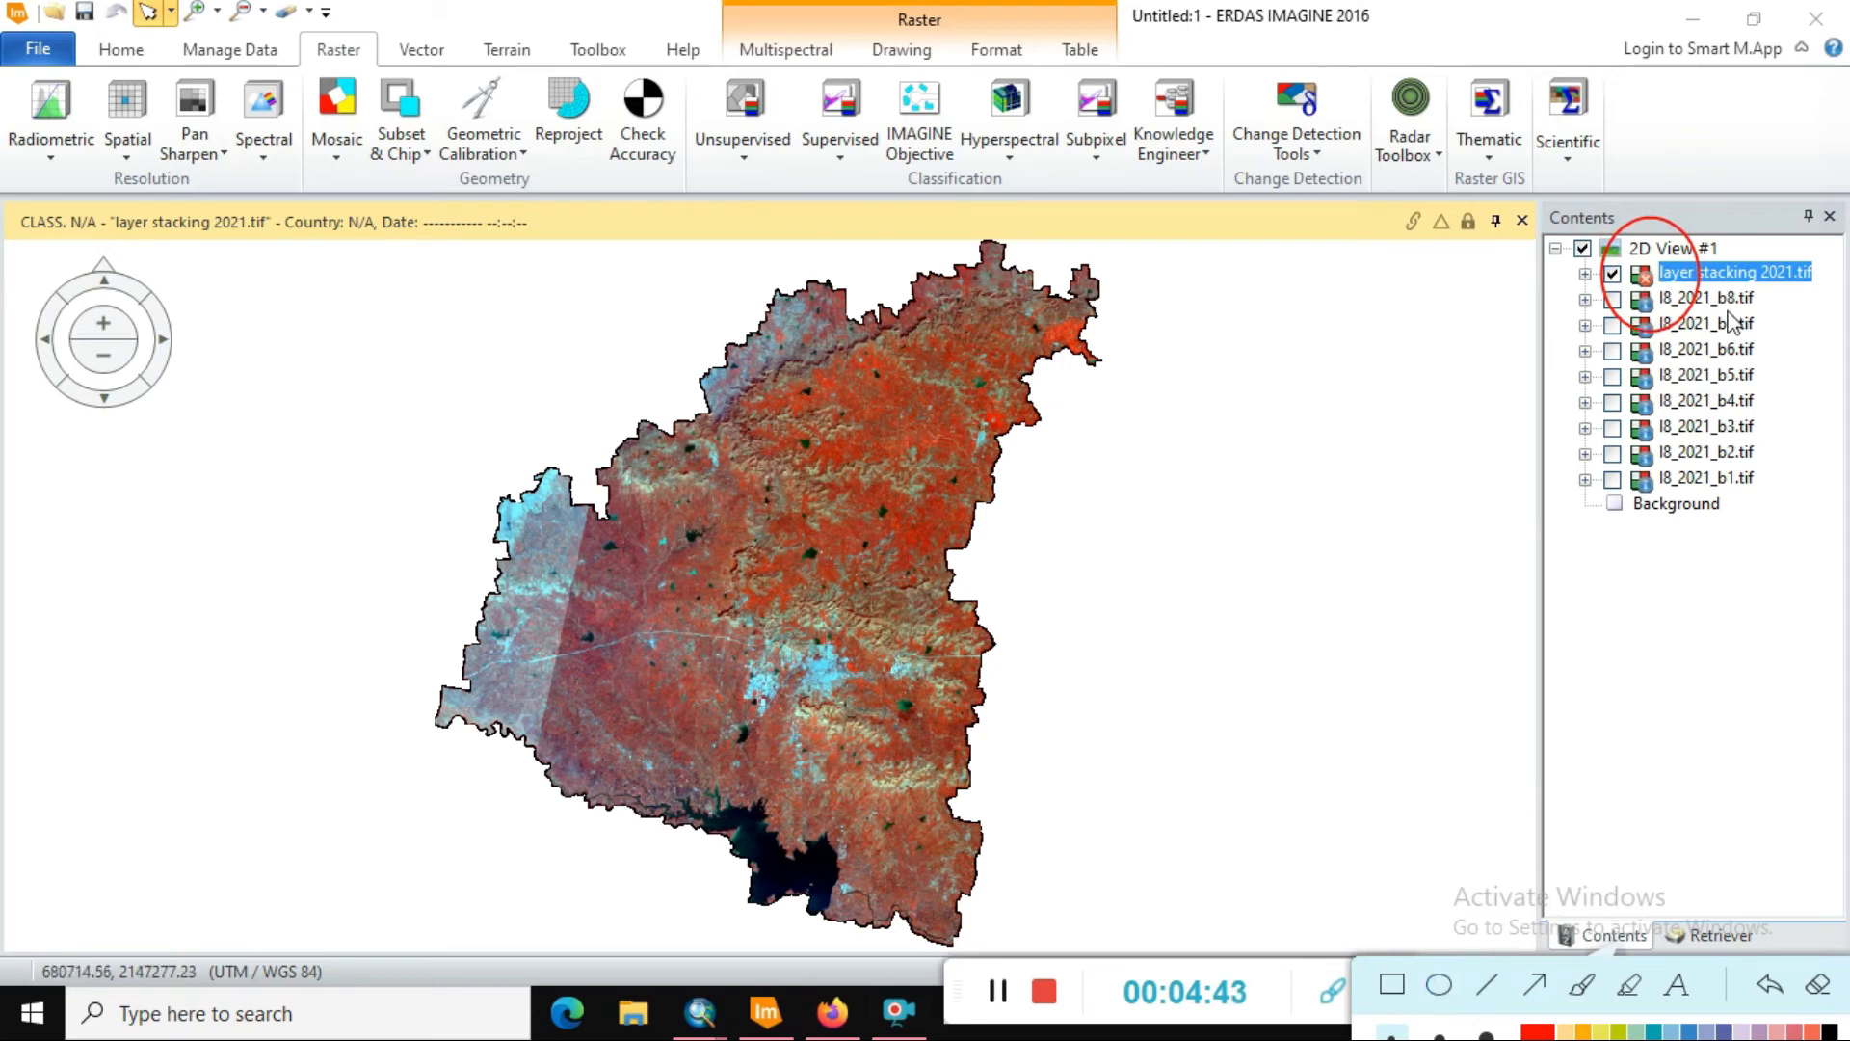
- Compute pyramid layers for layer stacking 2021.tif and close the finished process list
{"action": "right_click", "coordinate": [1735, 272]}
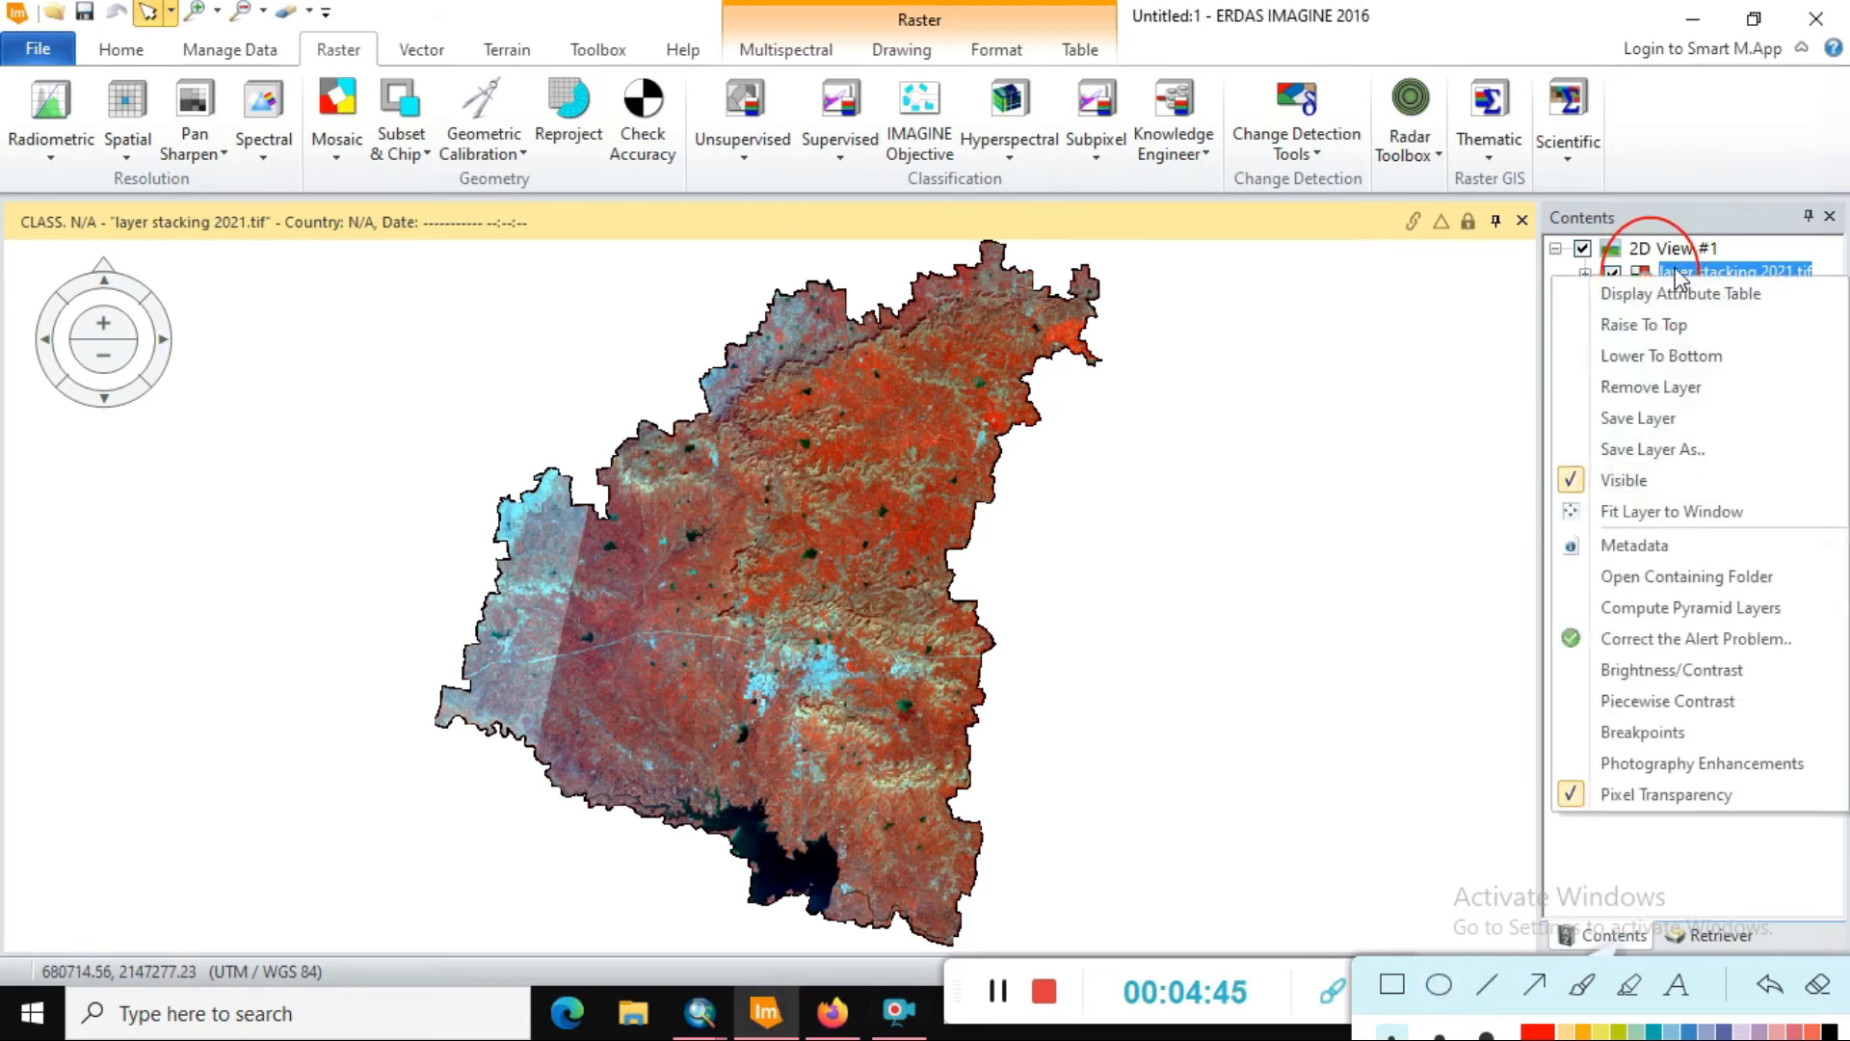
{"action": "mouse_move", "coordinate": [1690, 607]}
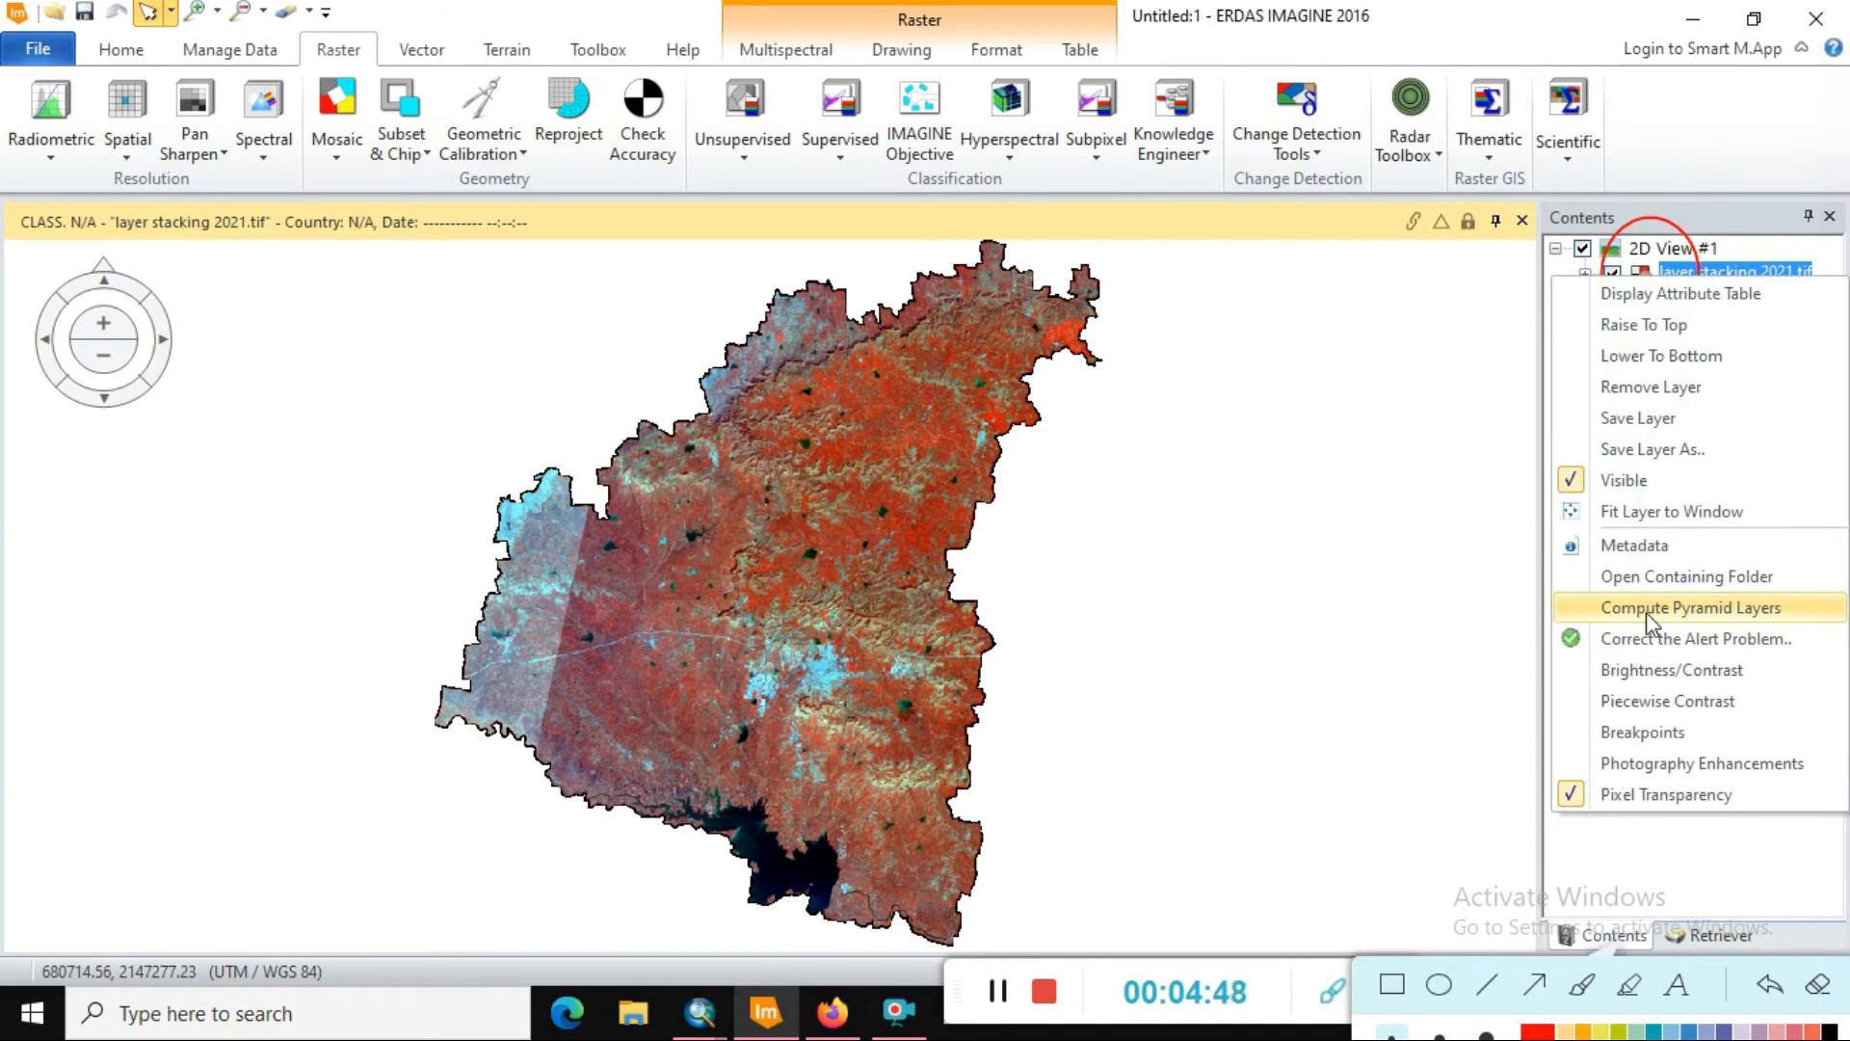
{"action": "mouse_move", "coordinate": [1690, 607]}
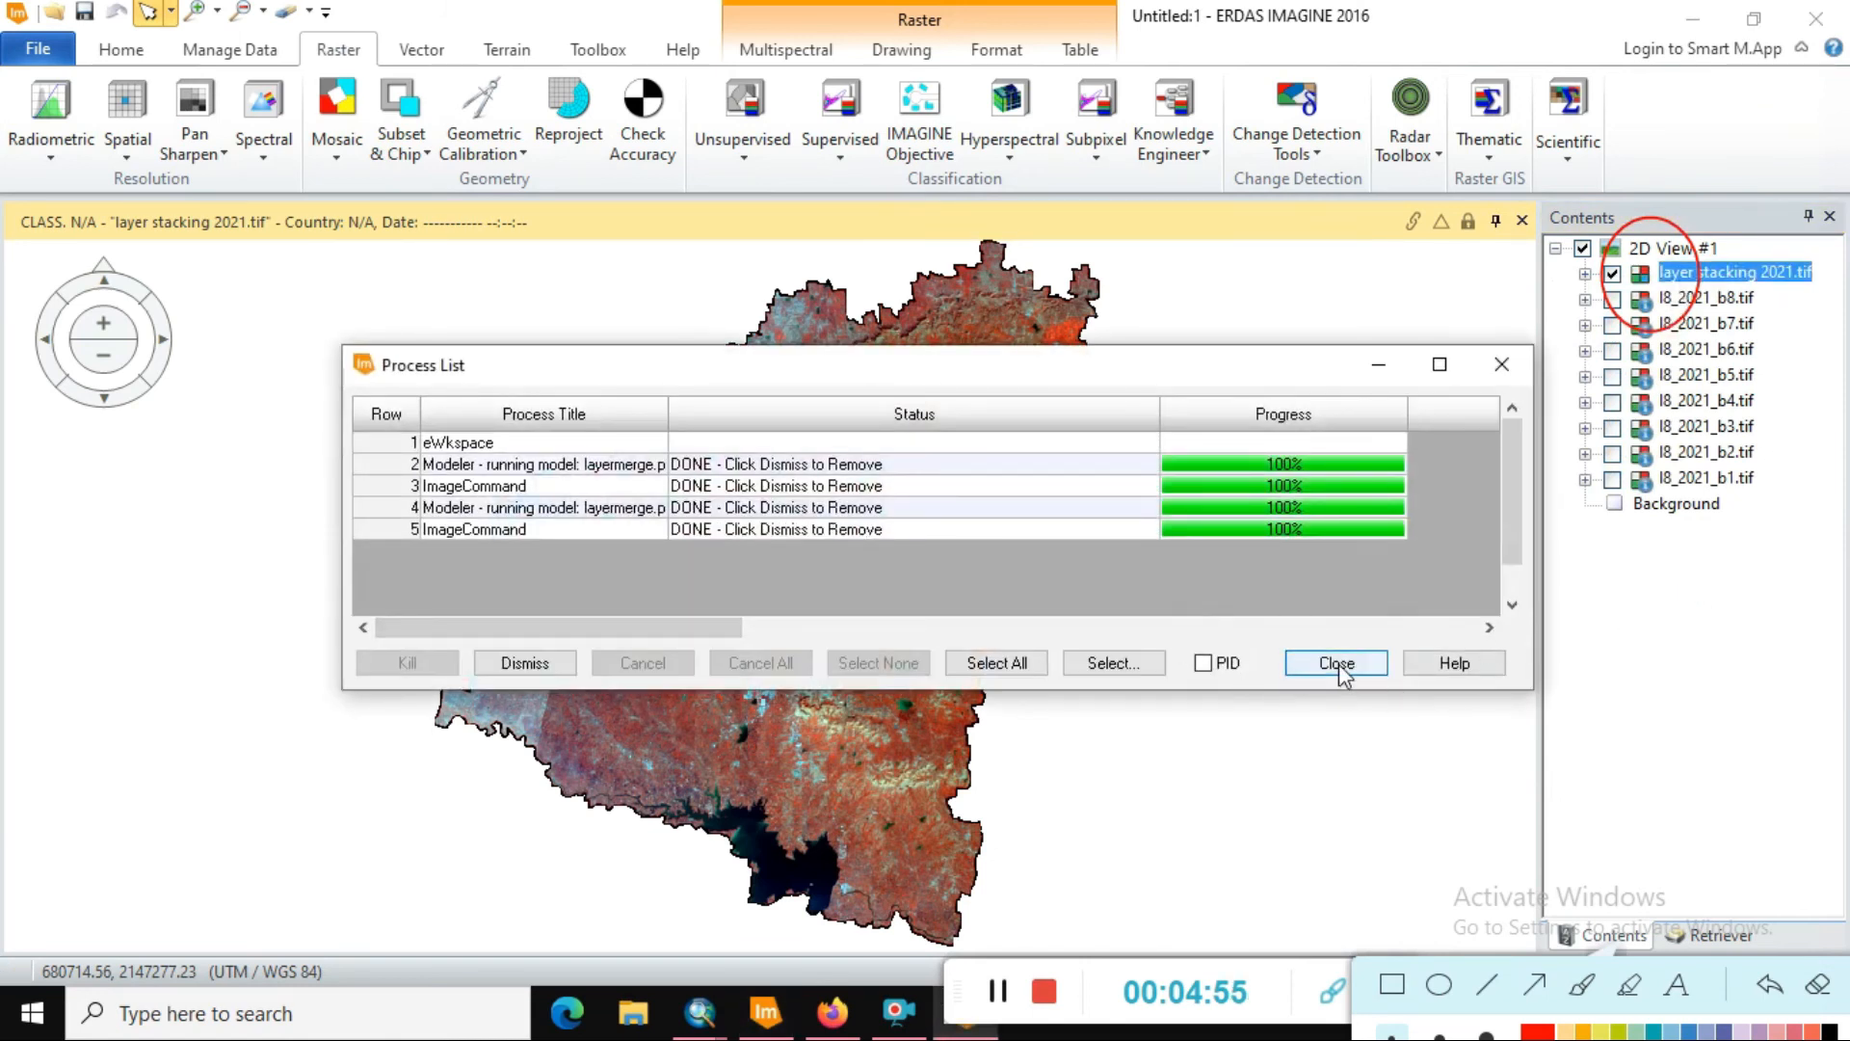
{"action": "mouse_move", "coordinate": [1334, 661]}
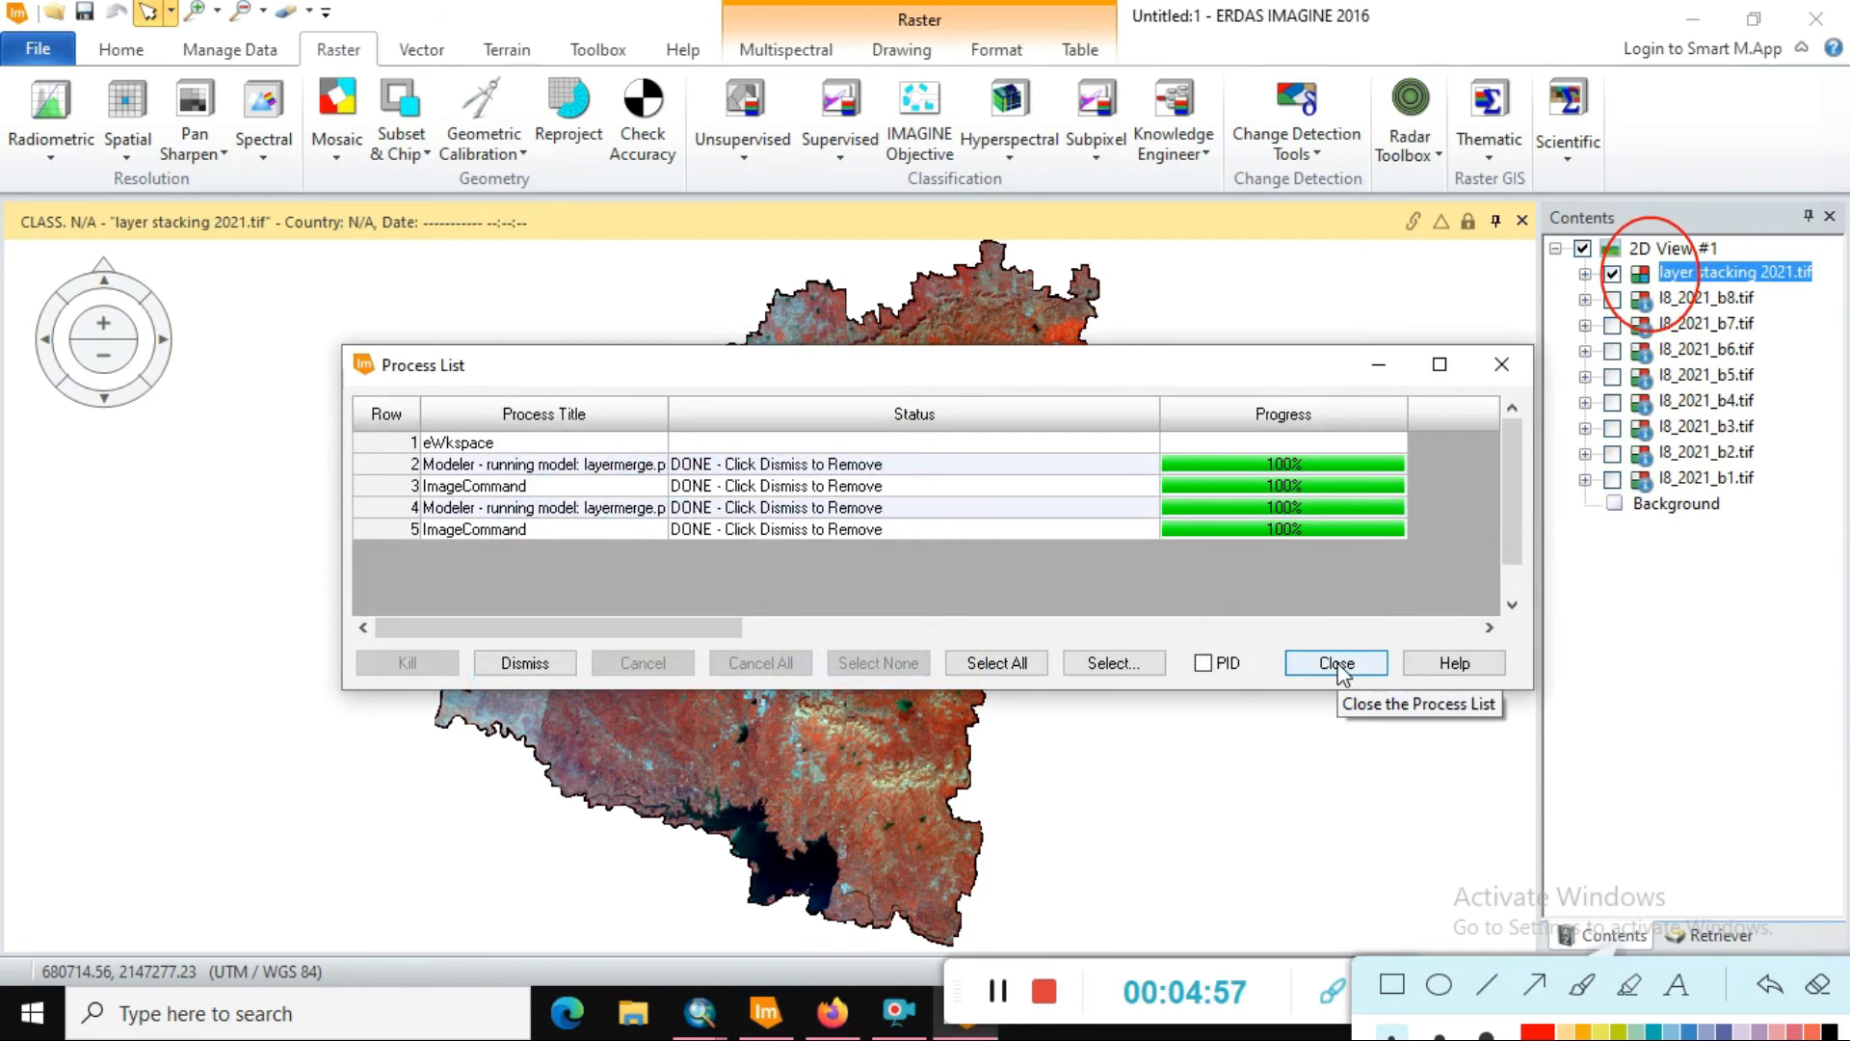
{"action": "left_click", "coordinate": [1334, 661]}
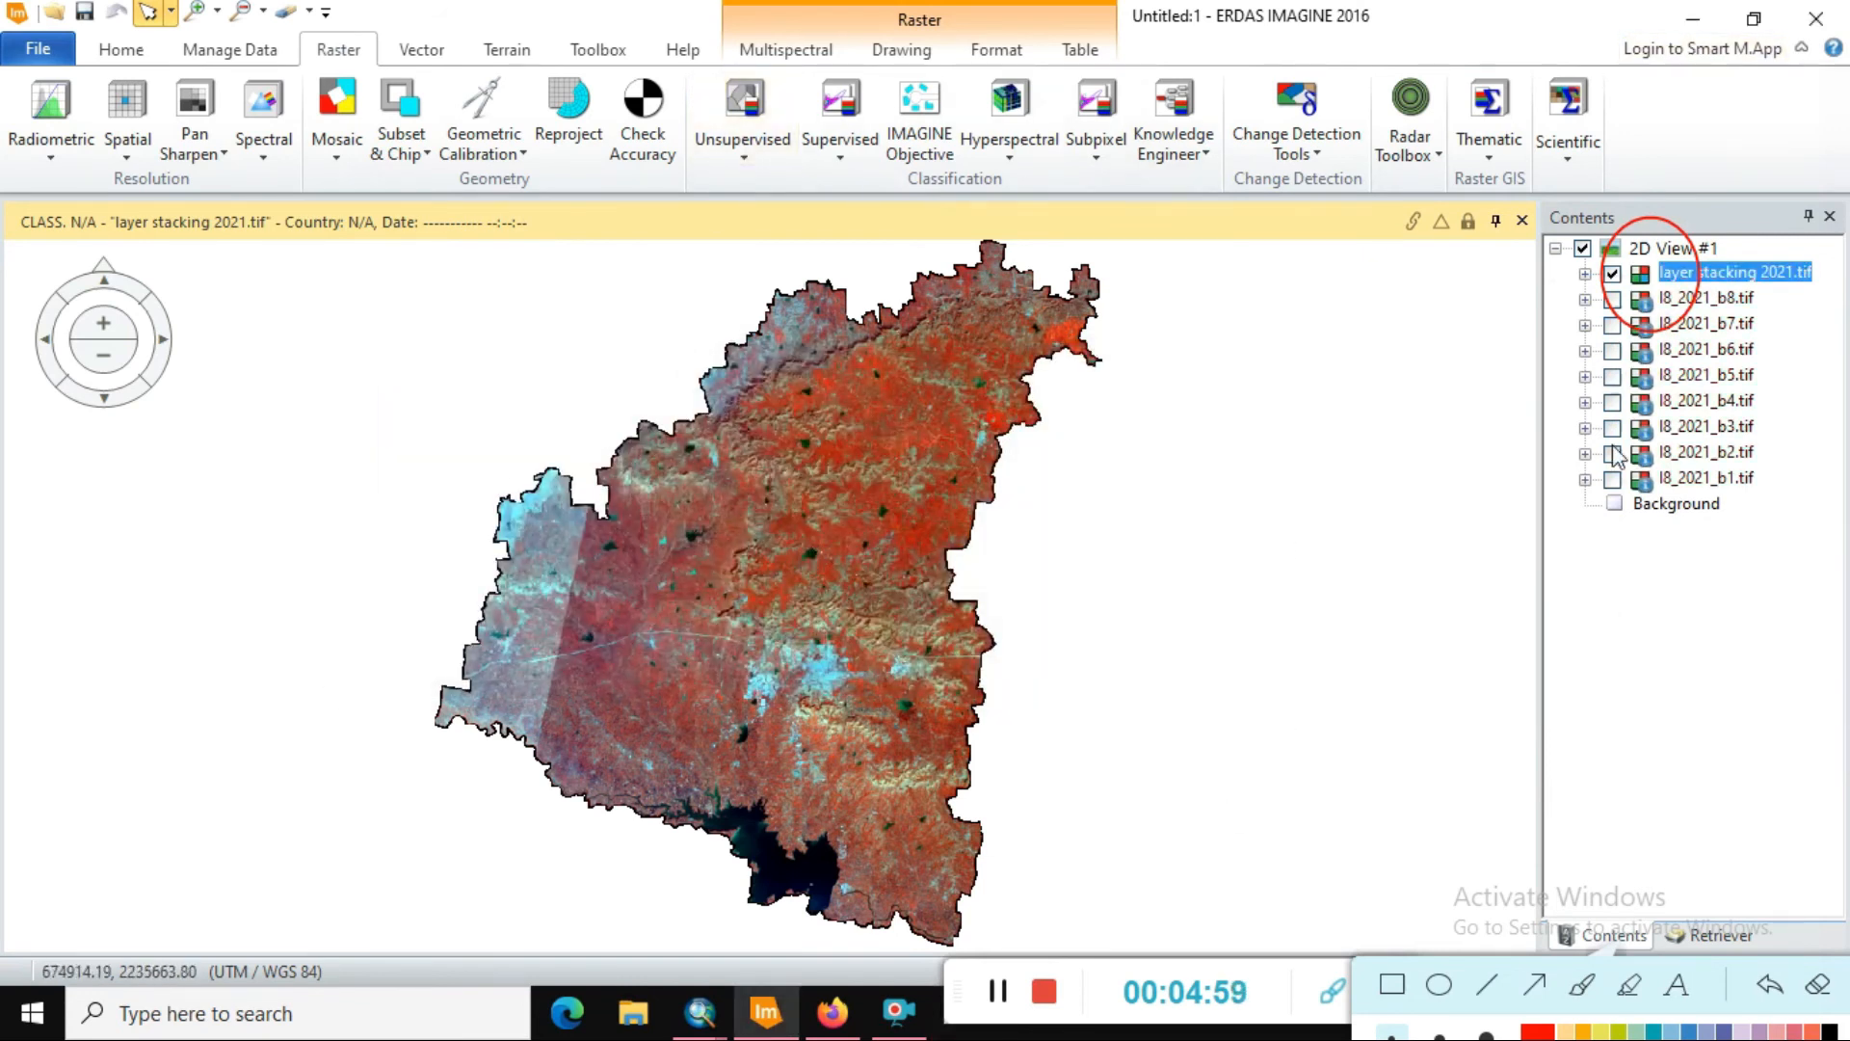
- Expand layer stacking 2021.tif to show its display bands Layer_4, Layer_3 and Layer_2
{"action": "left_click", "coordinate": [1586, 272]}
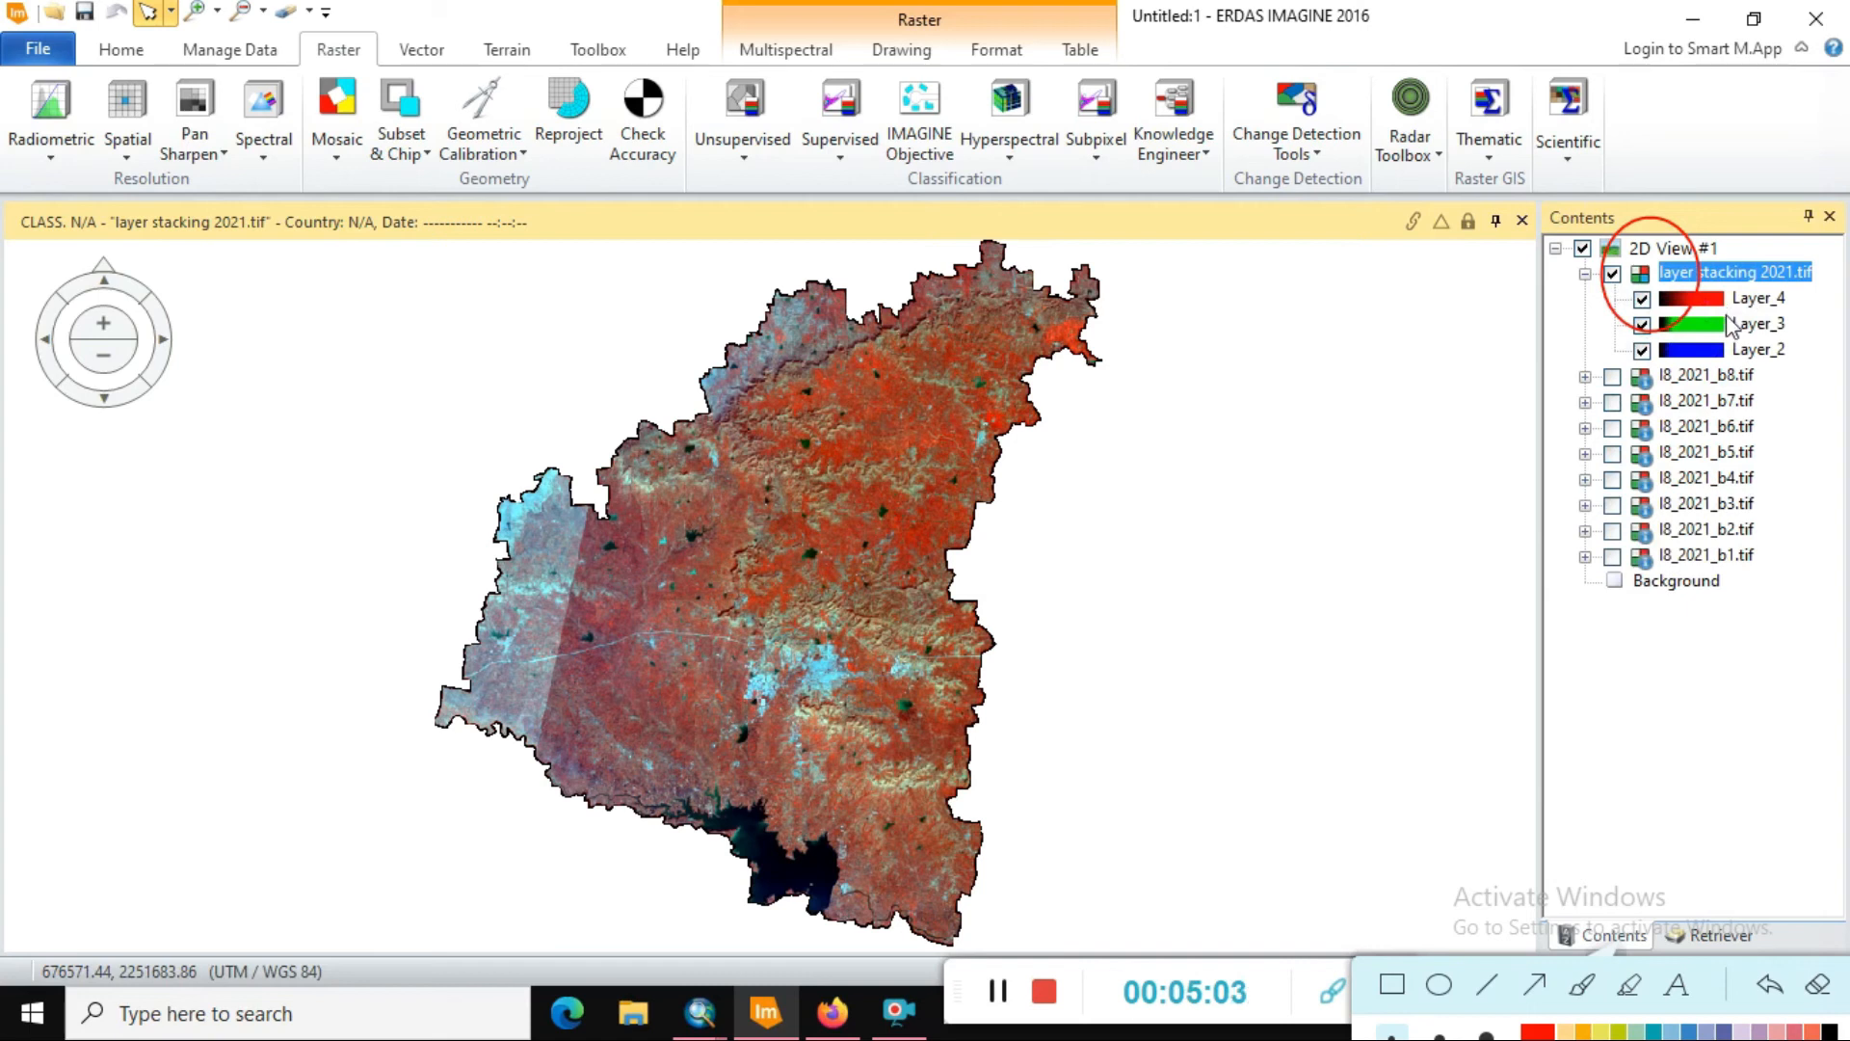
{"action": "left_click", "coordinate": [1758, 297]}
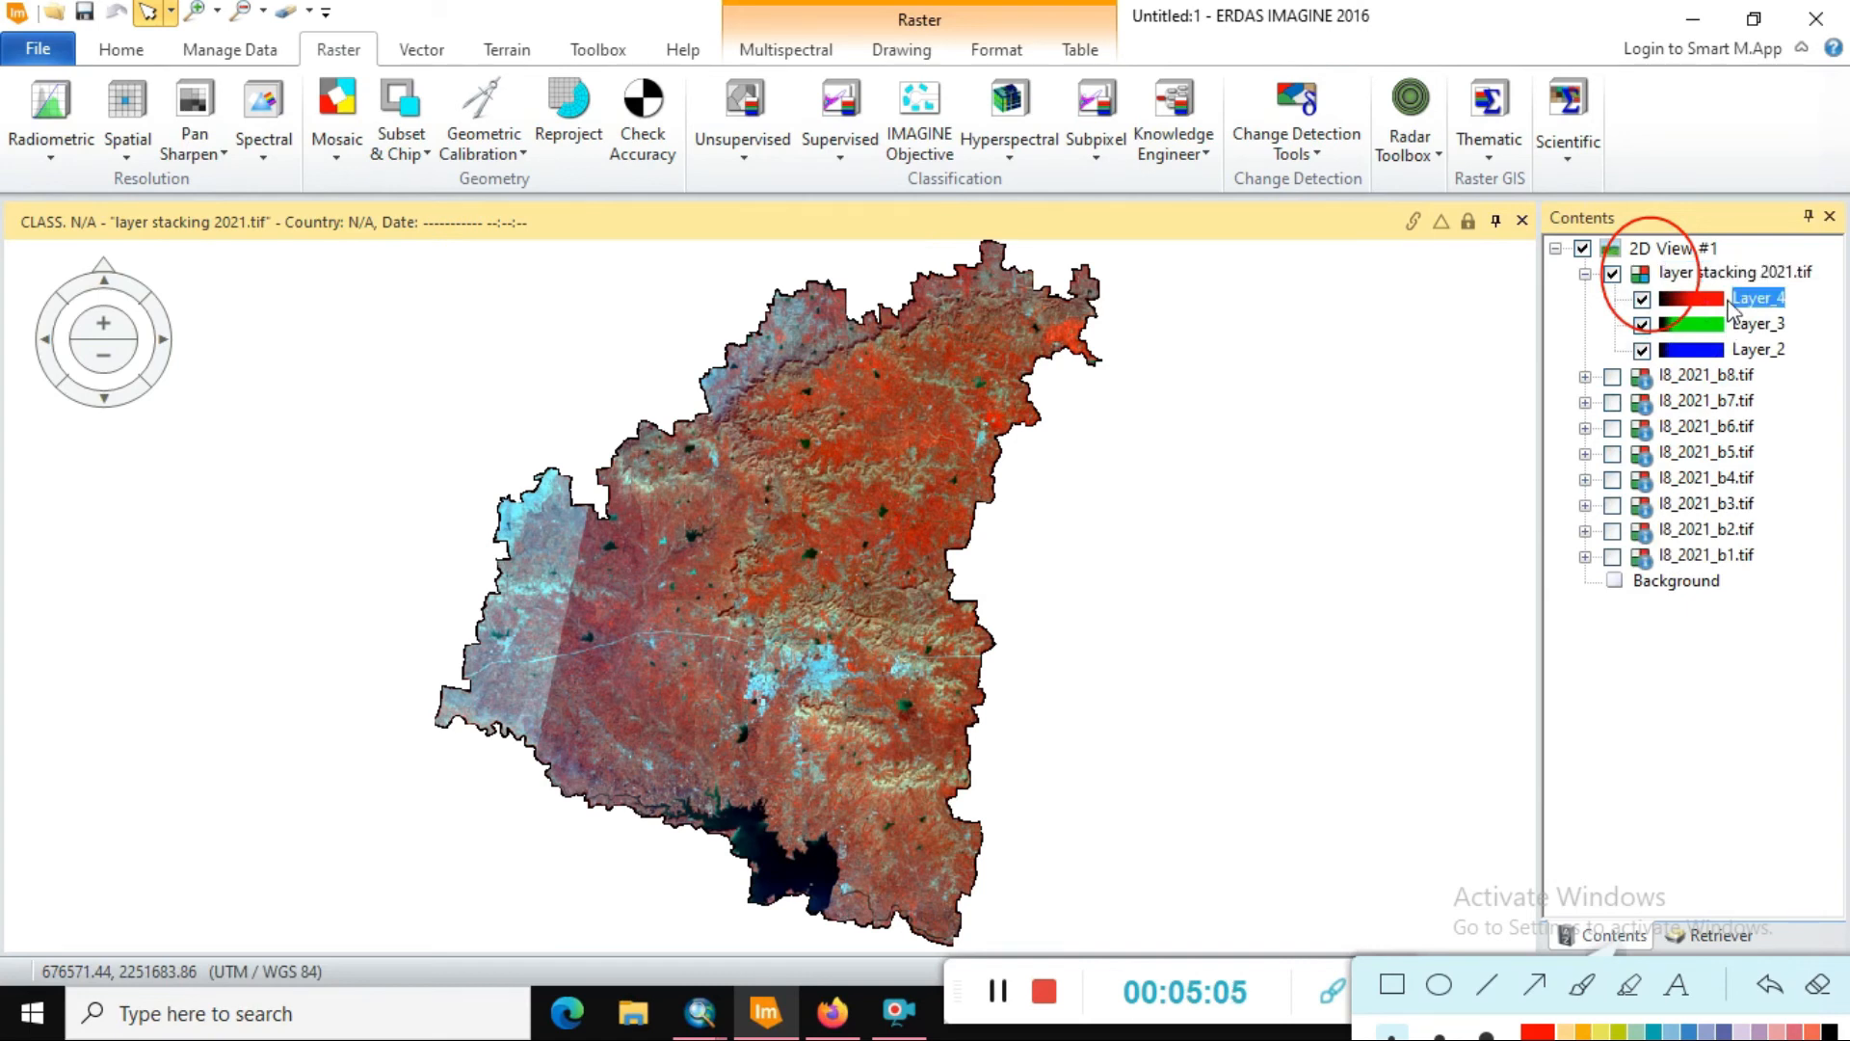
{"action": "right_click", "coordinate": [1737, 271]}
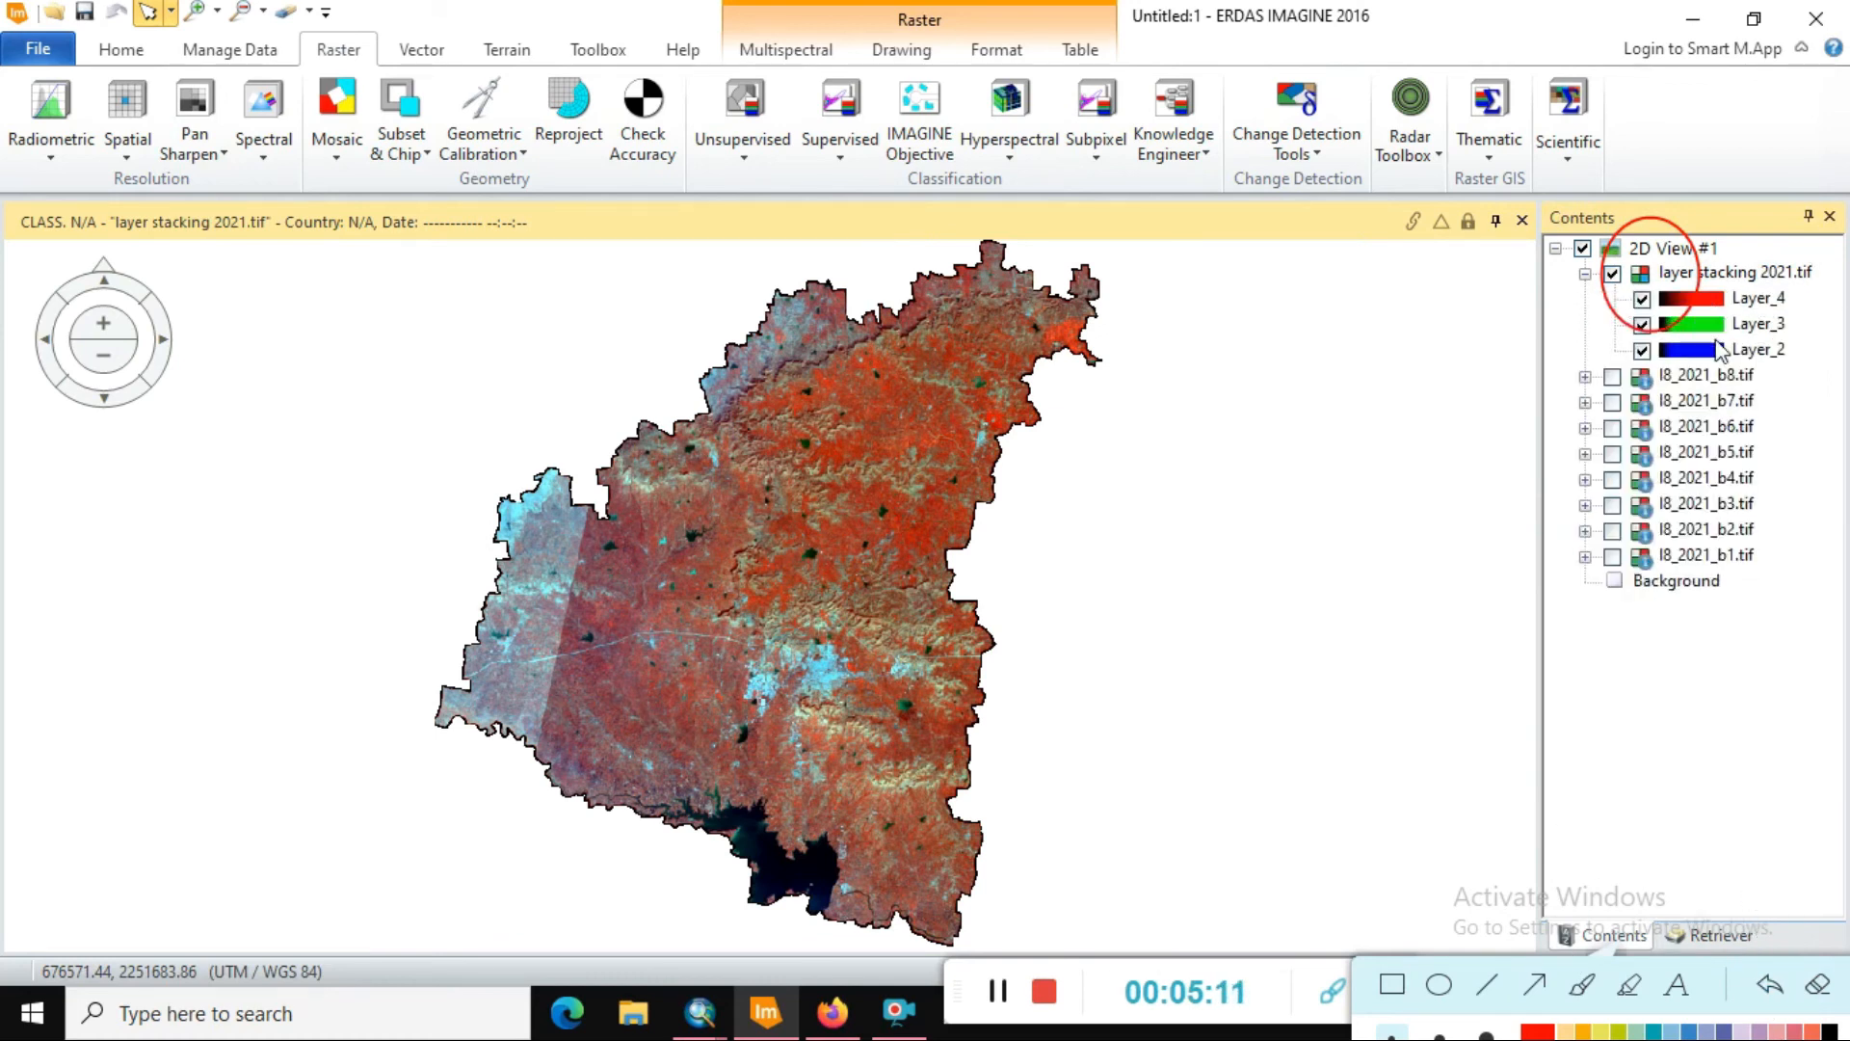
{"action": "left_click", "coordinate": [1758, 297]}
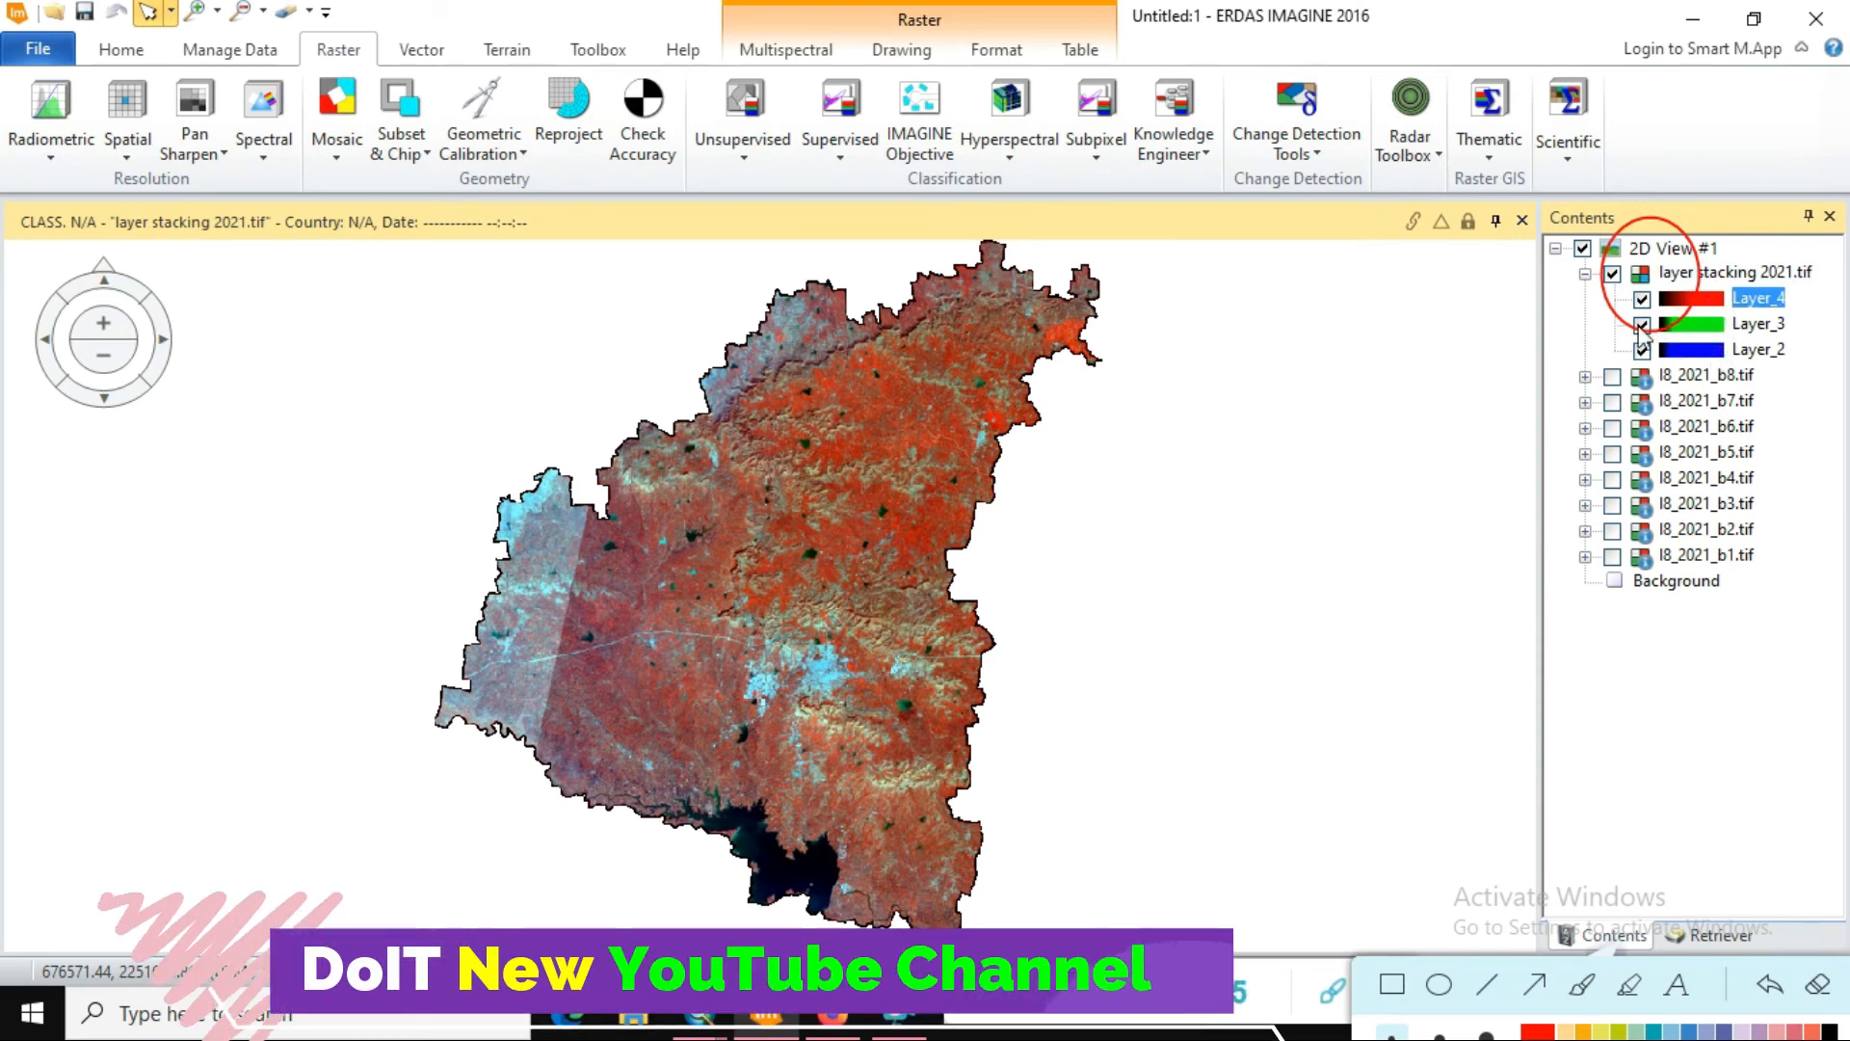
{"action": "left_click", "coordinate": [1642, 326]}
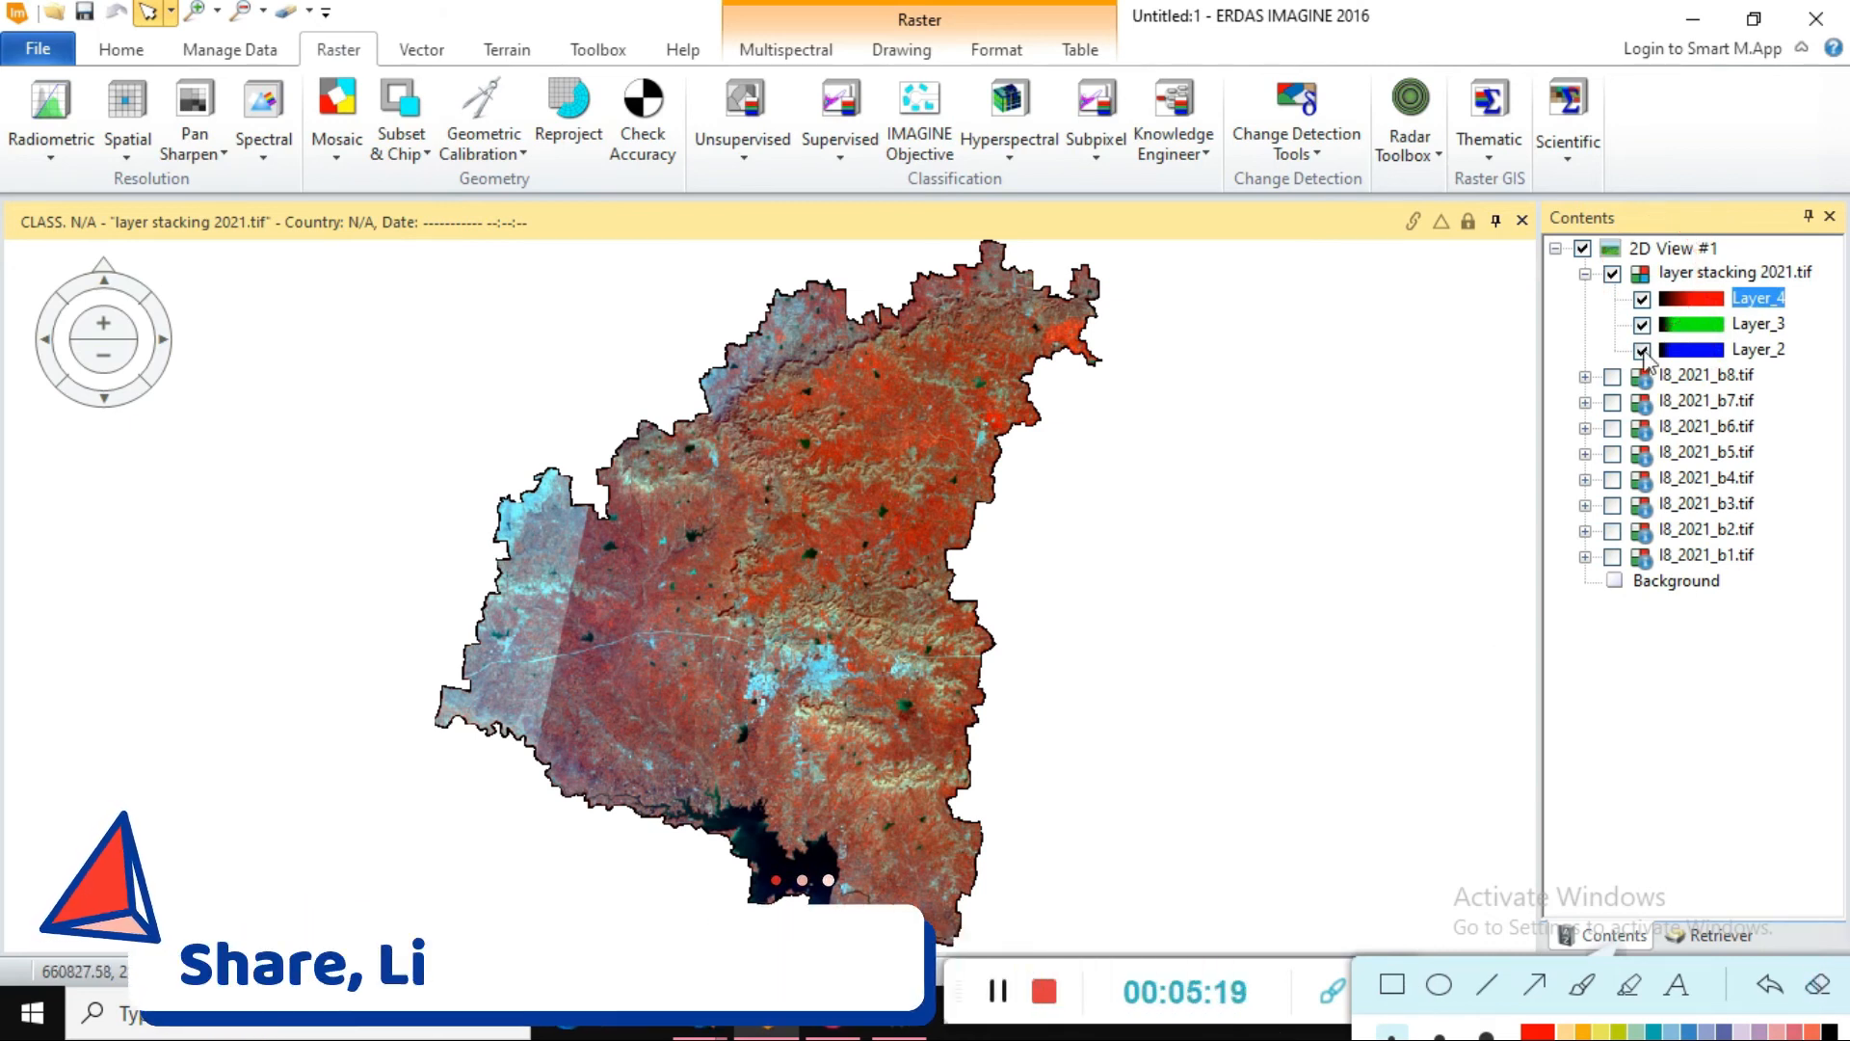
- Toggle Layer_2, Layer_3 and Layer_4 off and back on, restoring the false-colour composite
{"action": "left_click", "coordinate": [1642, 298]}
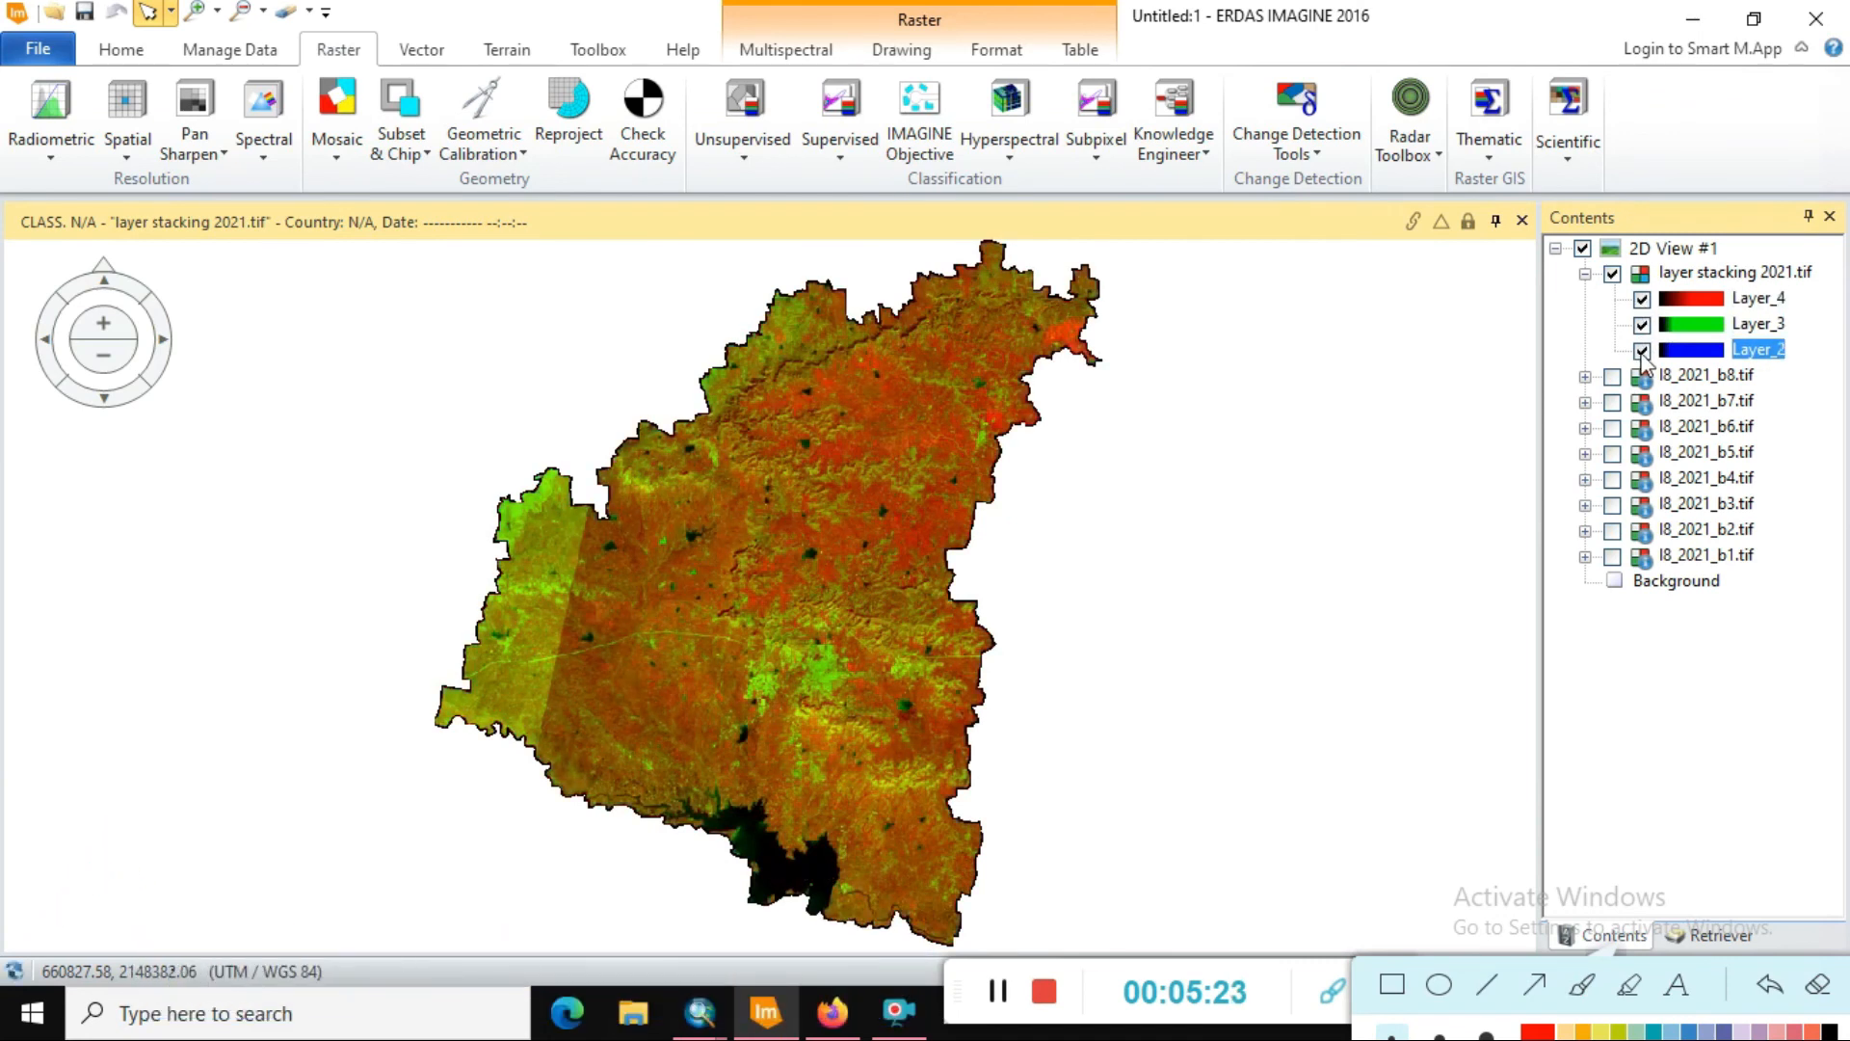
{"action": "left_click", "coordinate": [1642, 324]}
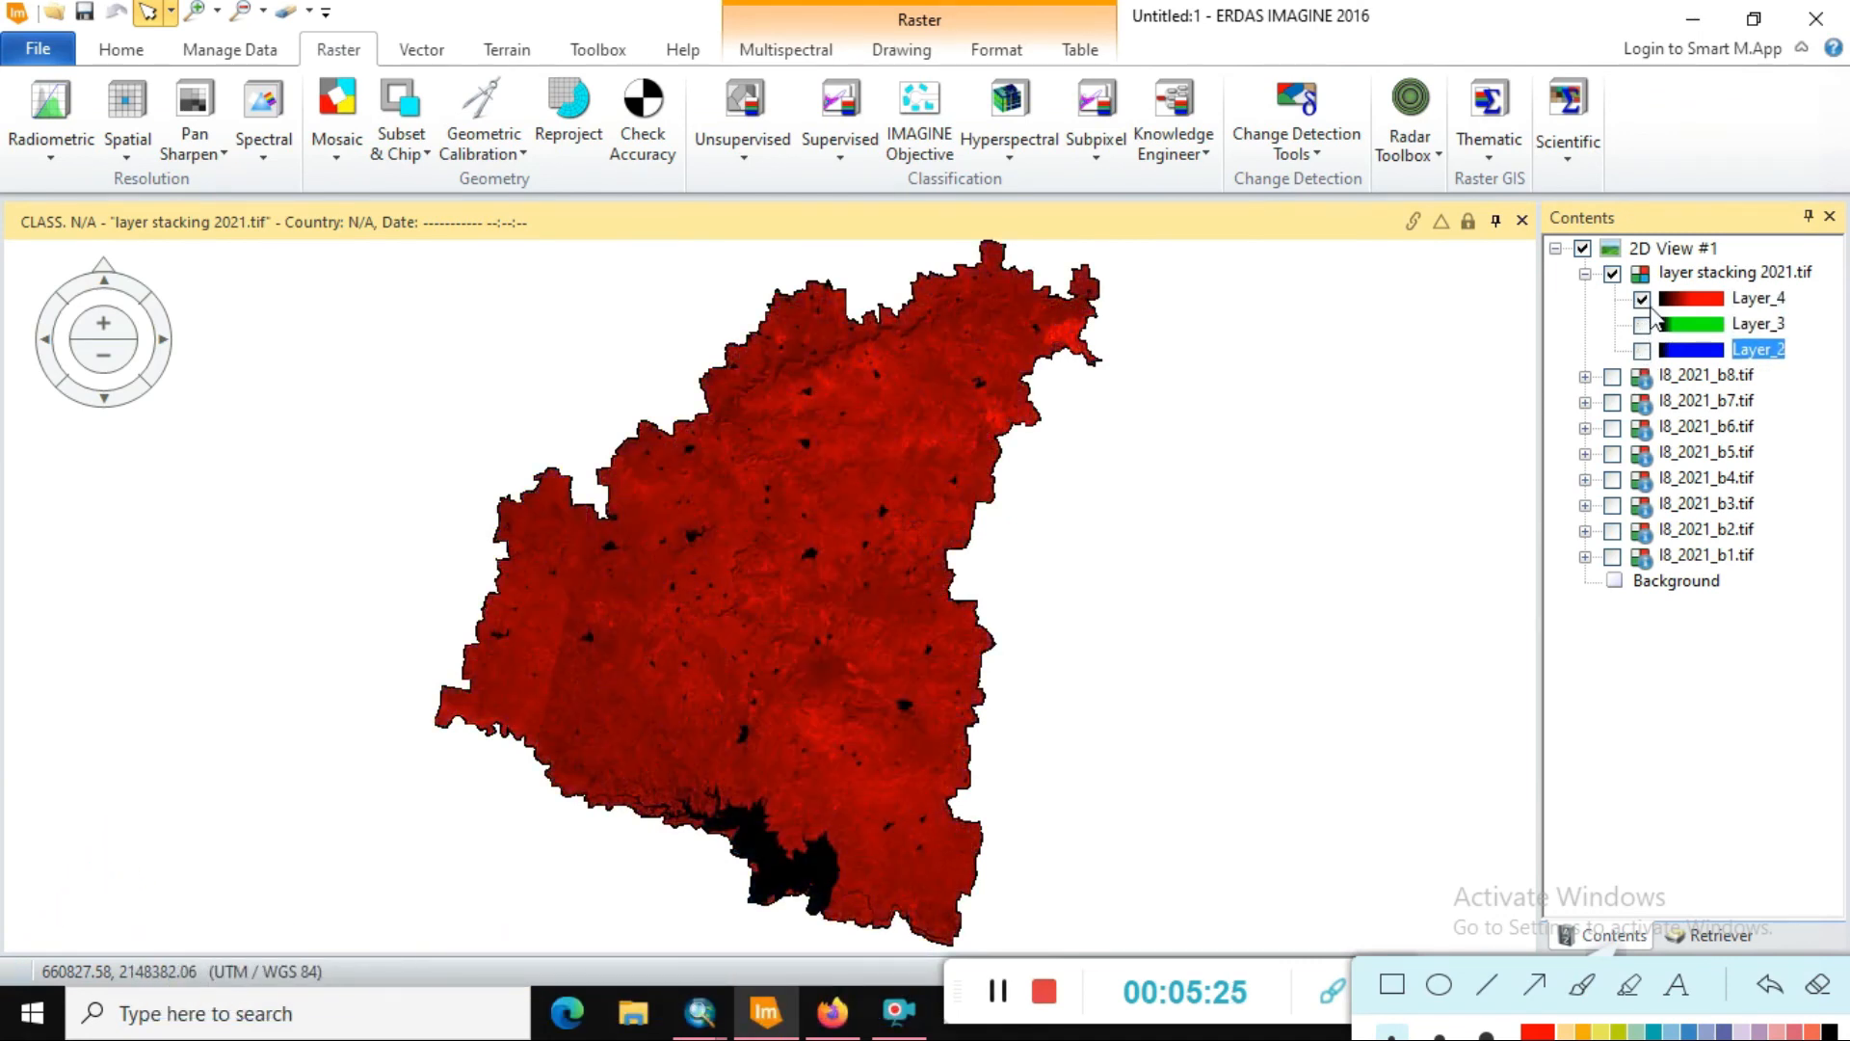
{"action": "left_click", "coordinate": [1642, 324]}
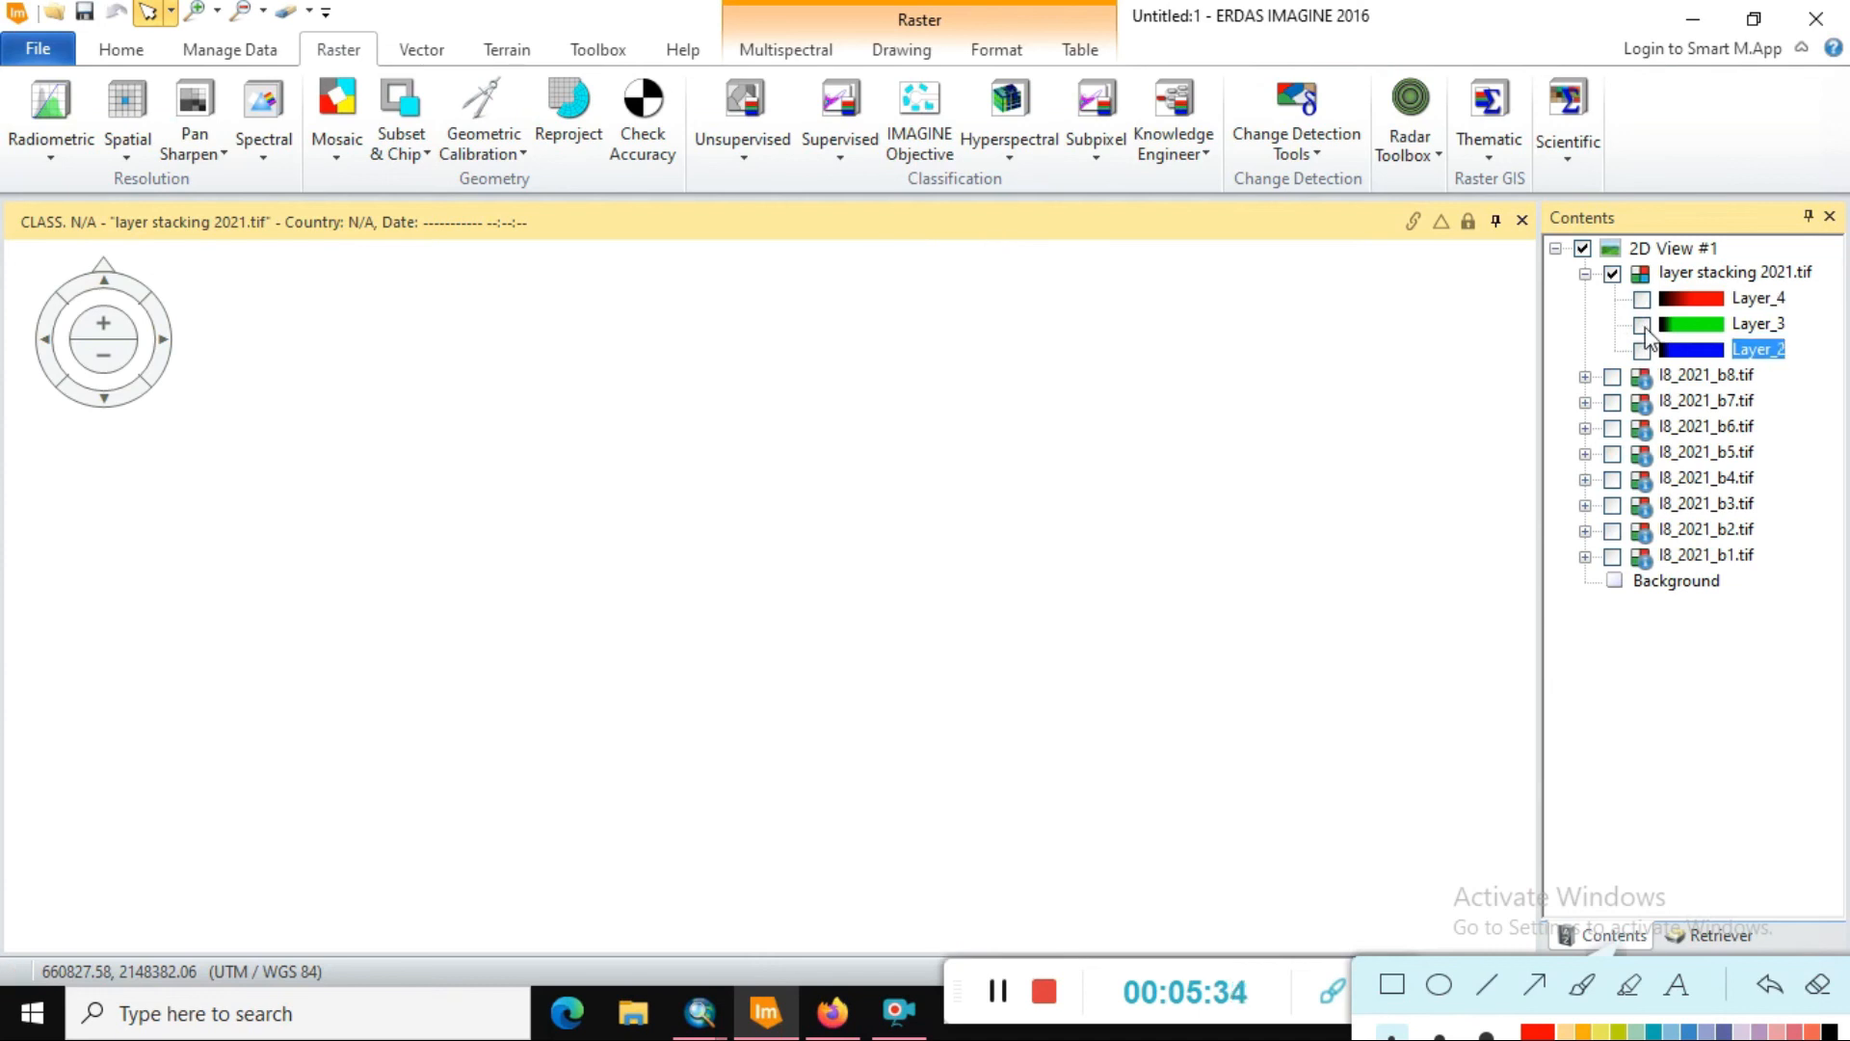
{"action": "left_click", "coordinate": [1642, 324]}
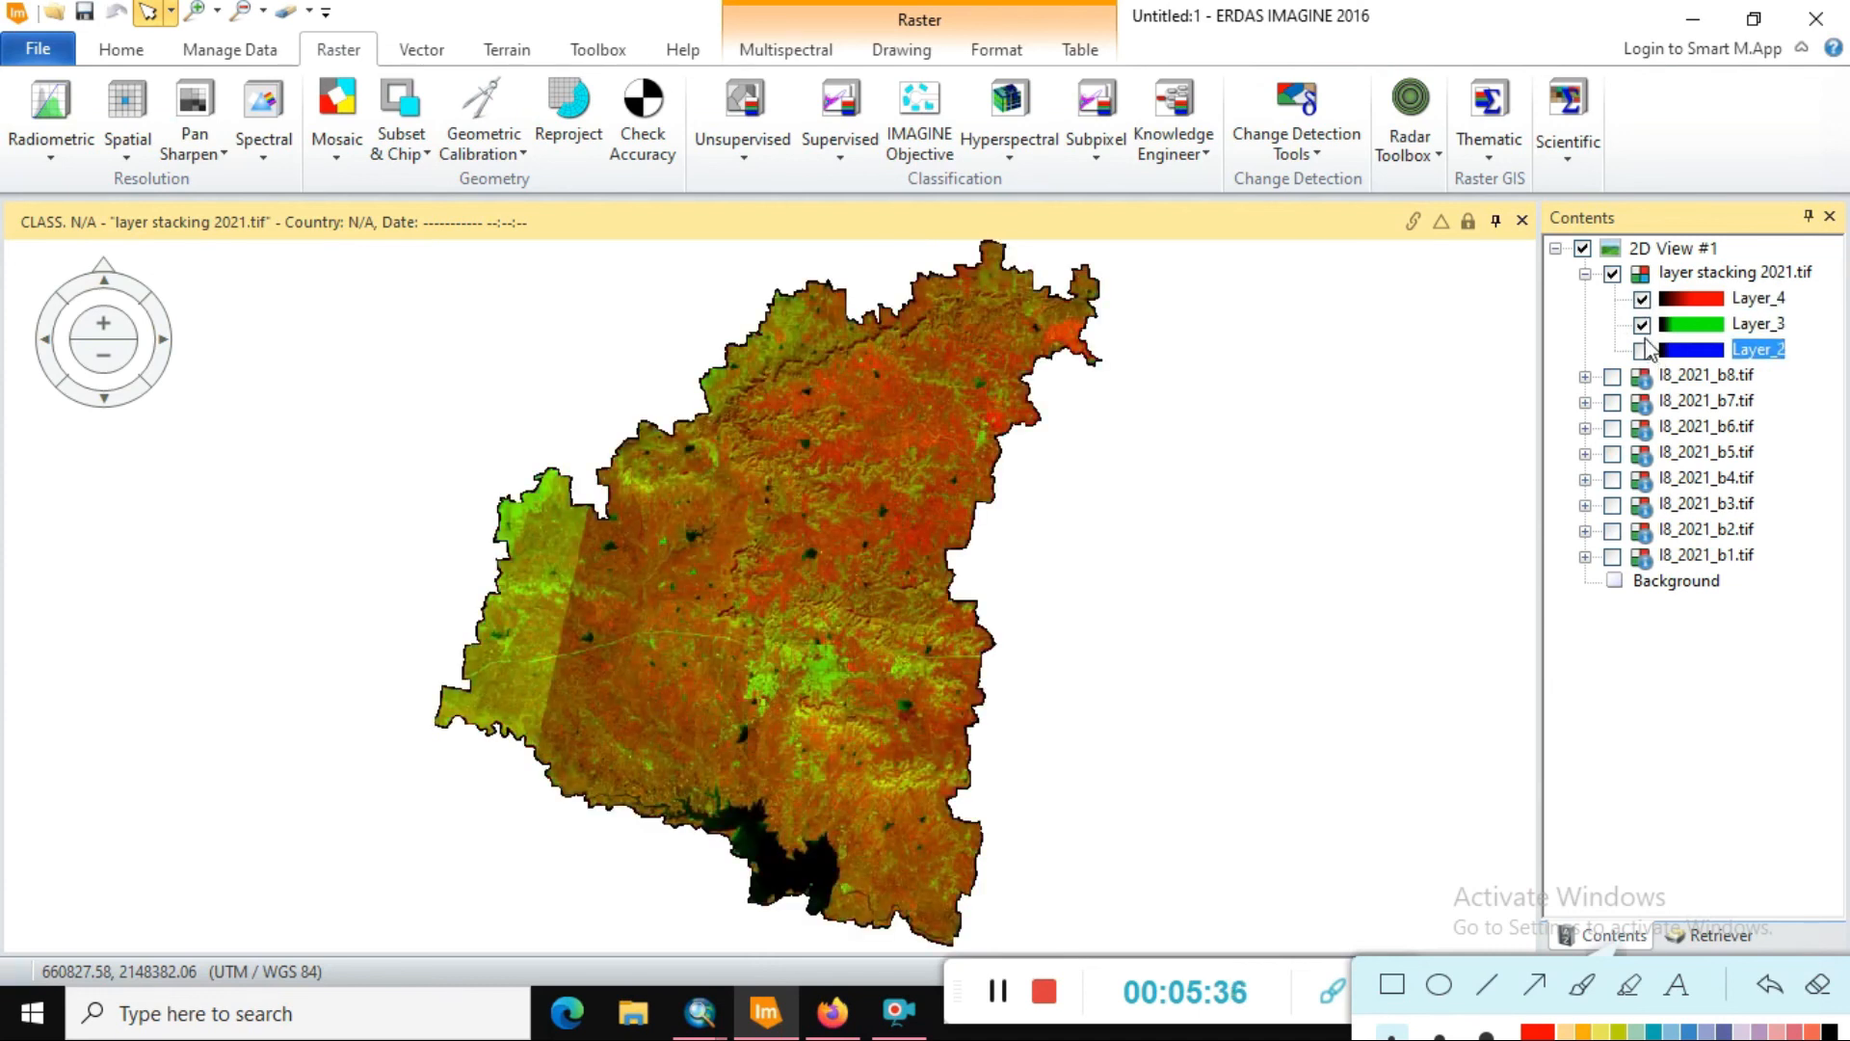
{"action": "left_click", "coordinate": [1640, 349]}
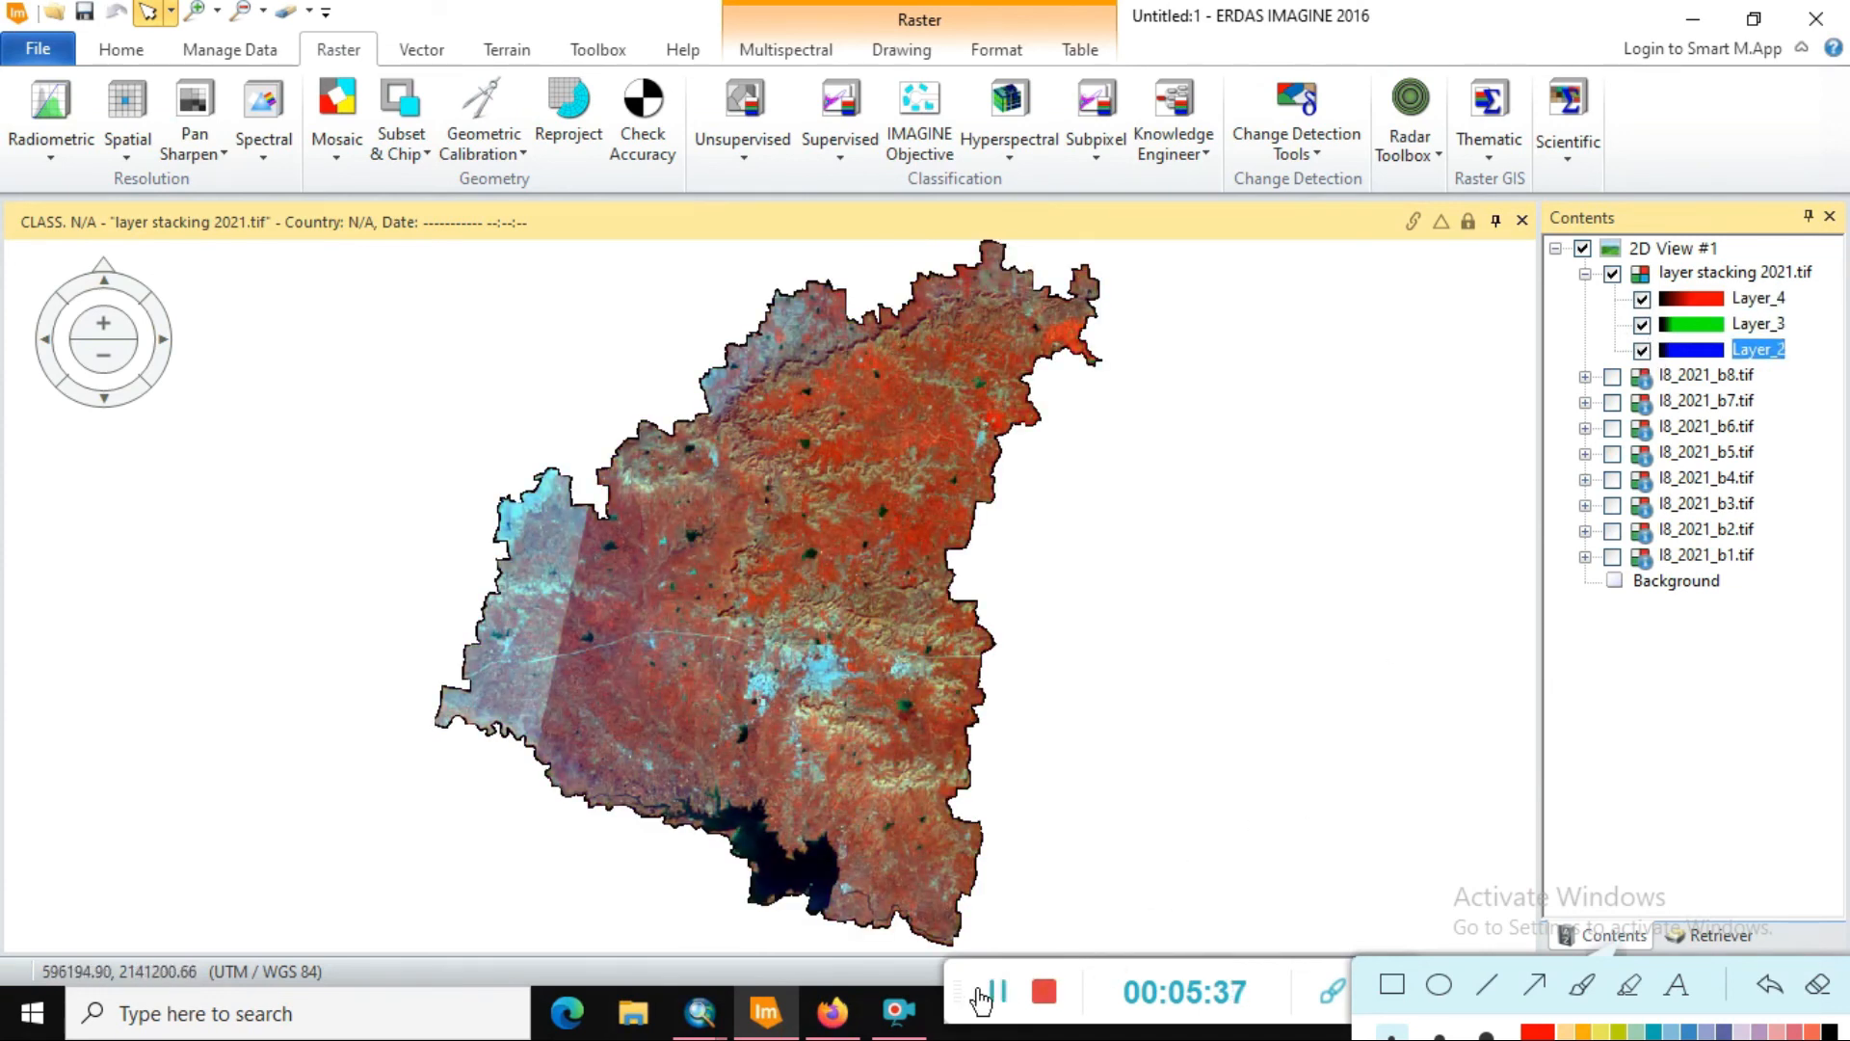
{"action": "left_click", "coordinate": [1758, 296]}
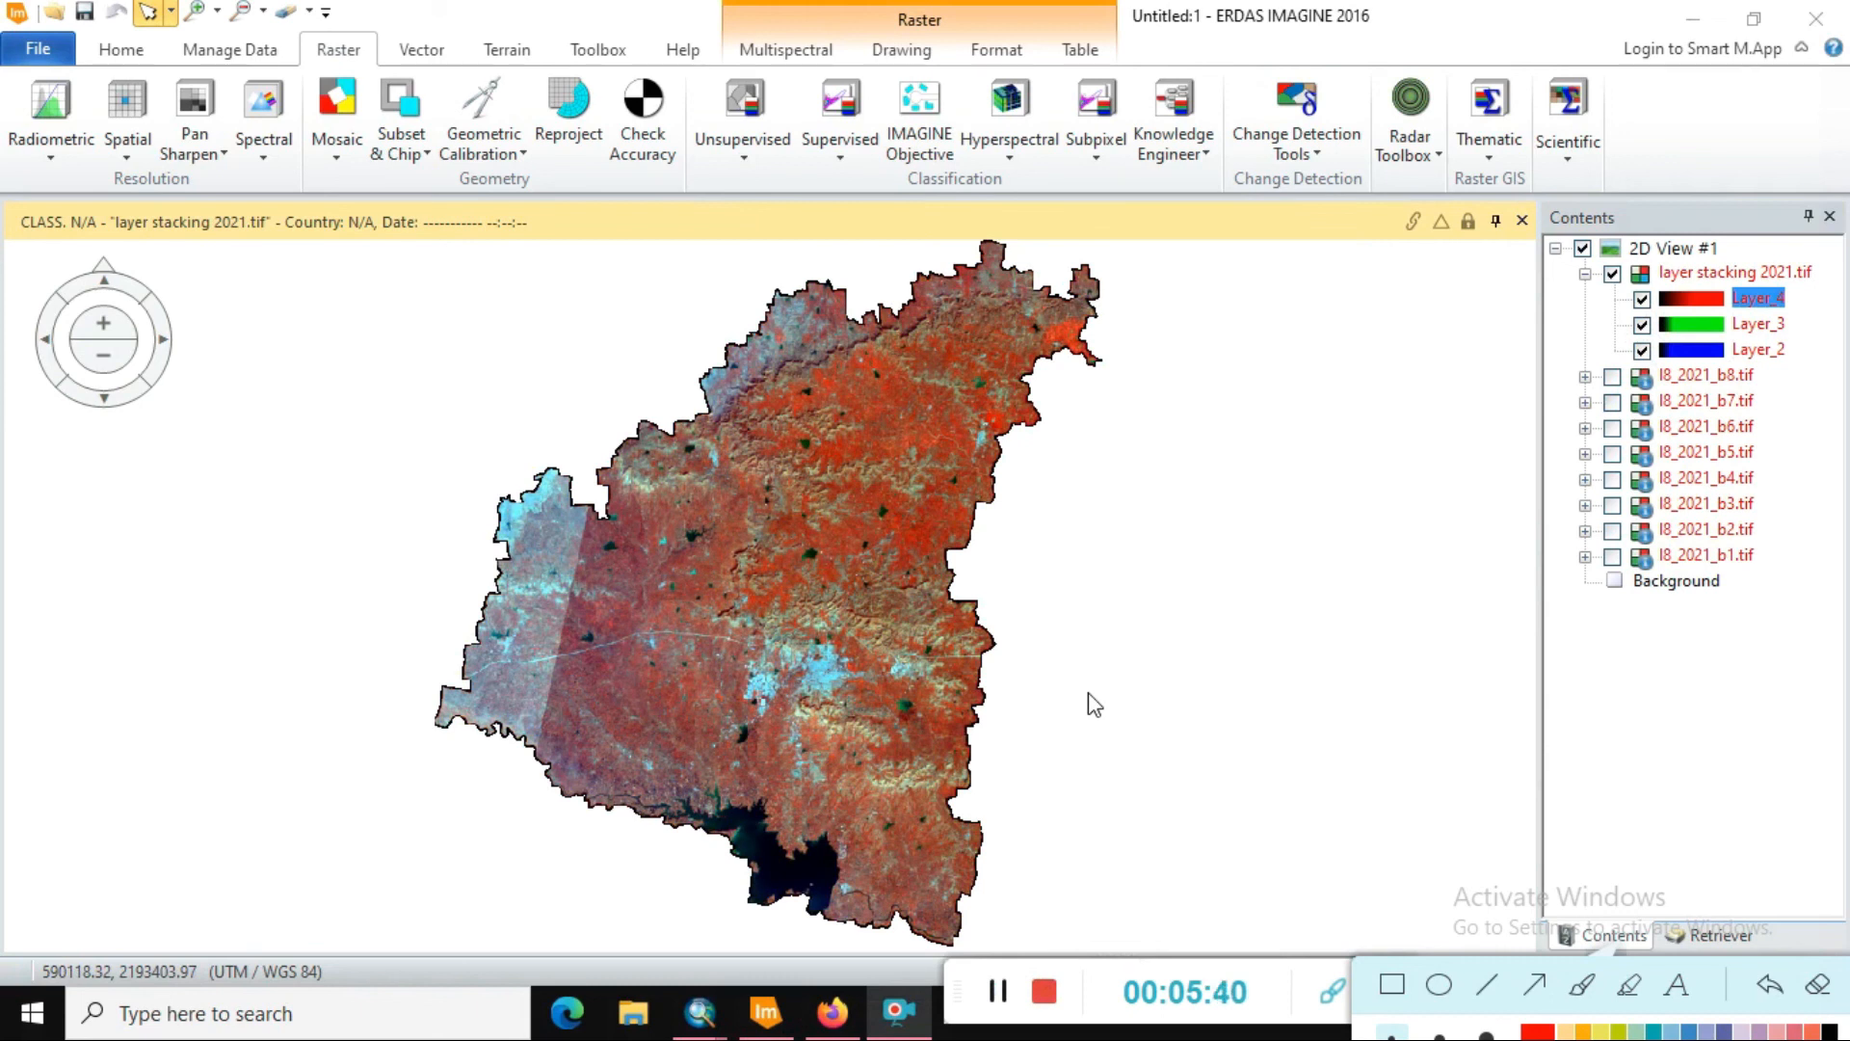